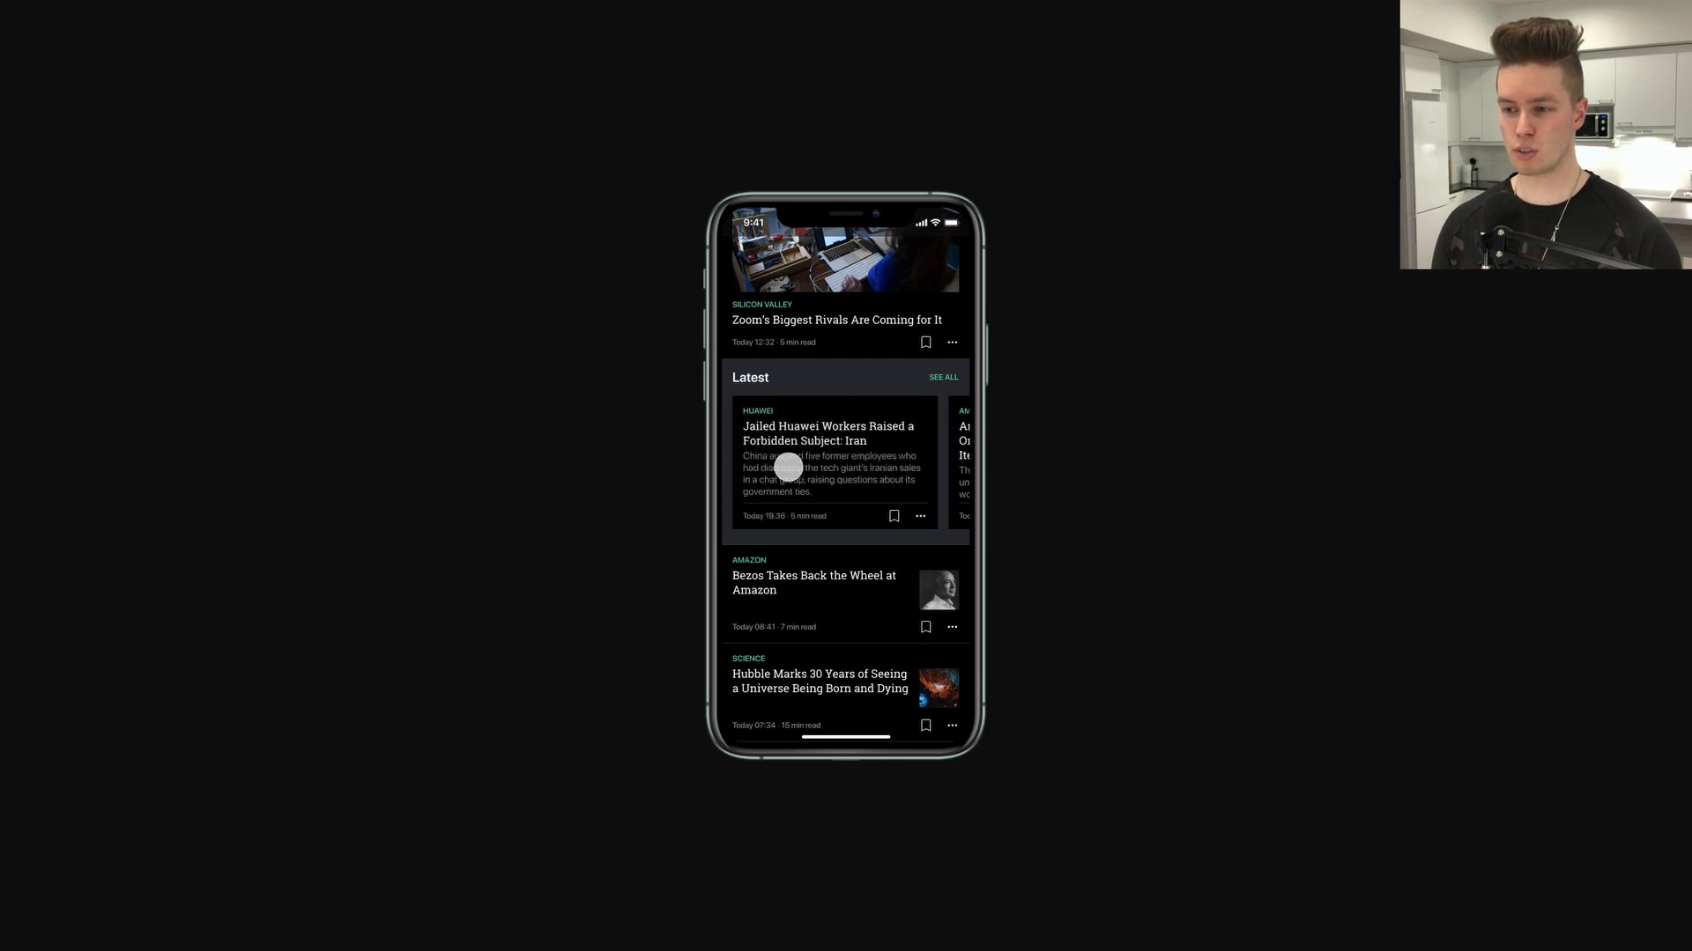
Scroll the prototype feed and swipe the Latest carousel from the Huawei story to the influencing story.
{"action": "scroll", "scroll_direction": "left", "scroll_amount": 3}
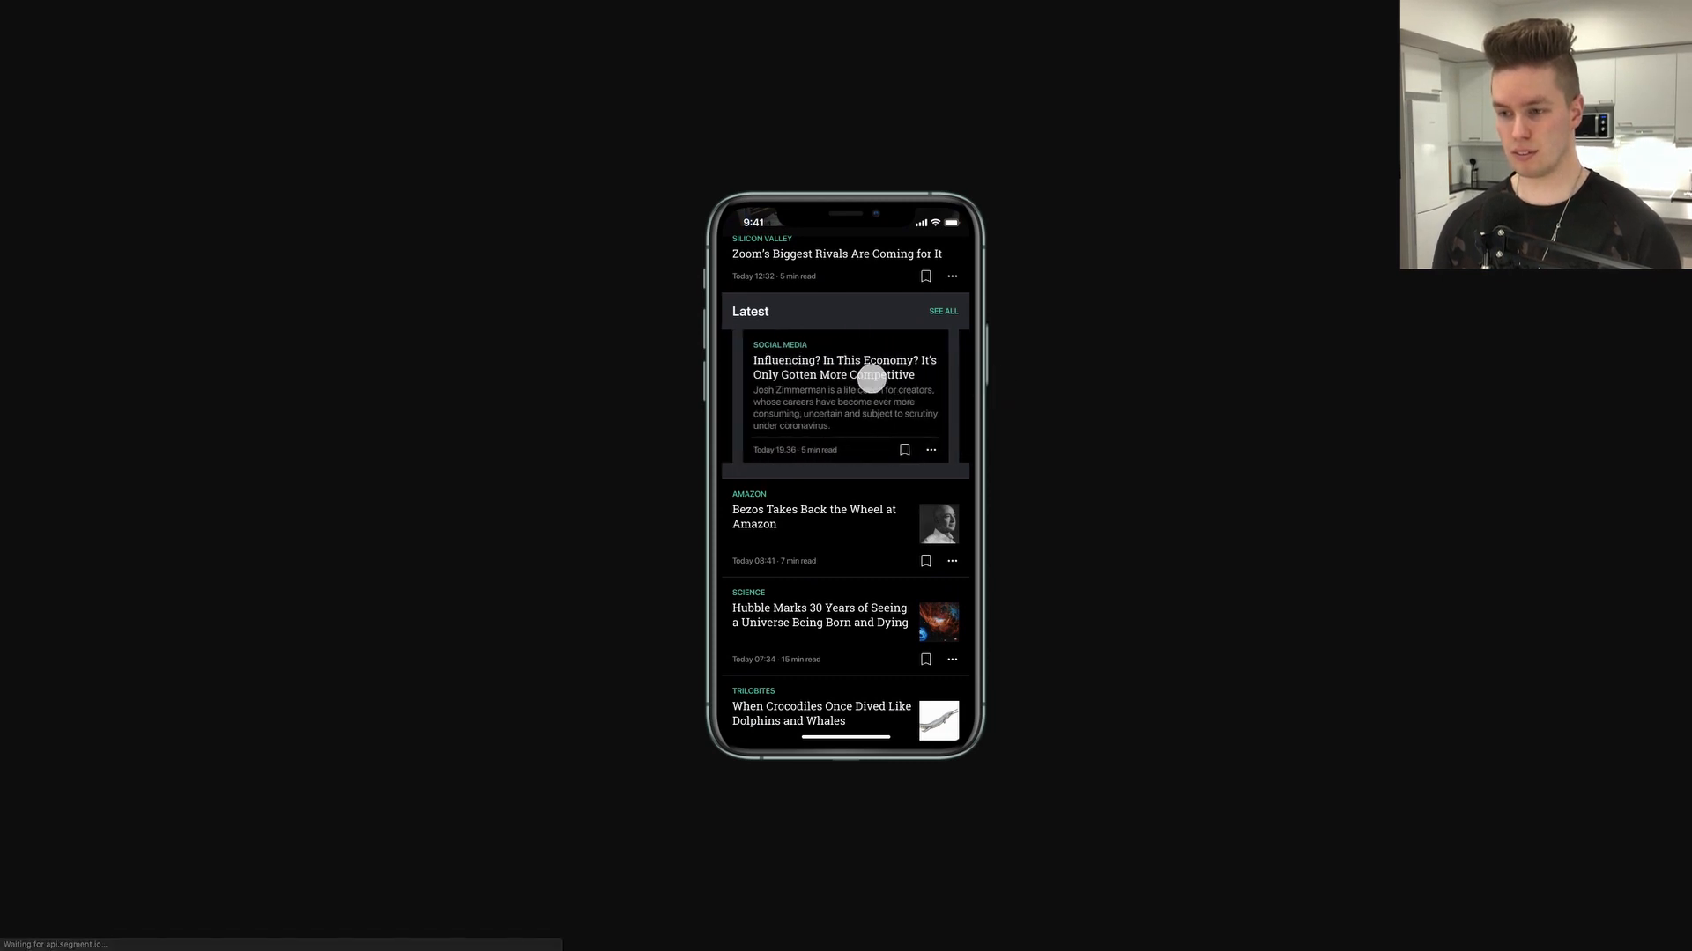
{"action": "scroll", "scroll_direction": "down", "scroll_amount": 3}
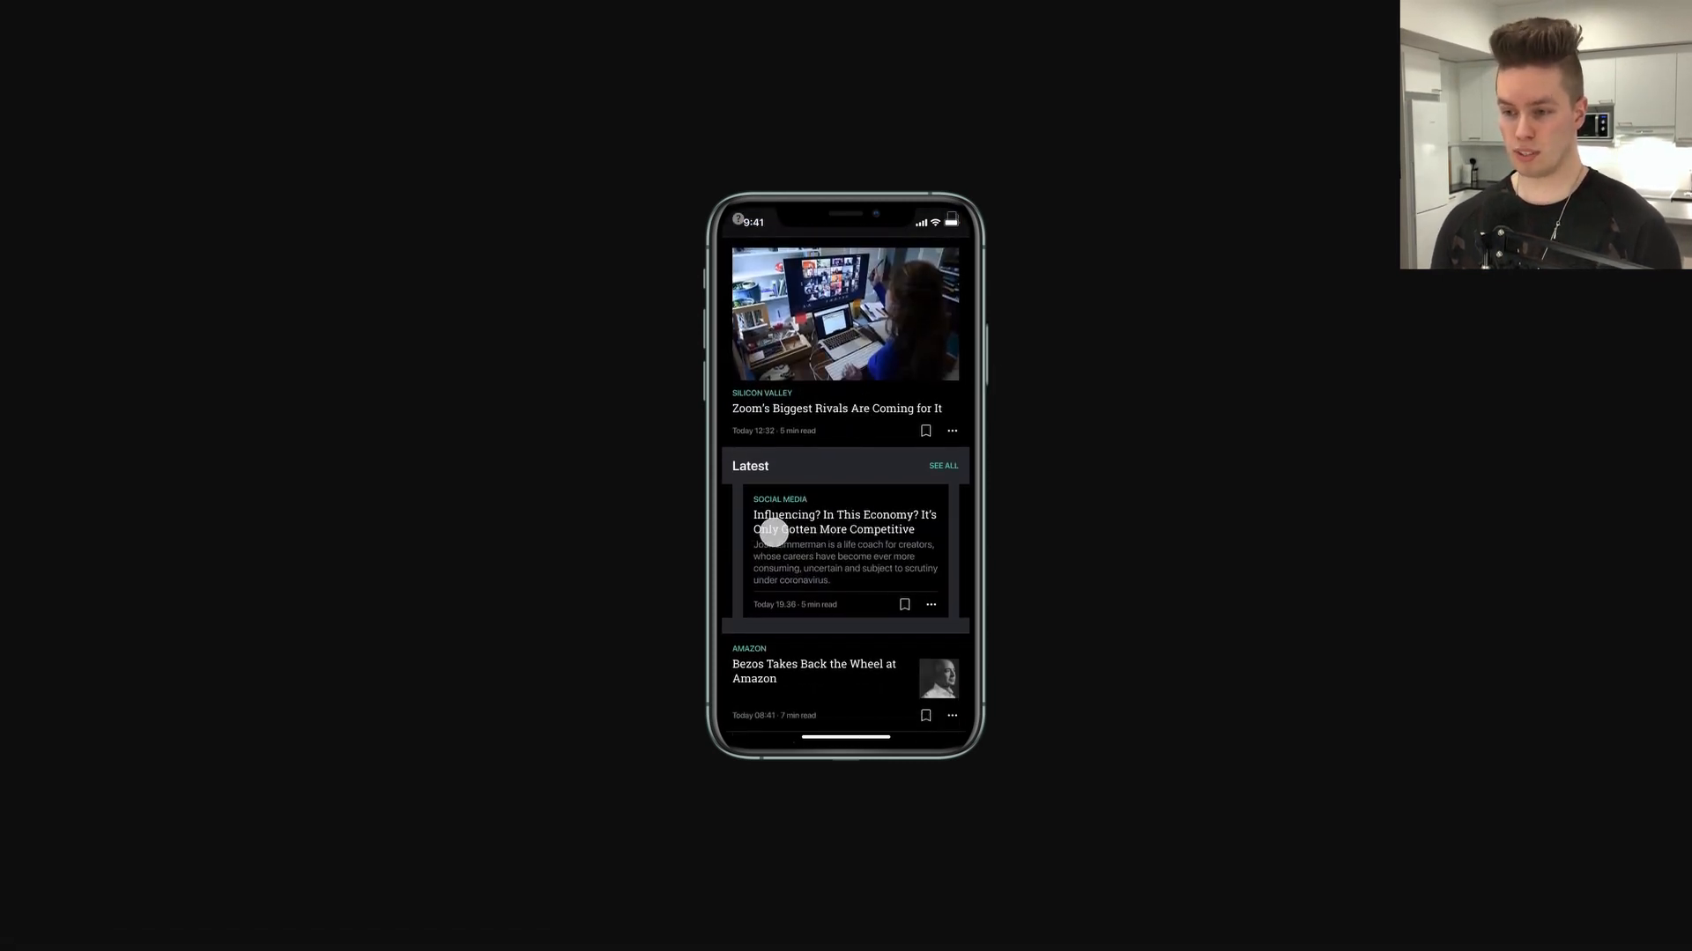
{"action": "left_click_drag", "start_coordinate": [917, 529], "coordinate": [755, 528]}
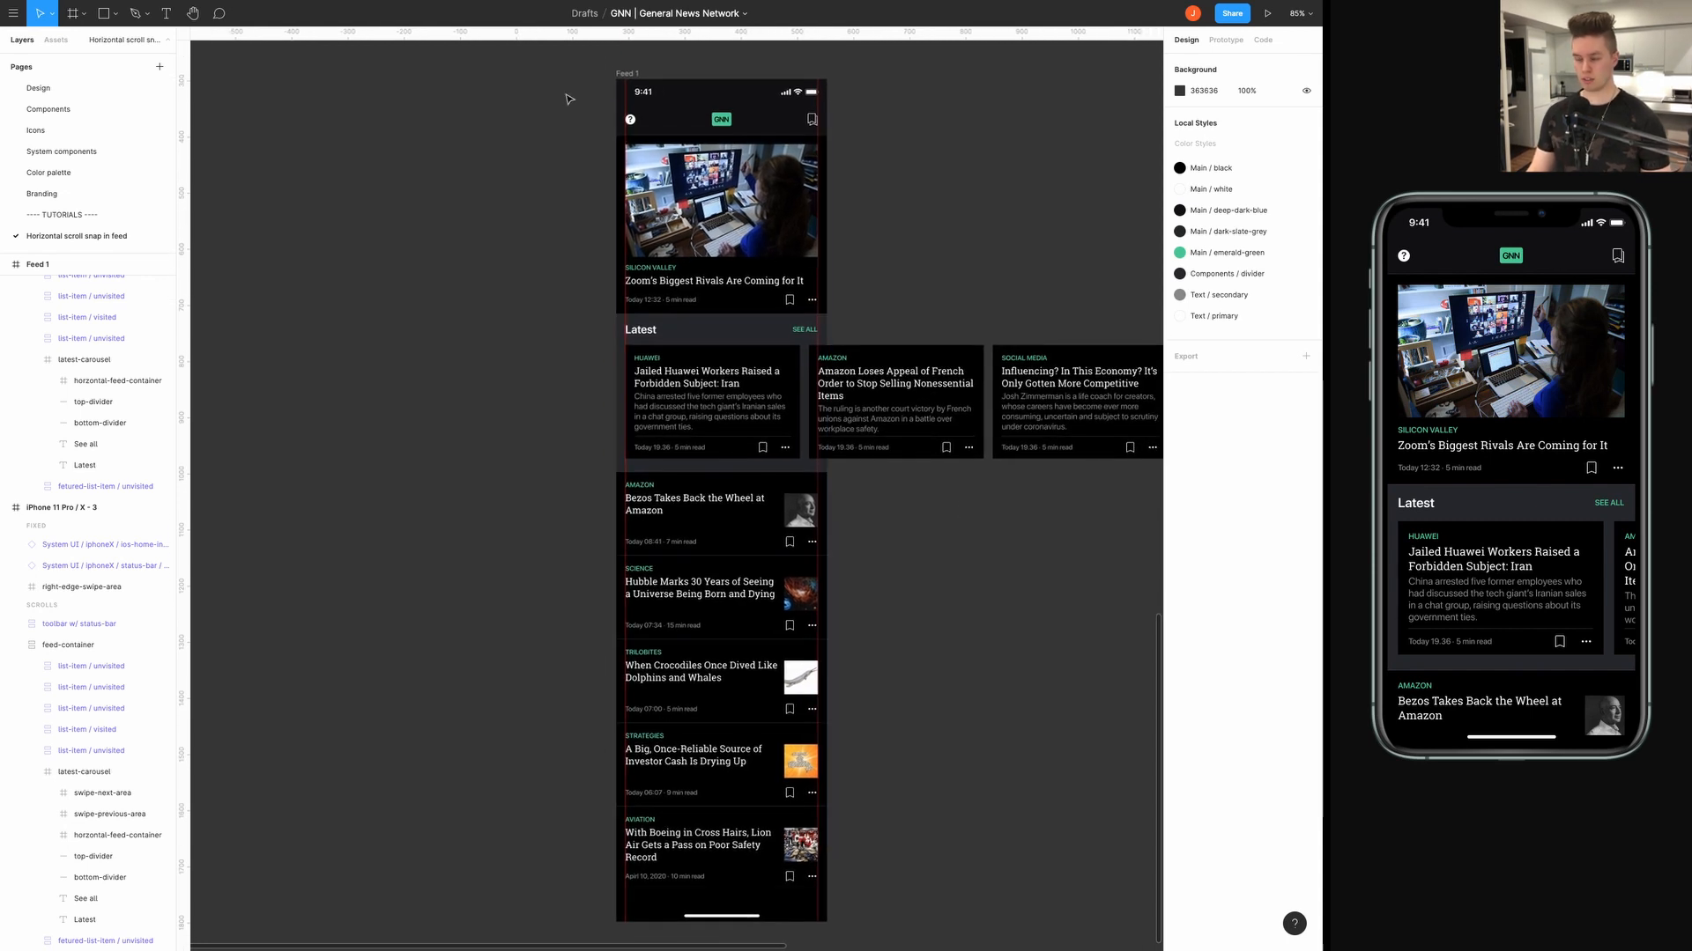
Select the feed contents of the Feed 1 frame beside the live preview.
{"action": "left_click", "coordinate": [720, 162]}
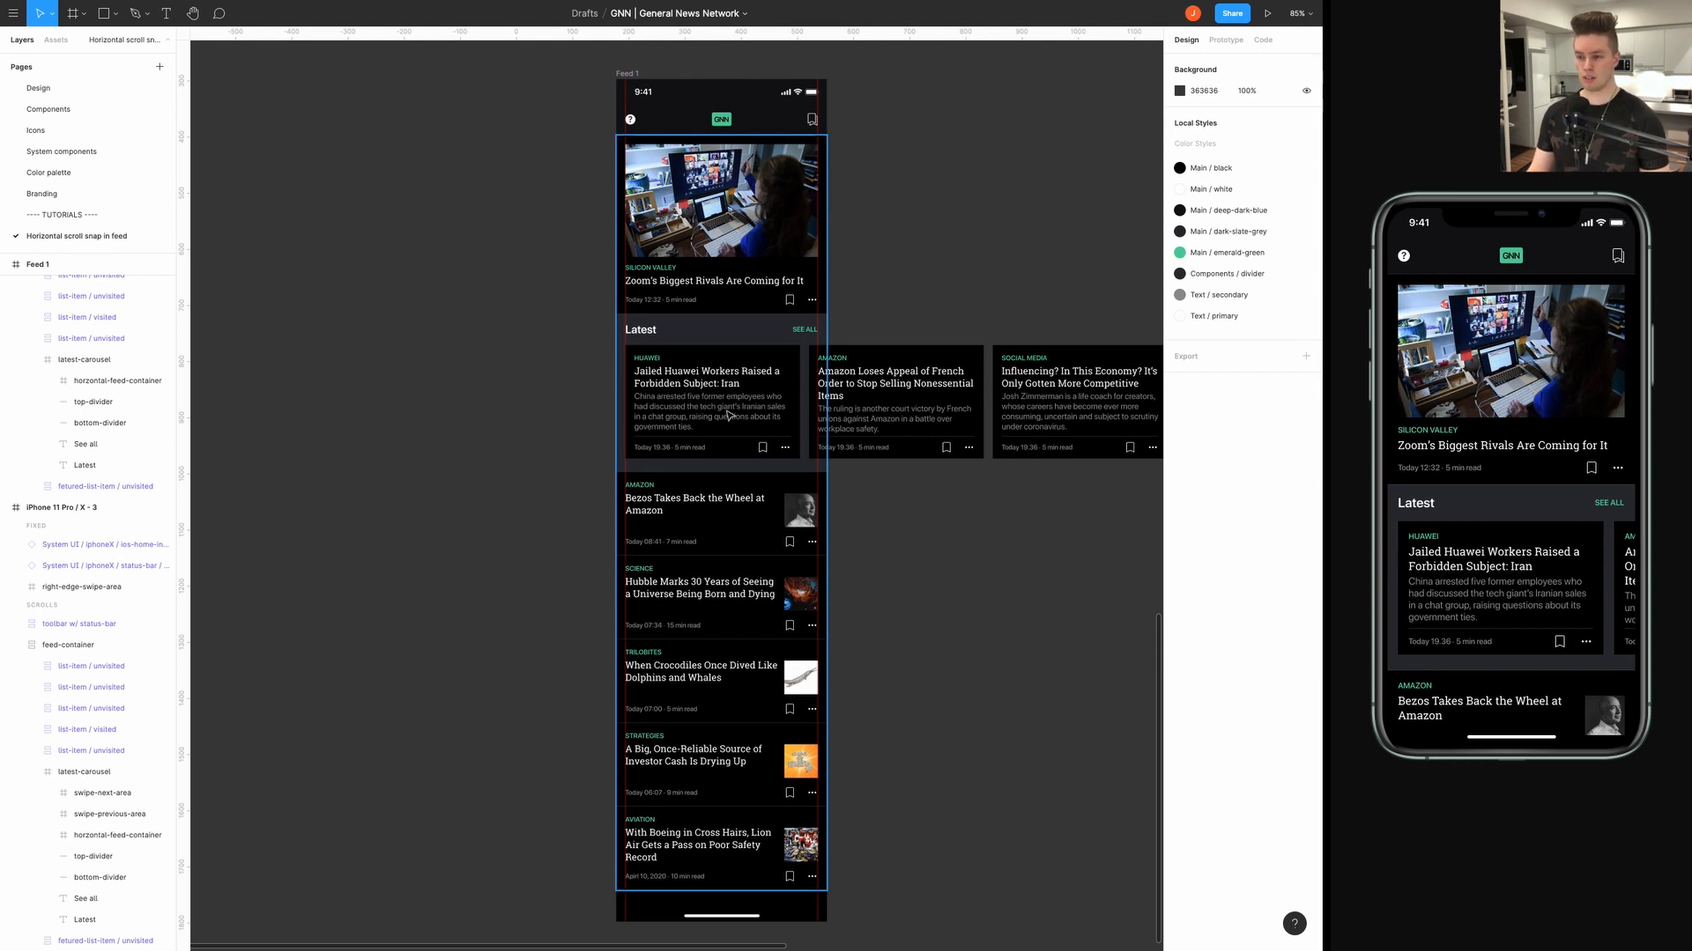
{"action": "mouse_move", "coordinate": [687, 761]}
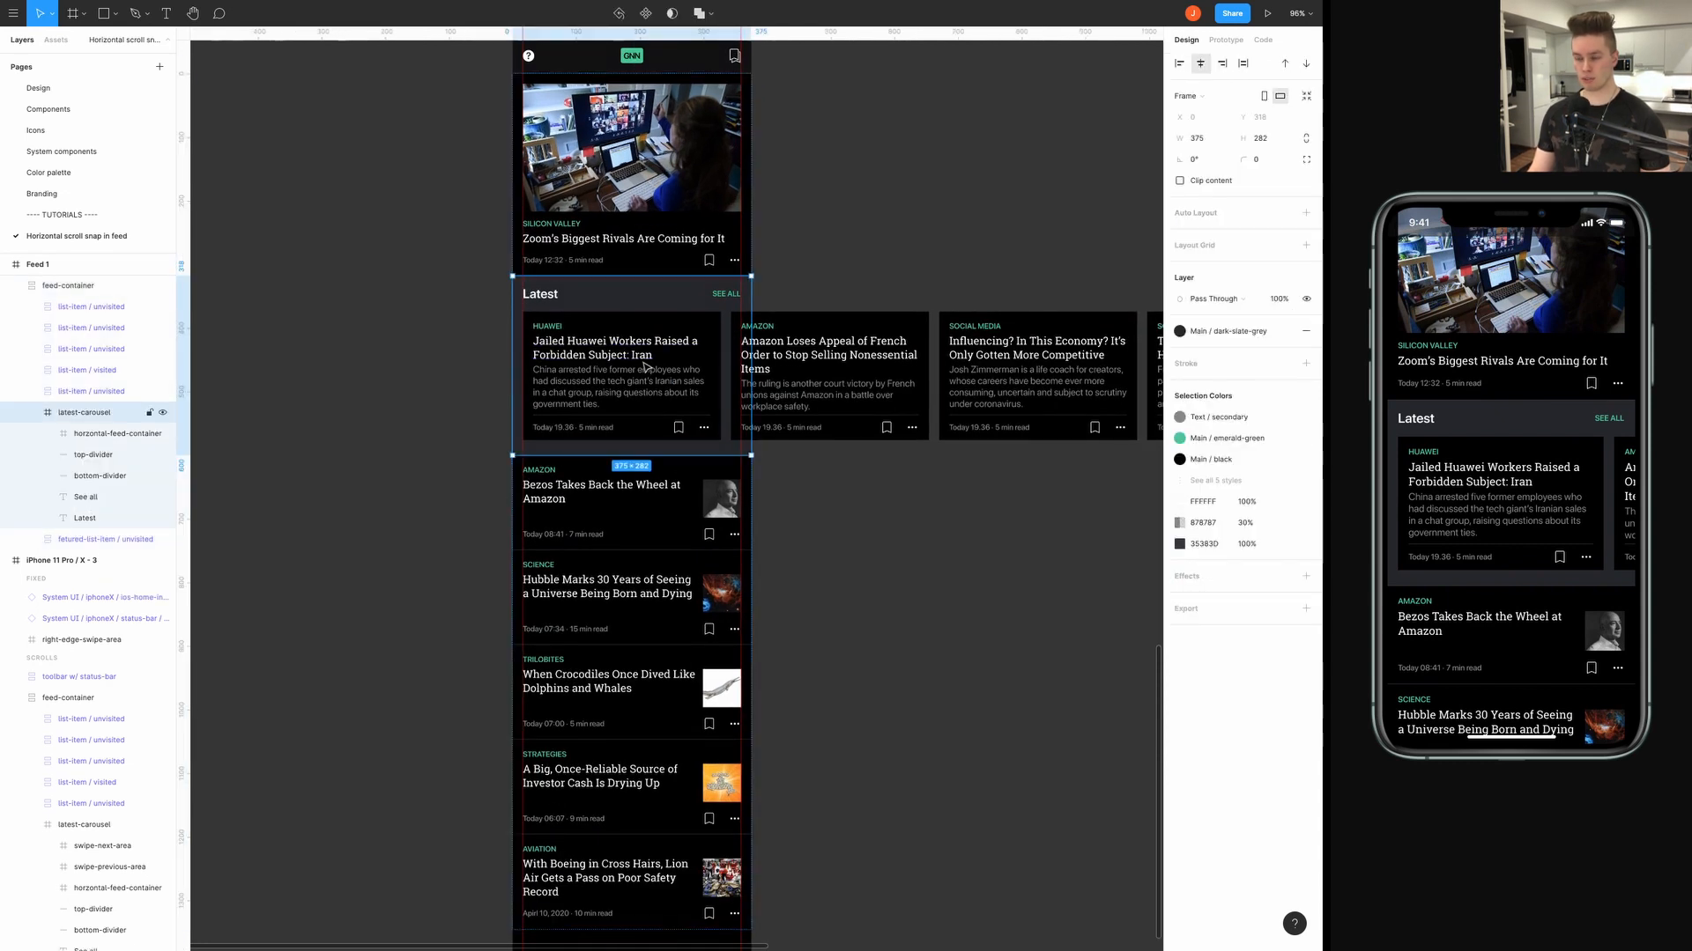
Set horizontal-feed-container's overflow behavior to Horizontal Scrolling in the Prototype settings.
{"action": "left_click", "coordinate": [116, 434]}
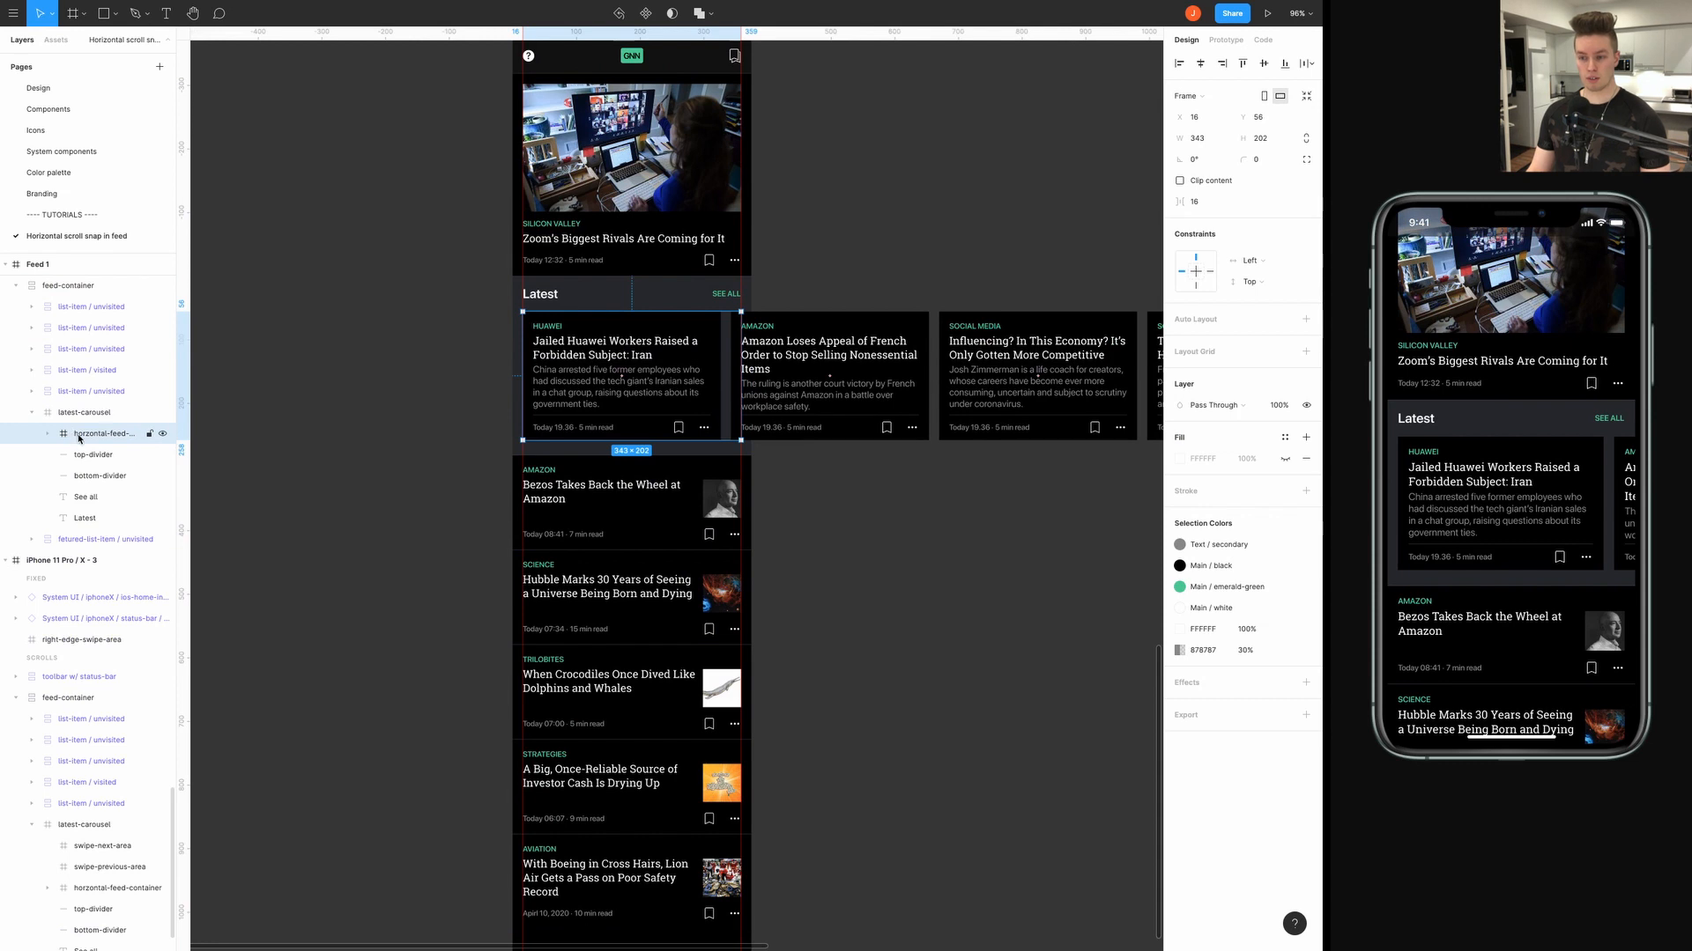
{"action": "left_click", "coordinate": [47, 434]}
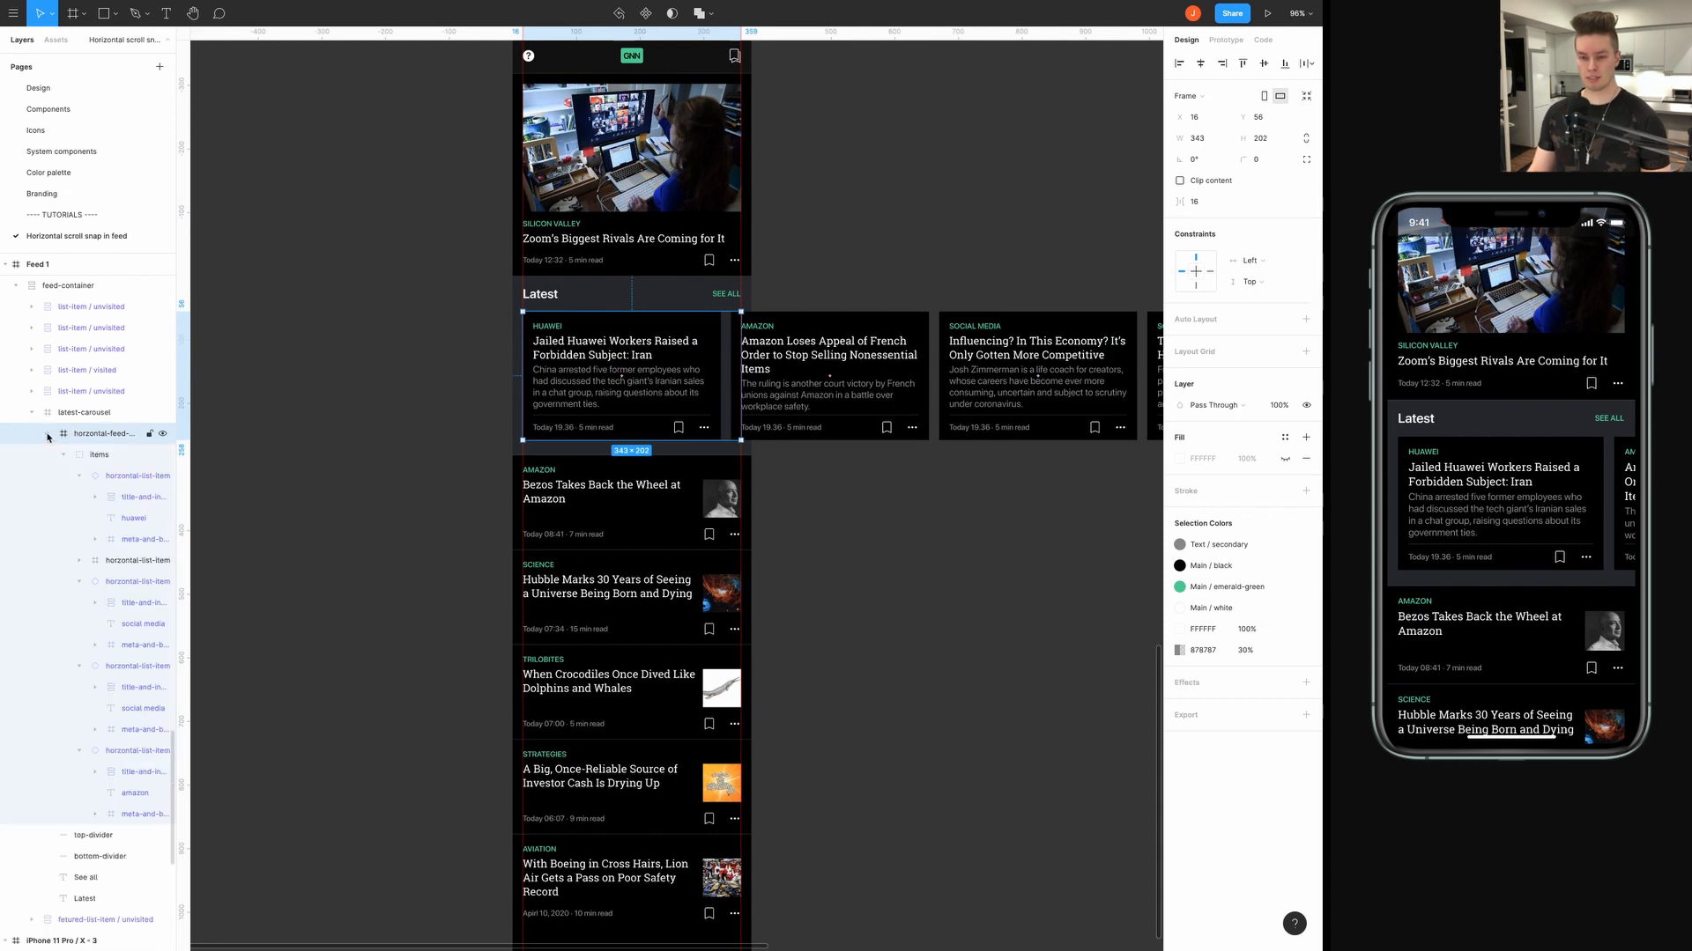
{"action": "left_click", "coordinate": [98, 454]}
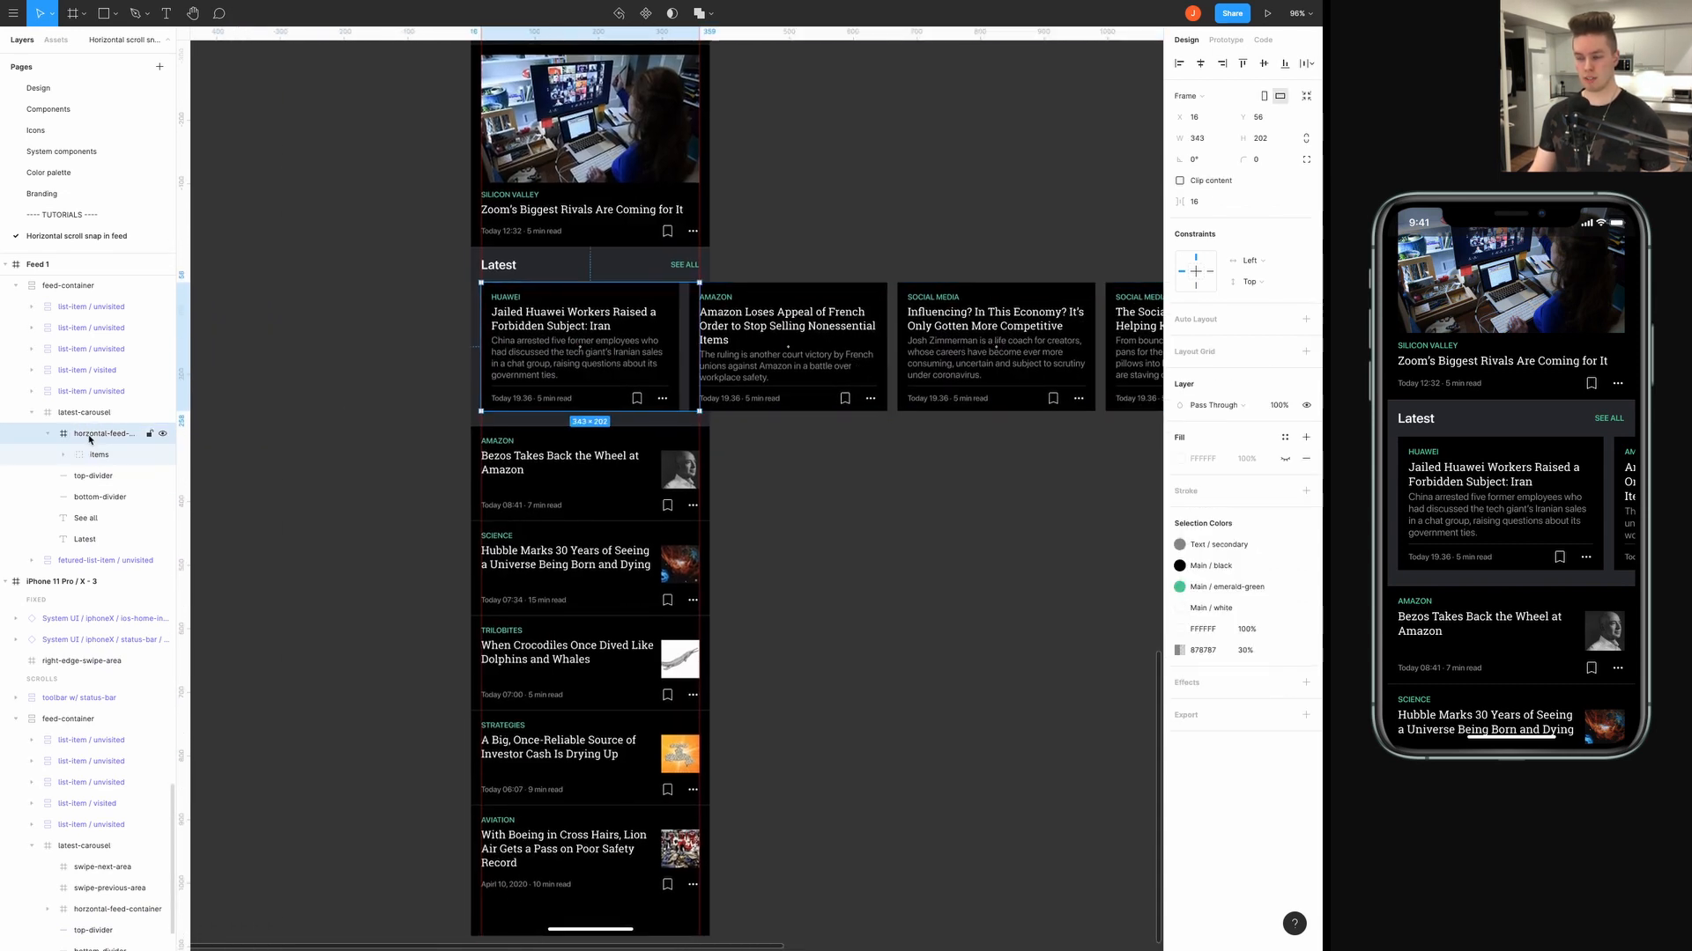
{"action": "left_click", "coordinate": [1224, 39]}
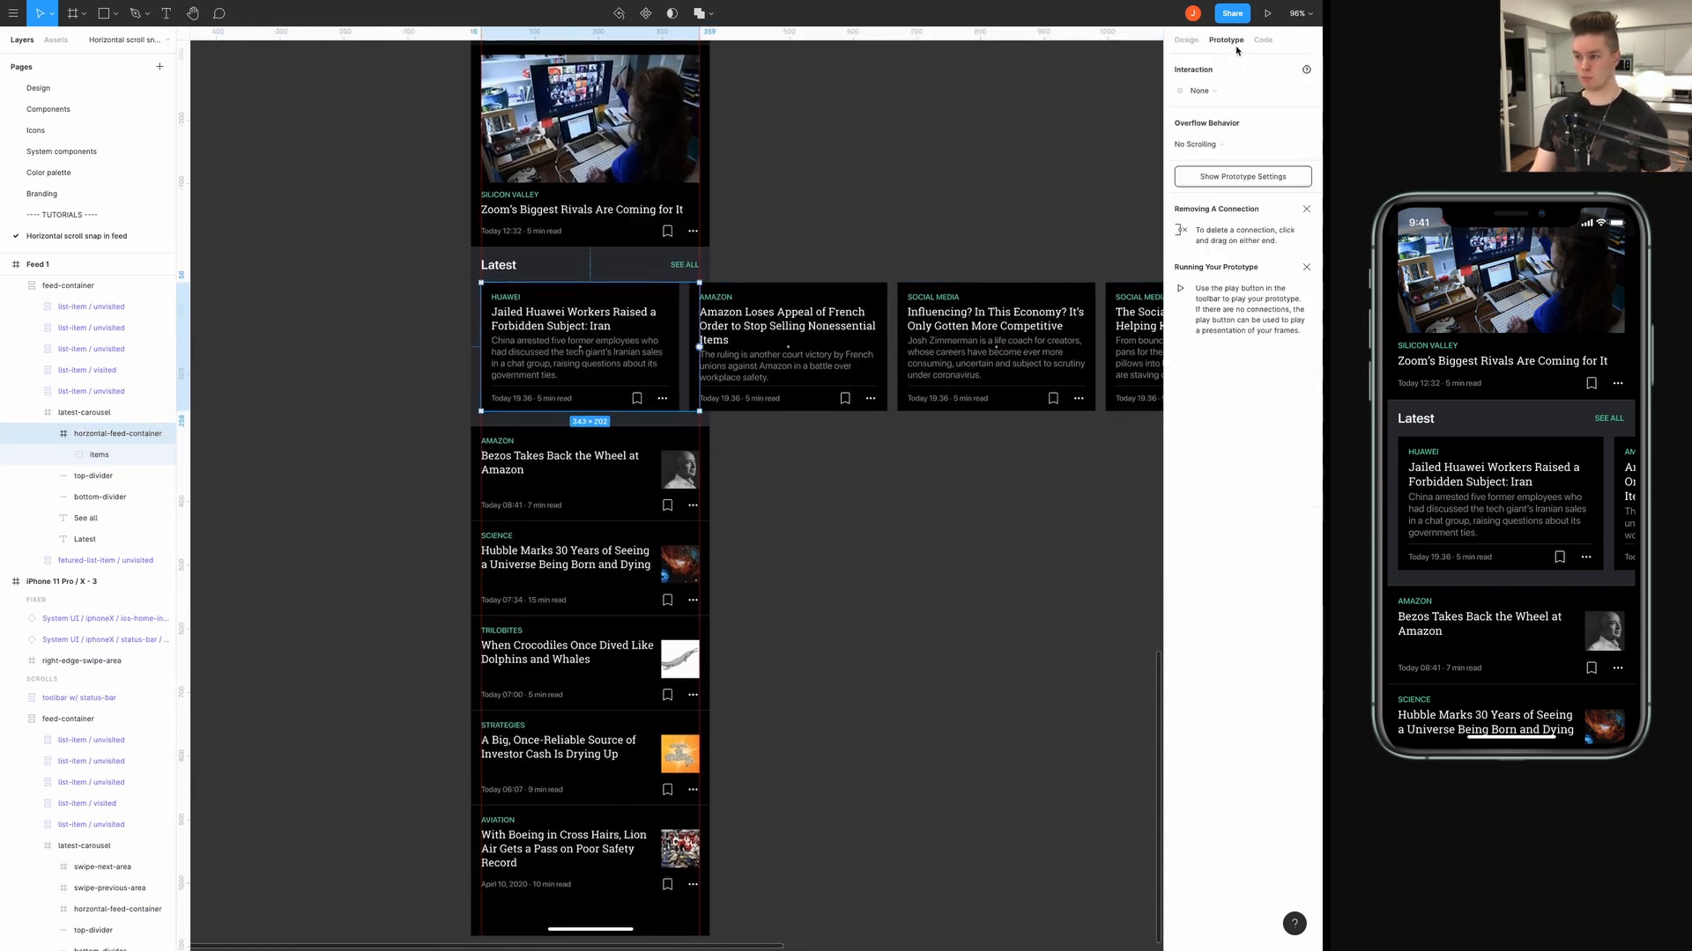
{"action": "left_click", "coordinate": [1197, 143]}
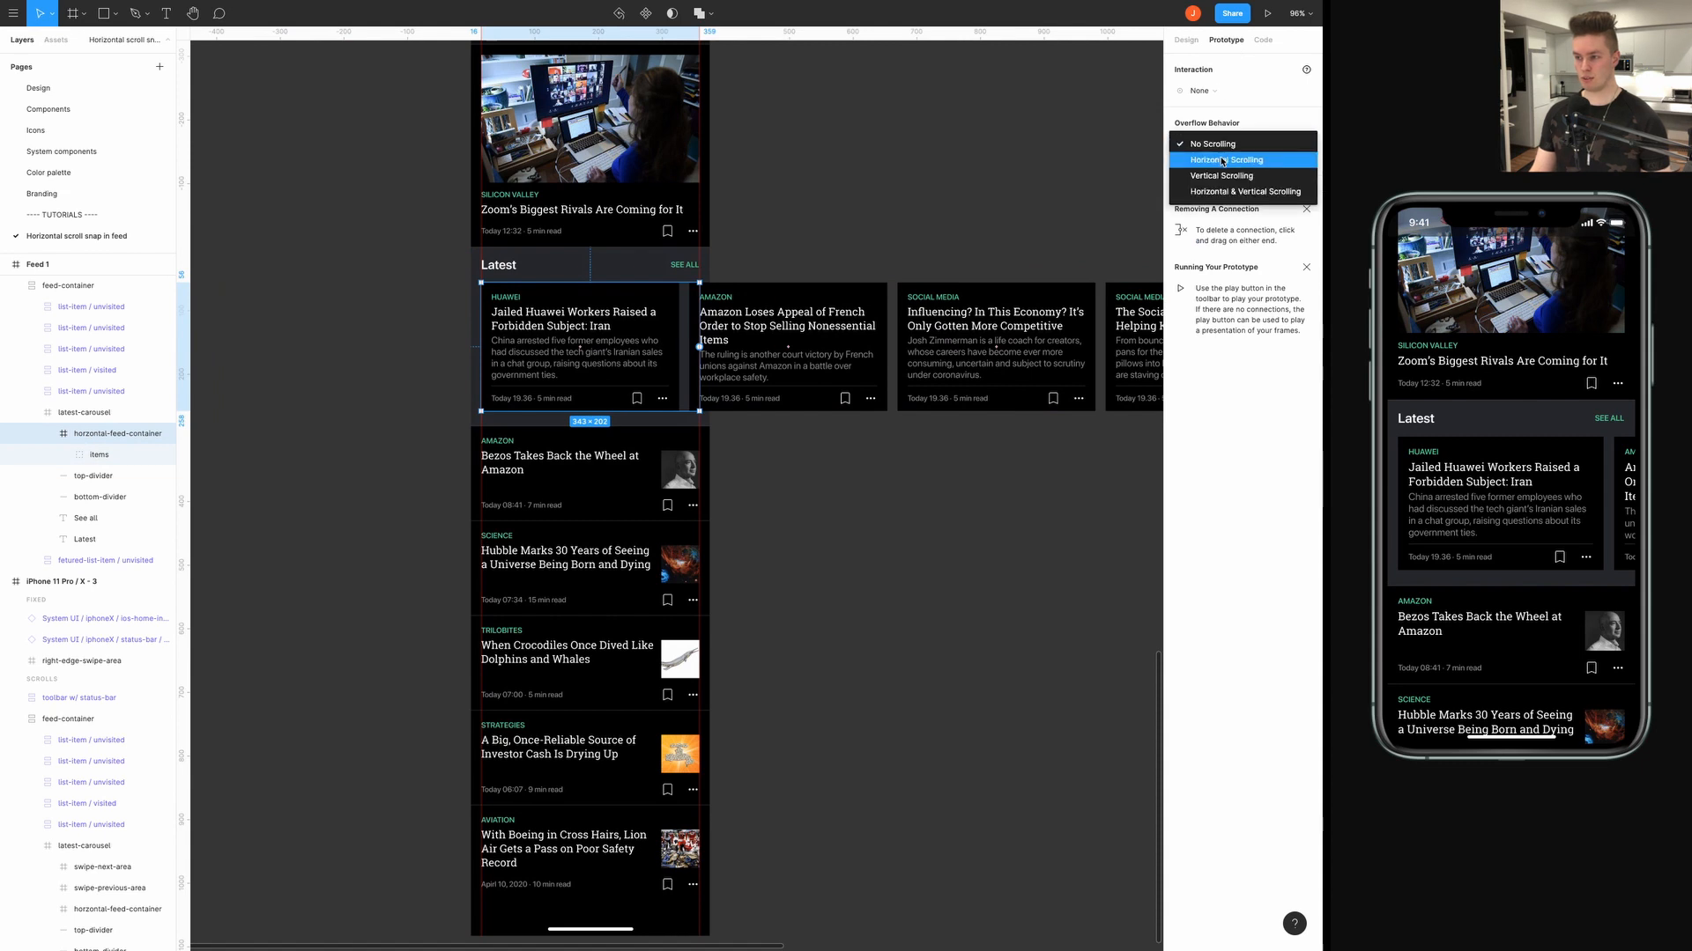
{"action": "left_click", "coordinate": [1220, 159]}
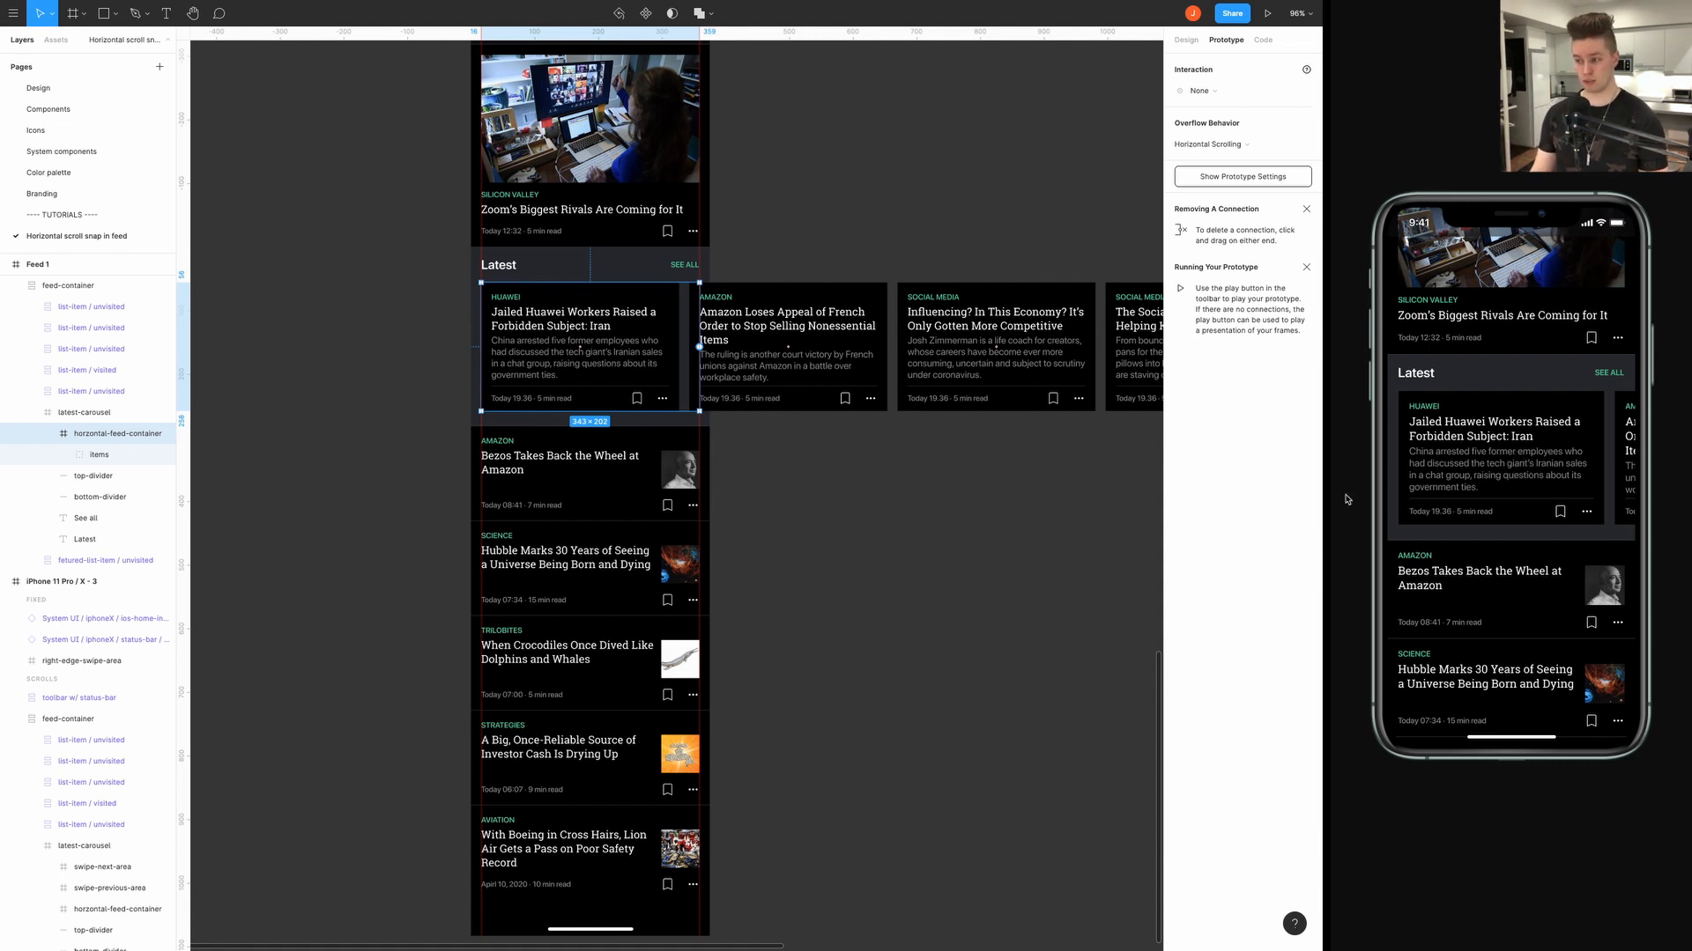
{"action": "mouse_move", "coordinate": [1176, 94]}
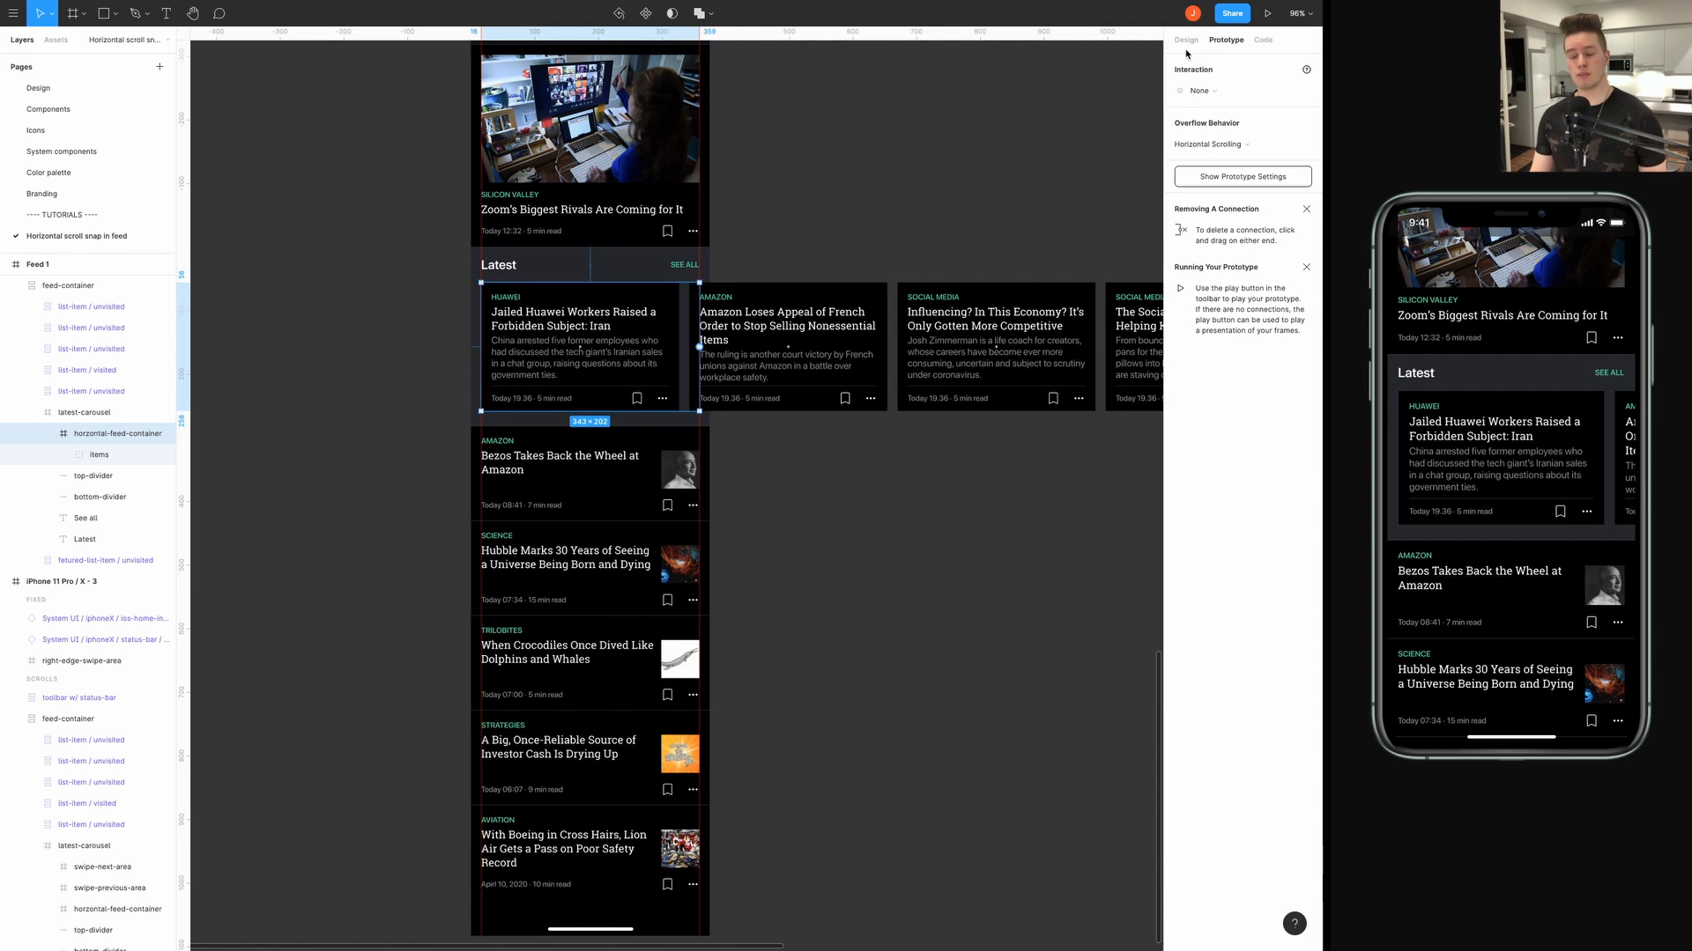
{"action": "left_click", "coordinate": [1186, 40]}
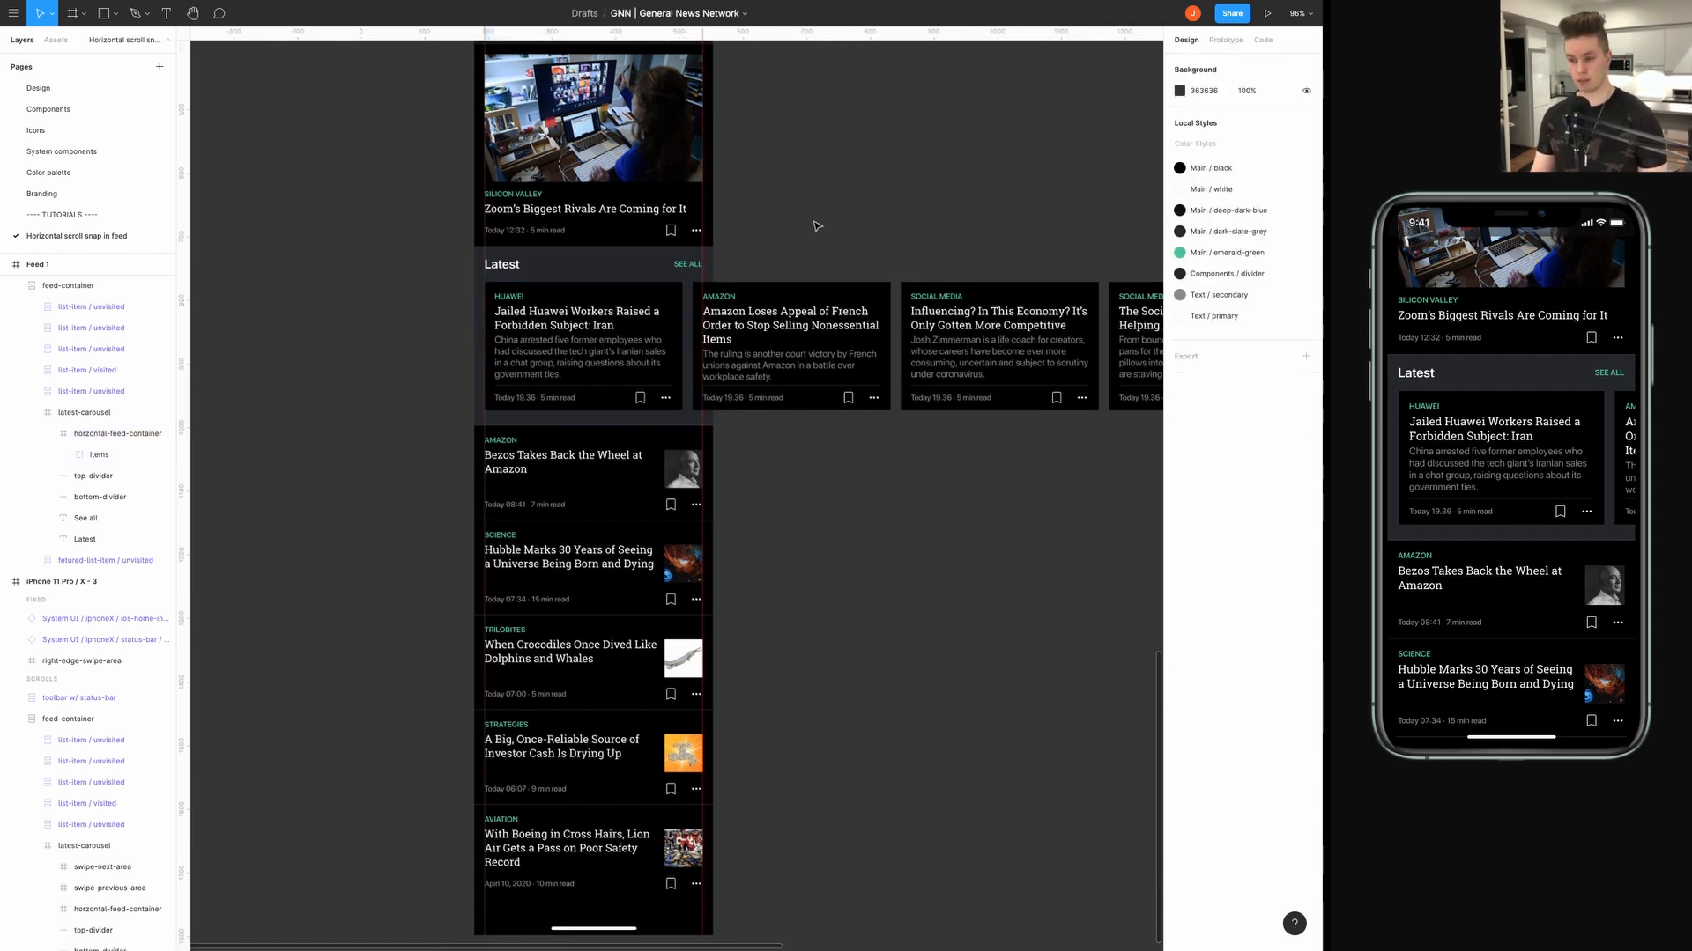
Turn on Clip content for the Feed 1 frame, then clear the selection.
{"action": "scroll", "scroll_direction": "down", "scroll_amount": 3}
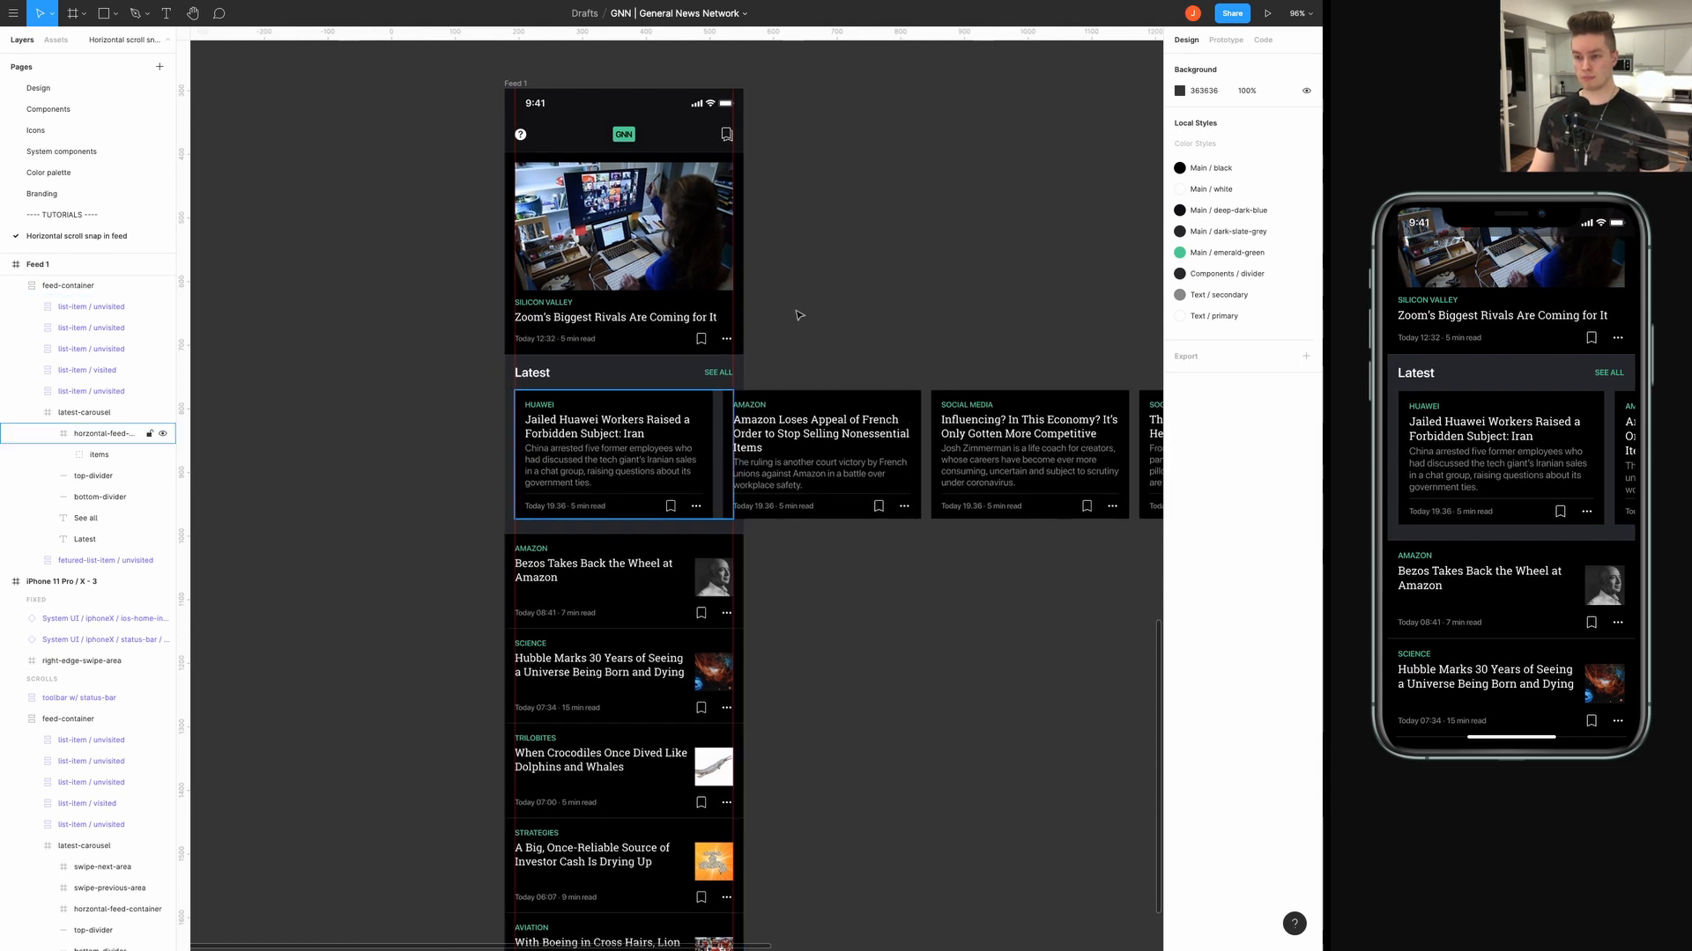
{"action": "left_click", "coordinate": [38, 265]}
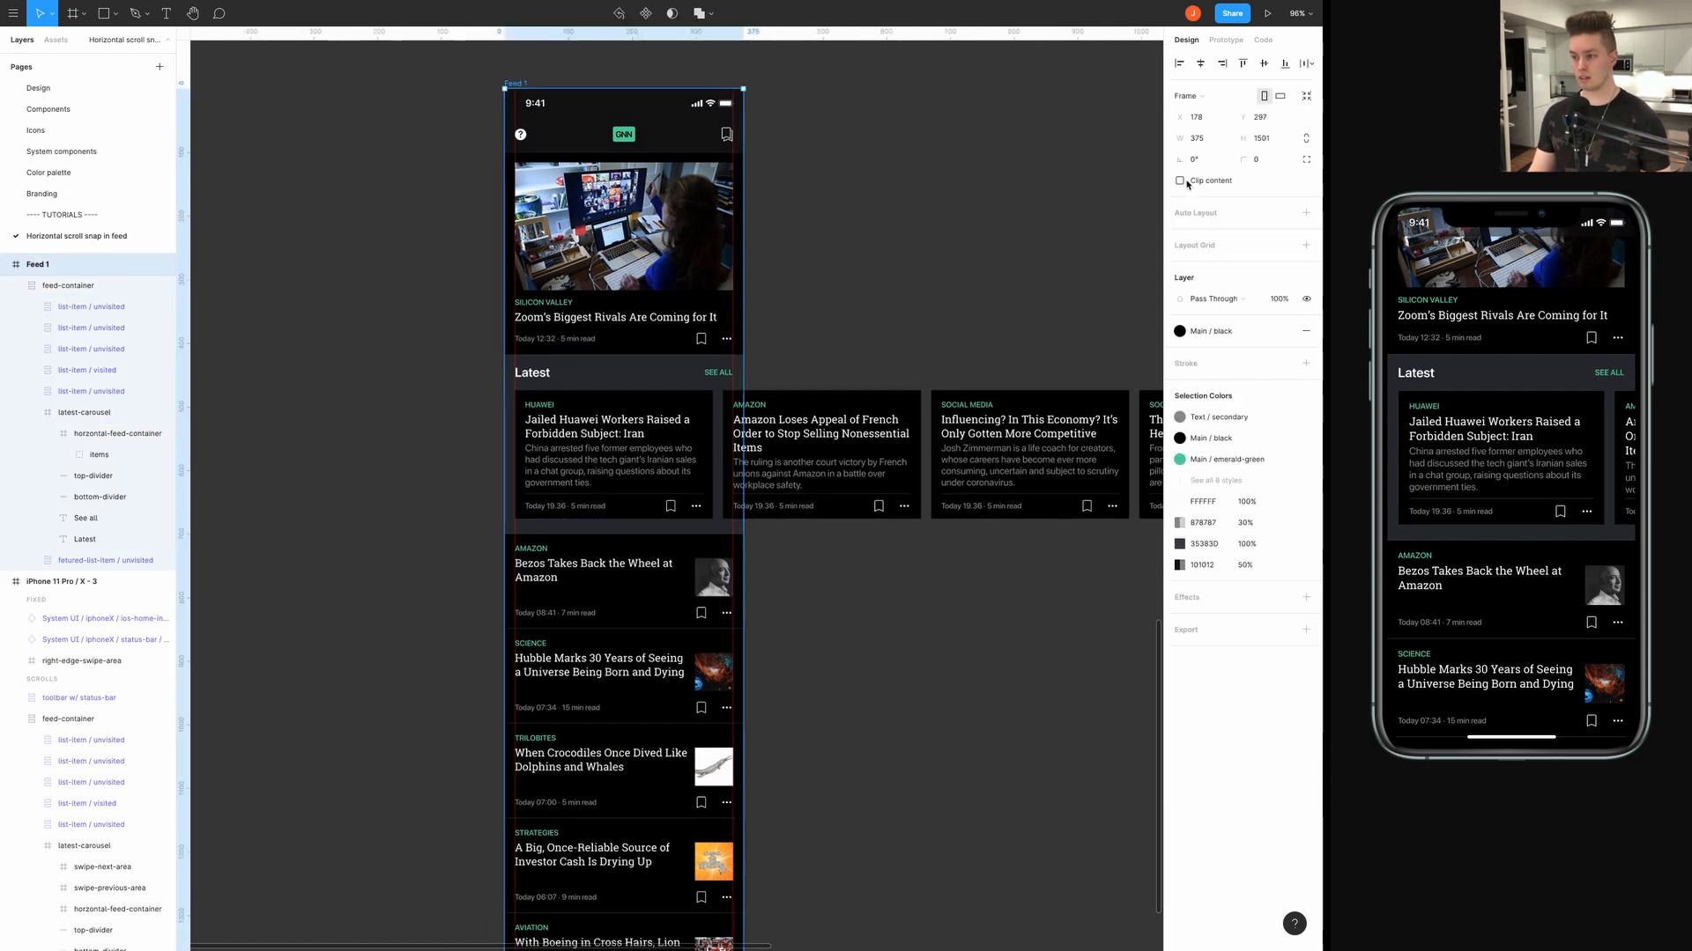
{"action": "left_click", "coordinate": [1181, 180]}
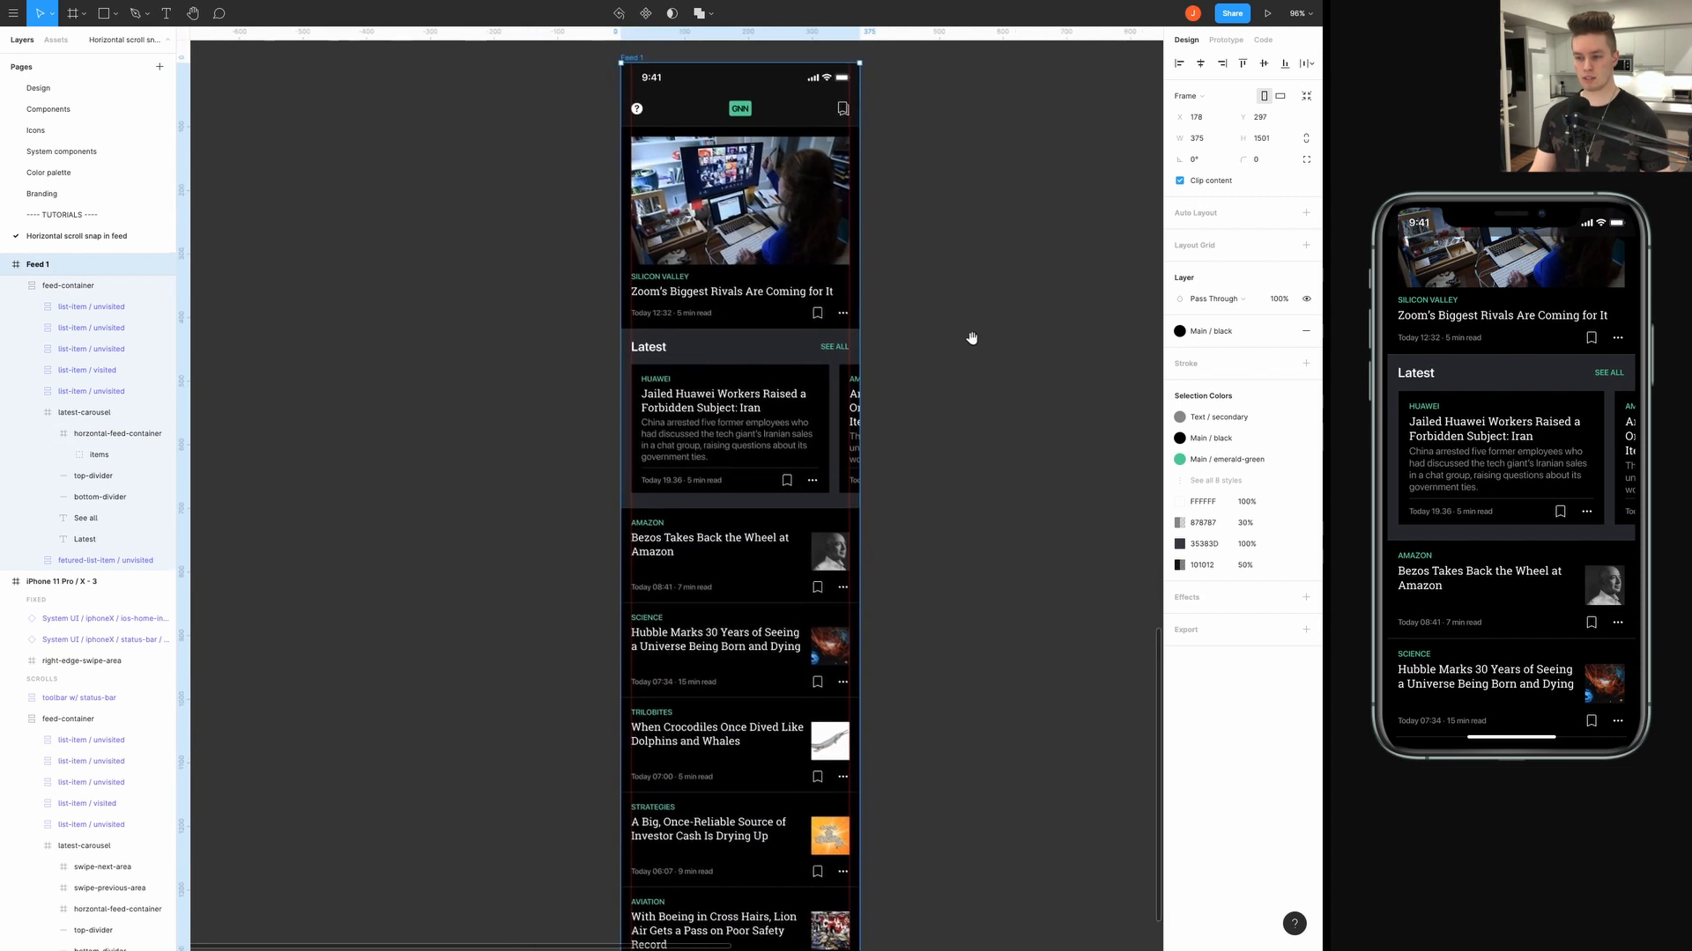
{"action": "left_click", "coordinate": [85, 412]}
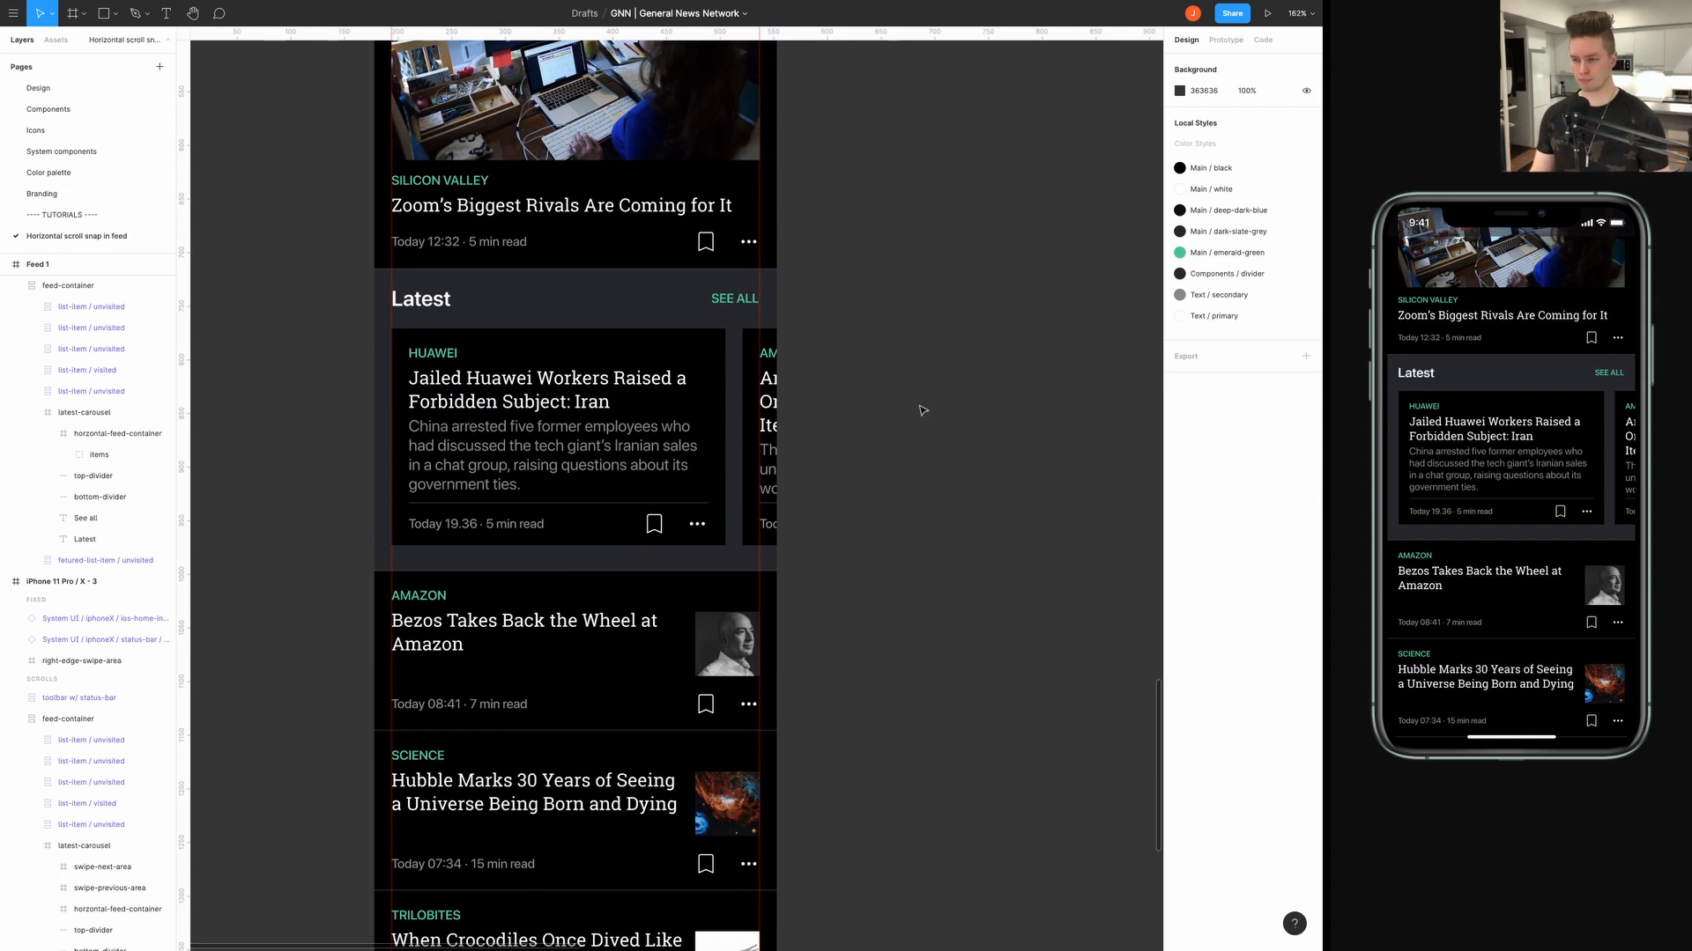
{"action": "mouse_move", "coordinate": [919, 413]}
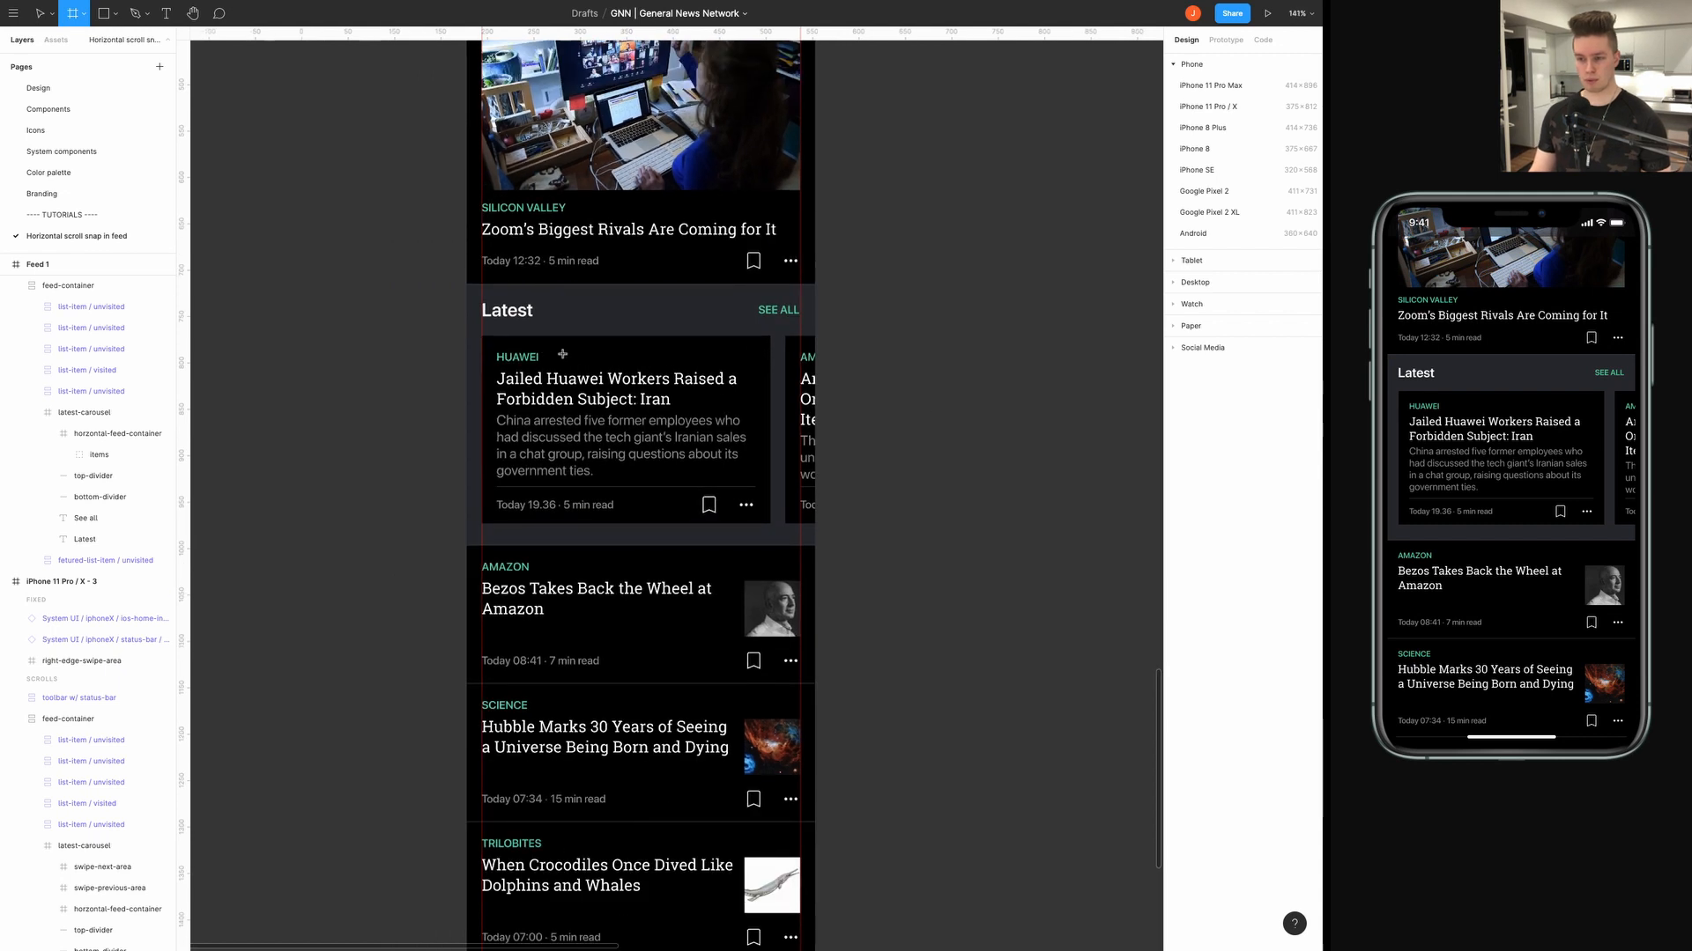
Draw a new blank frame, Frame 3, beside the feed.
{"action": "left_click_drag", "start_coordinate": [848, 338], "coordinate": [1080, 511]}
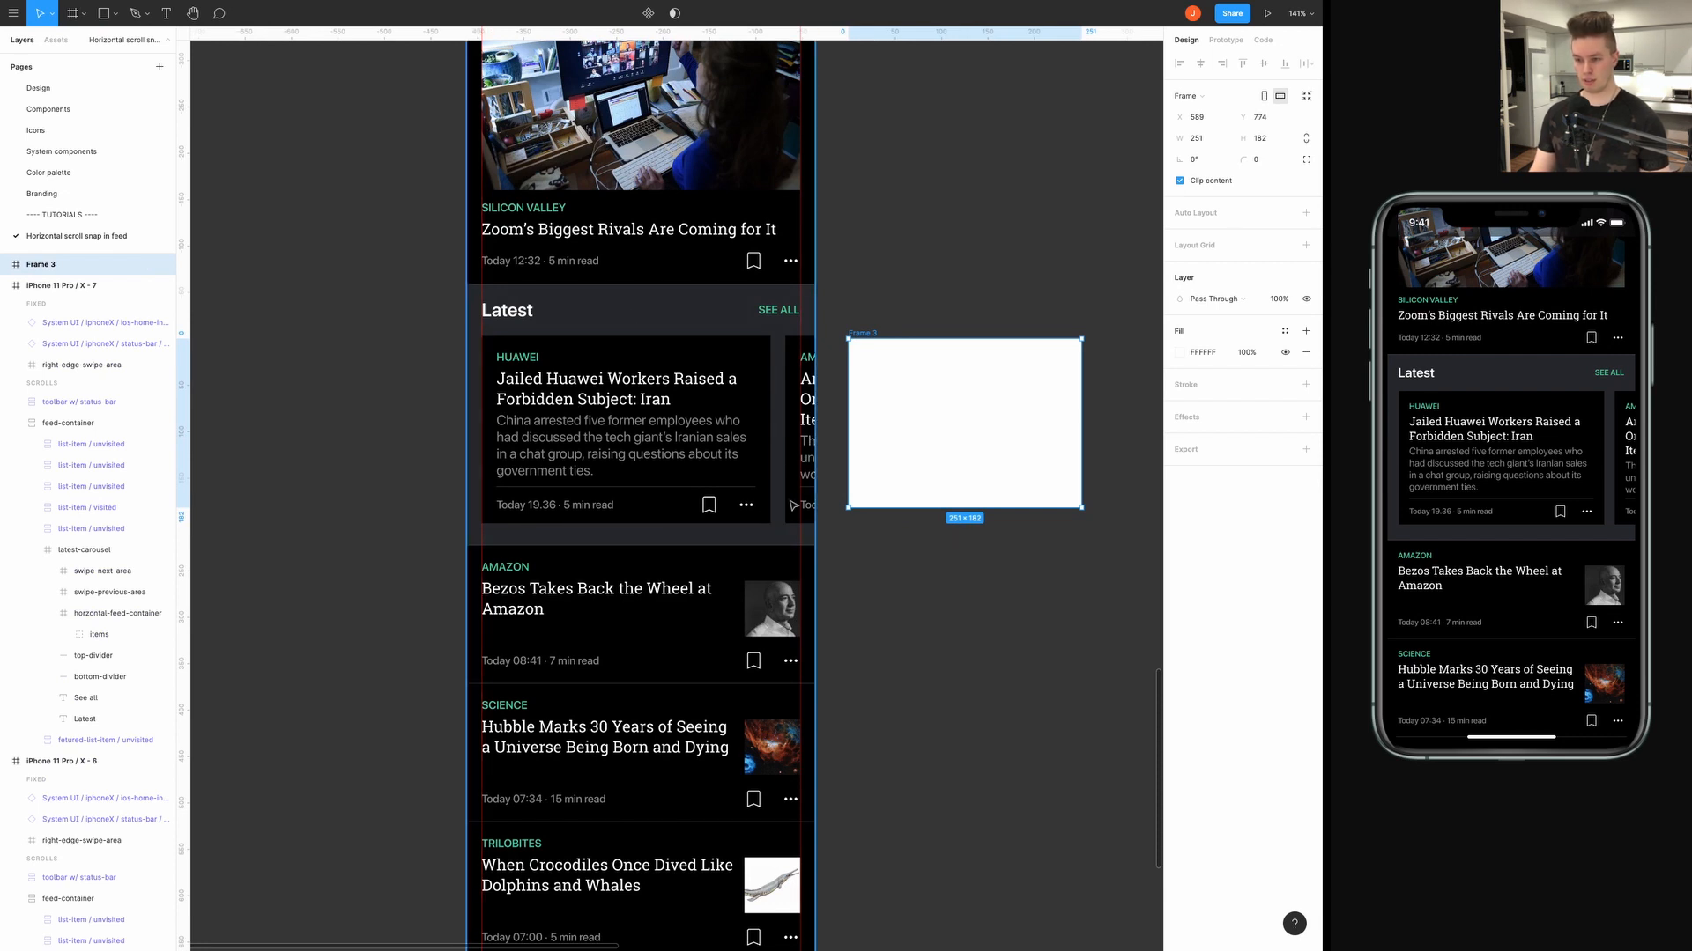
{"action": "mouse_move", "coordinate": [502, 402]}
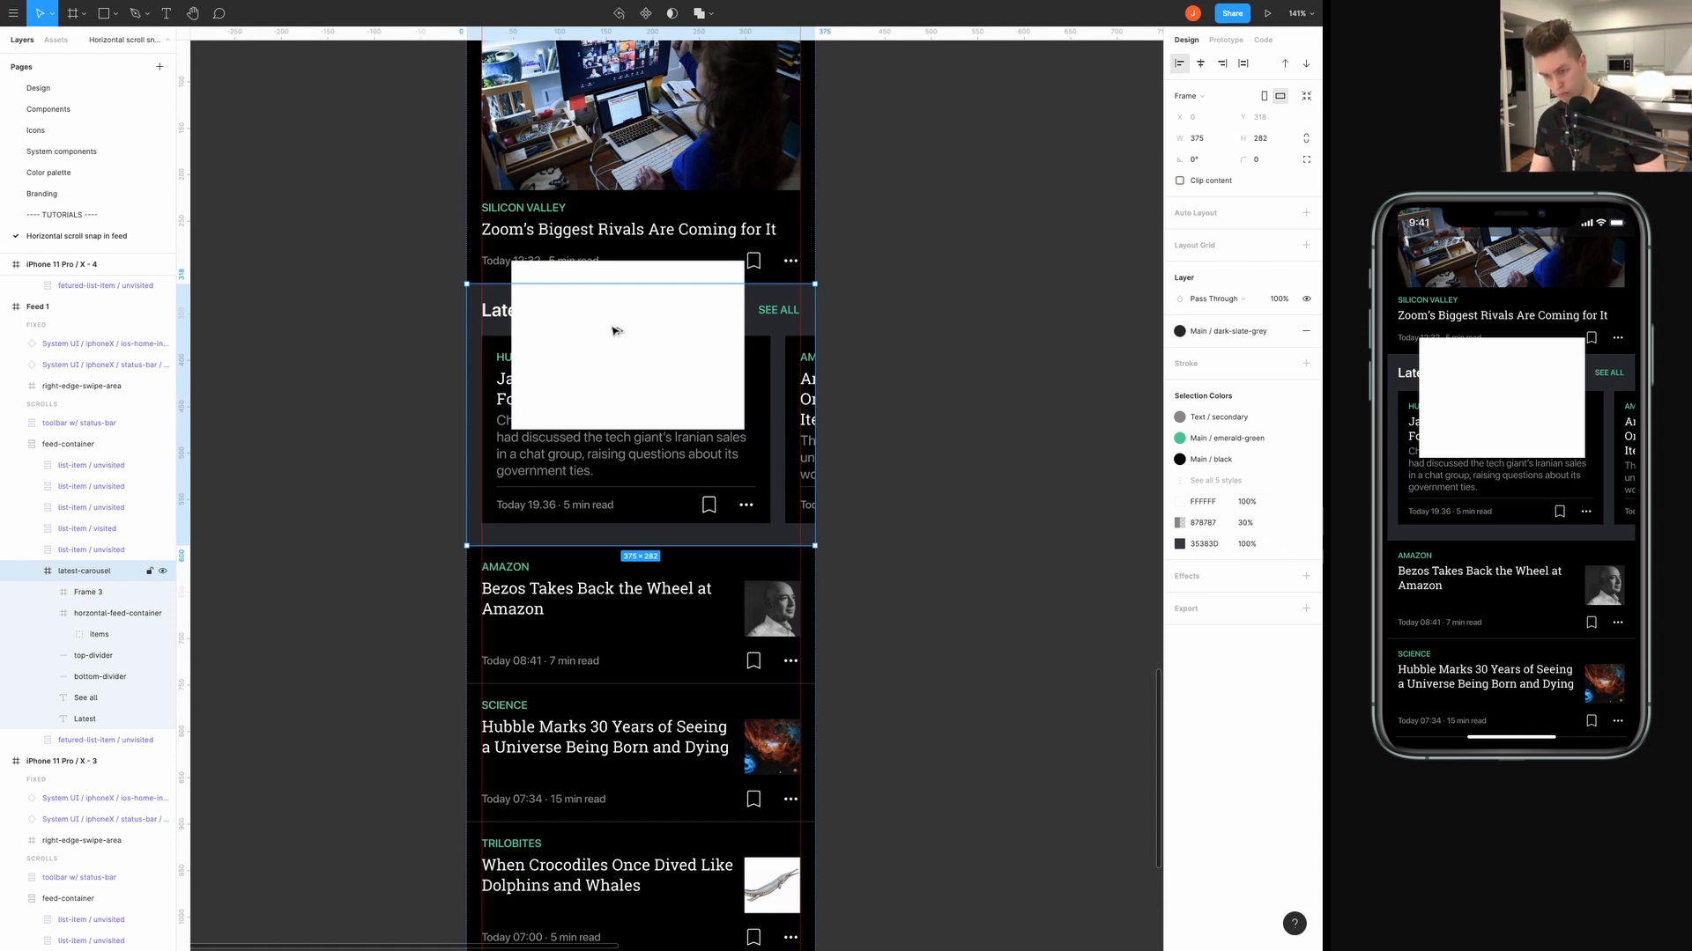
Stretch the blank frame over the carousel and name the frames swipe-next-area and swipe-previous-area.
{"action": "left_click", "coordinate": [115, 613]}
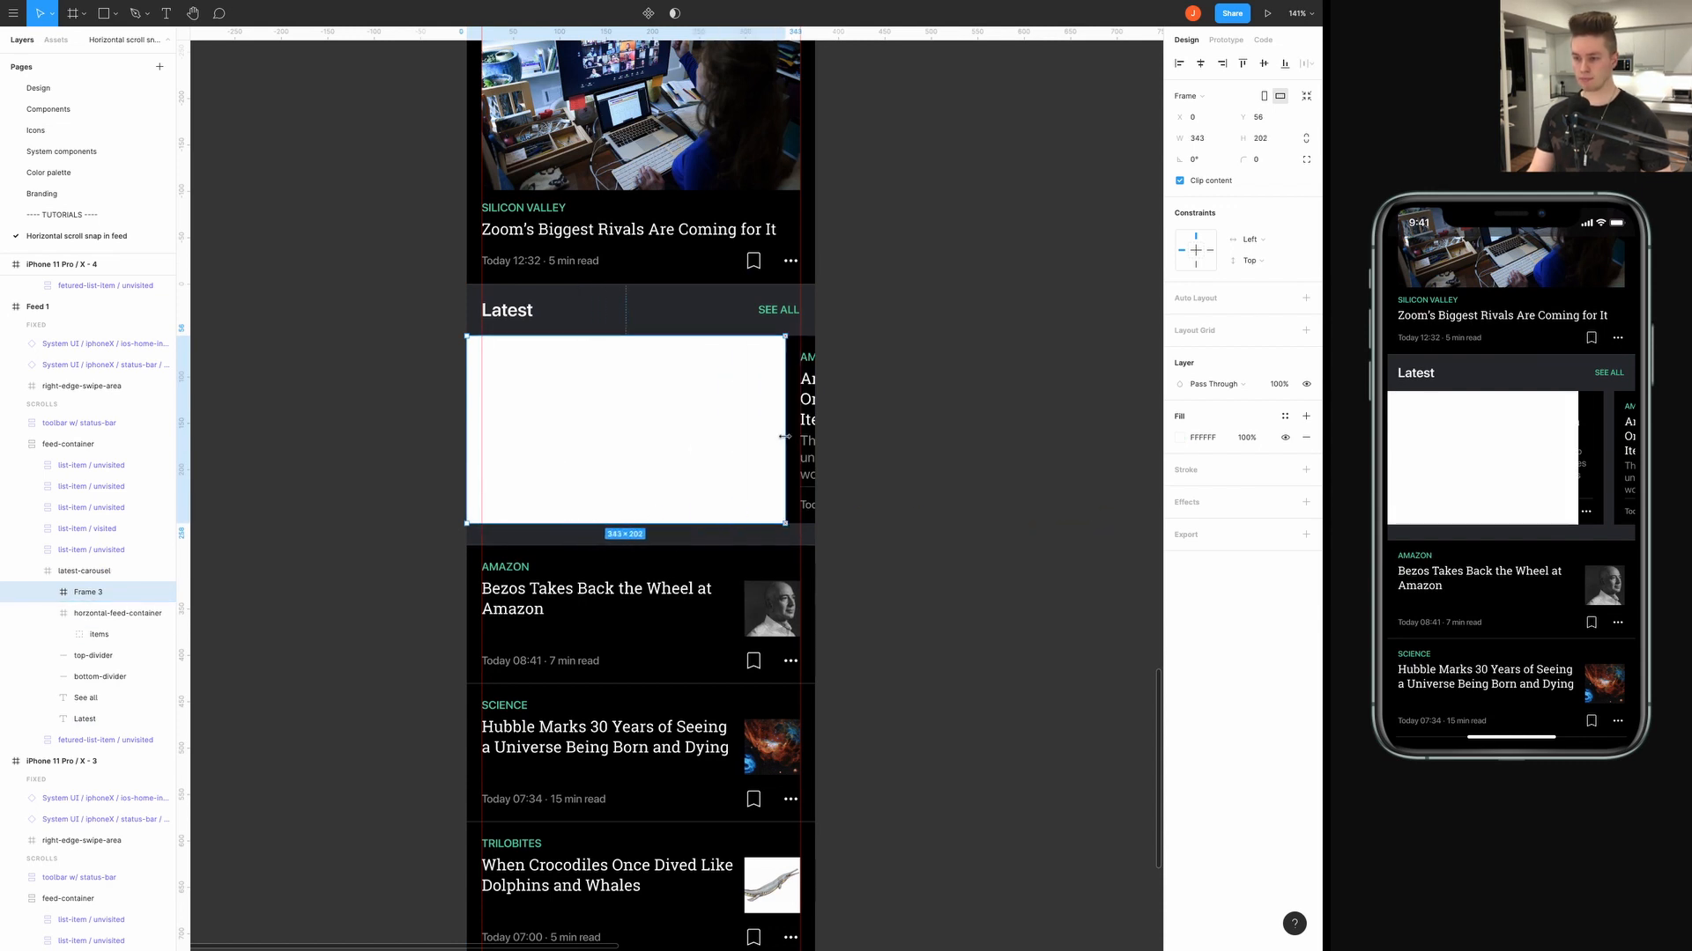
{"action": "left_click_drag", "start_coordinate": [785, 429], "coordinate": [816, 428]}
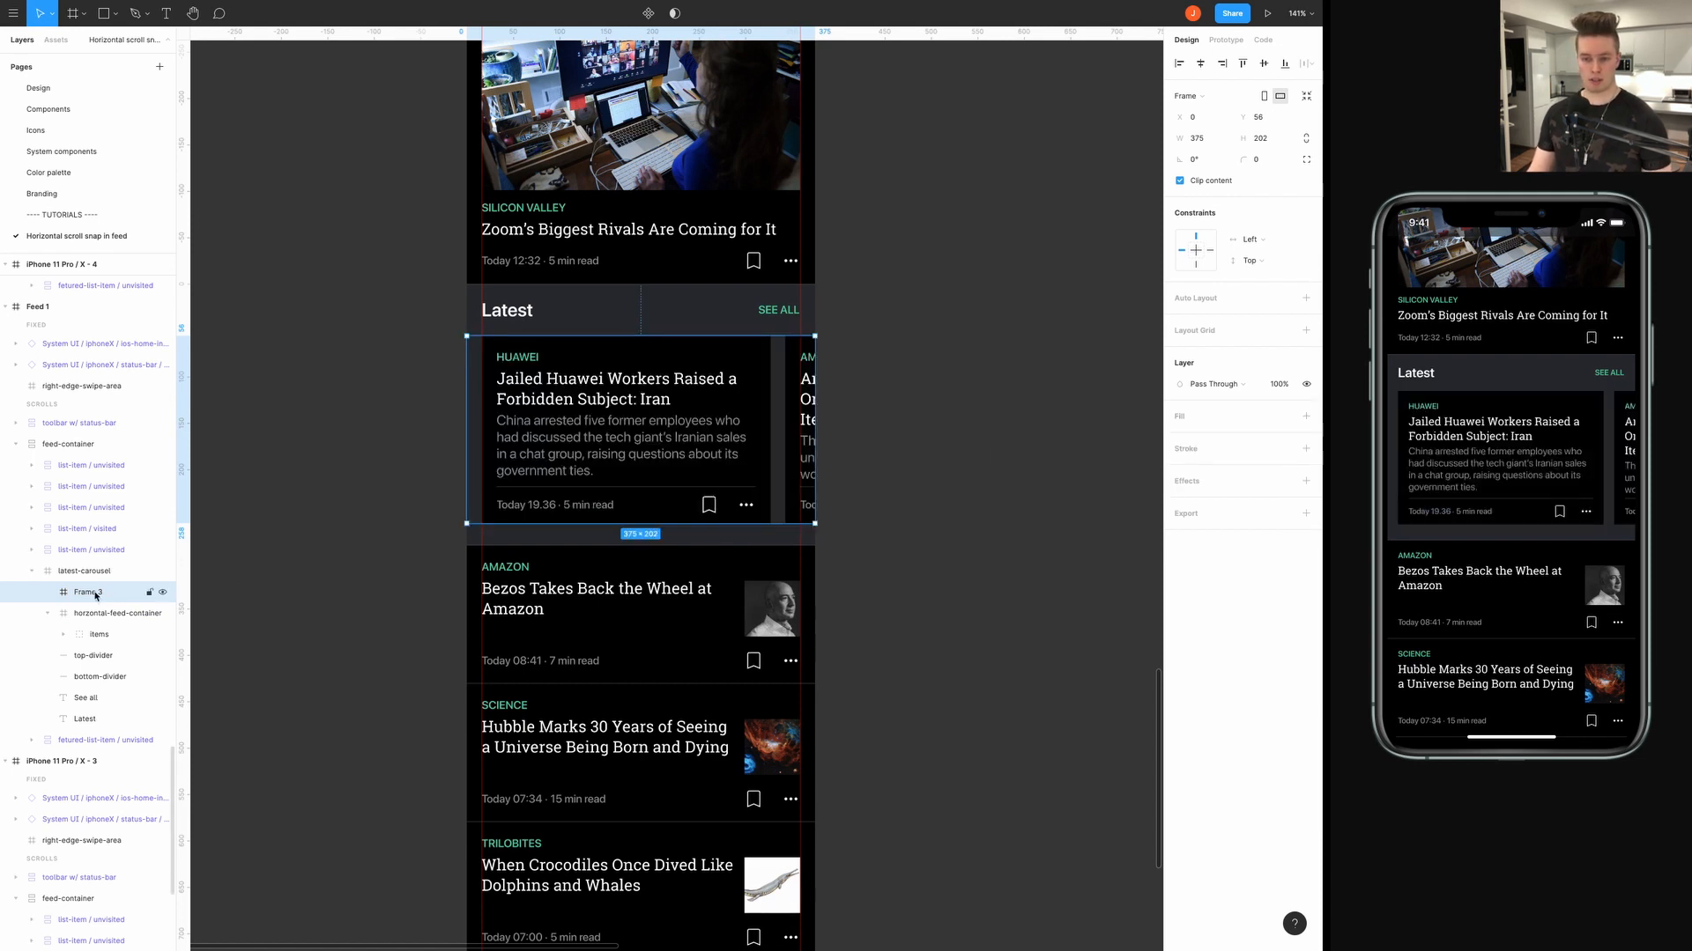
{"action": "double_click", "coordinate": [86, 592]}
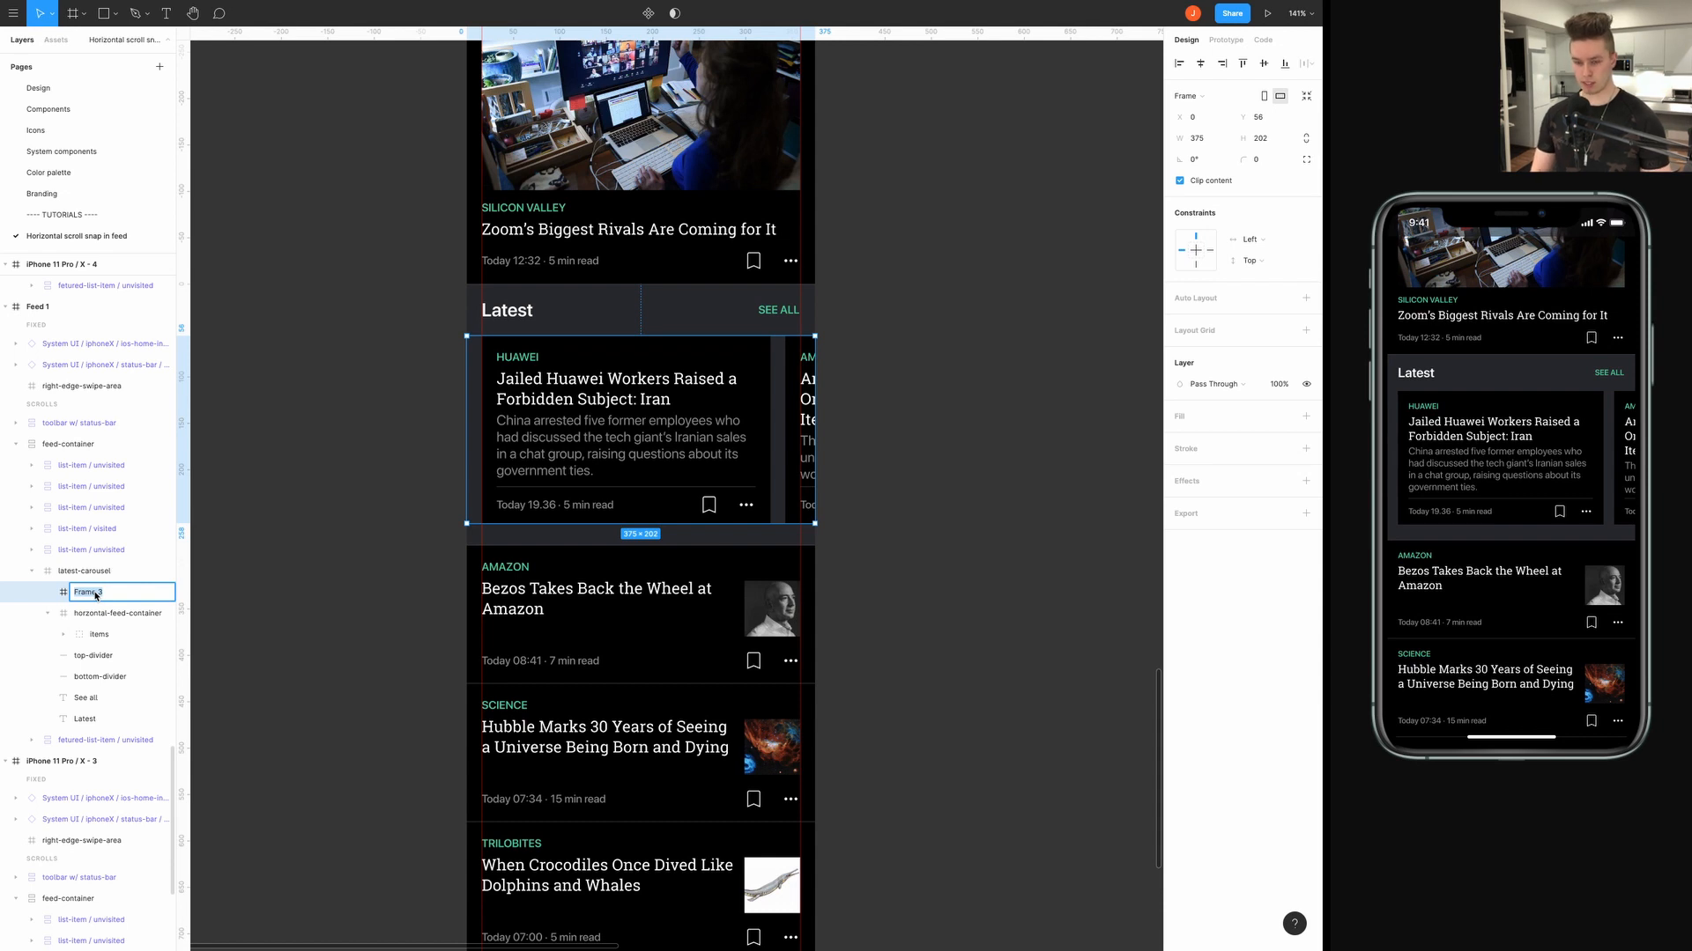
{"action": "type", "text": "s"}
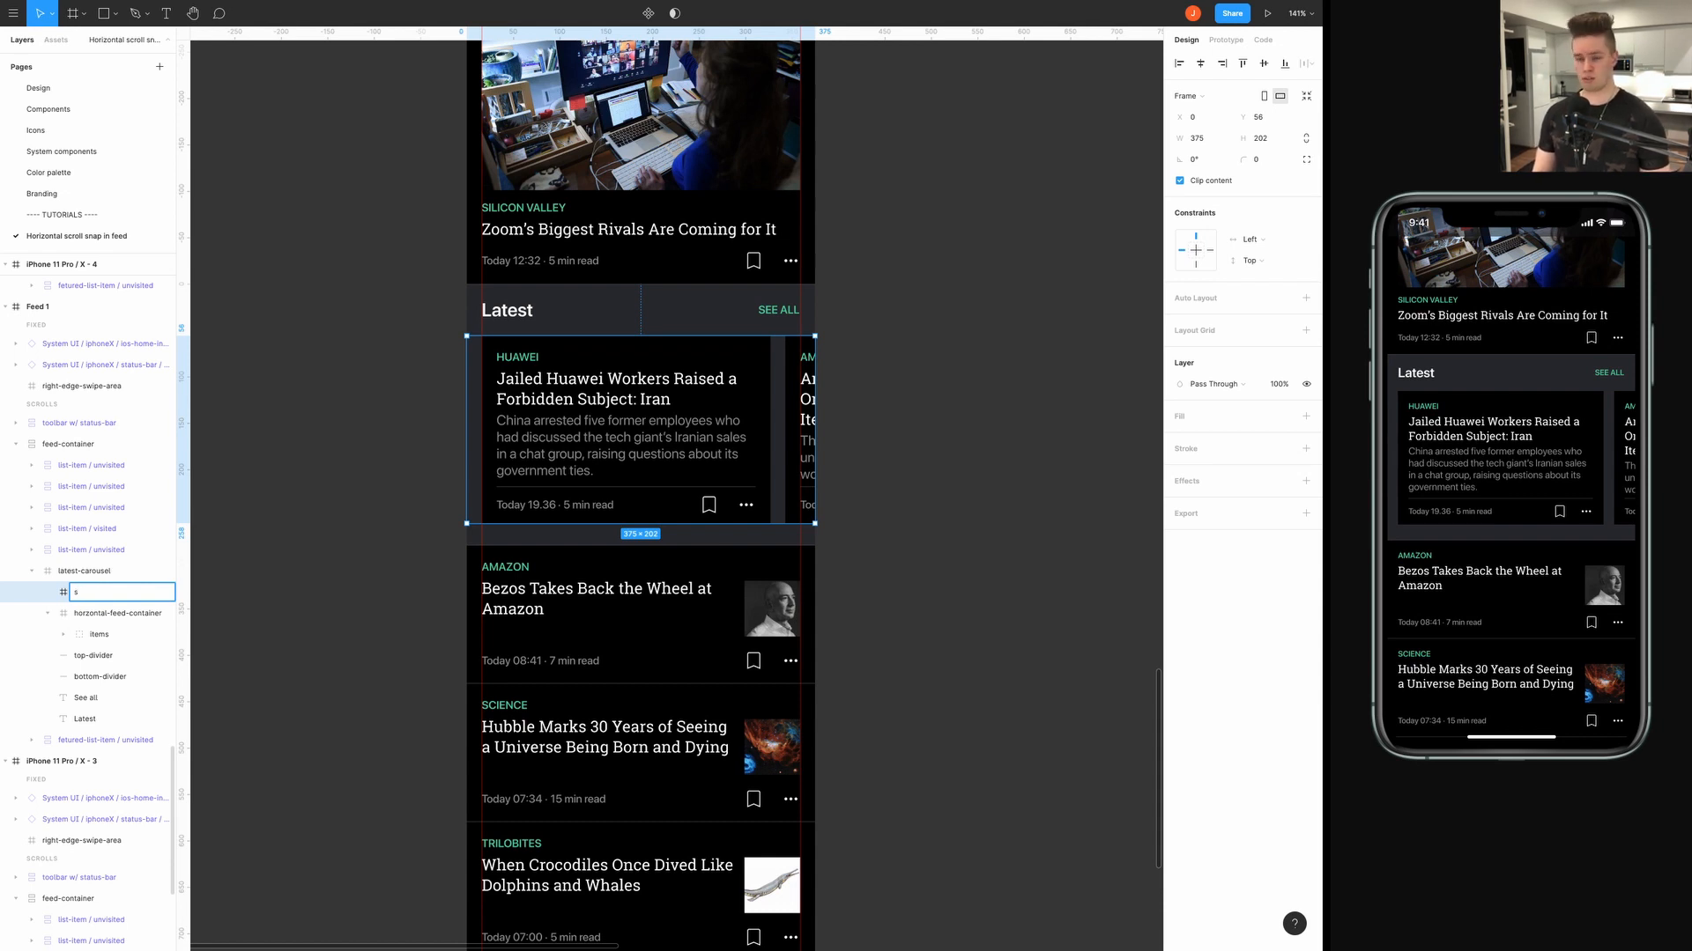
{"action": "type", "text": "w"}
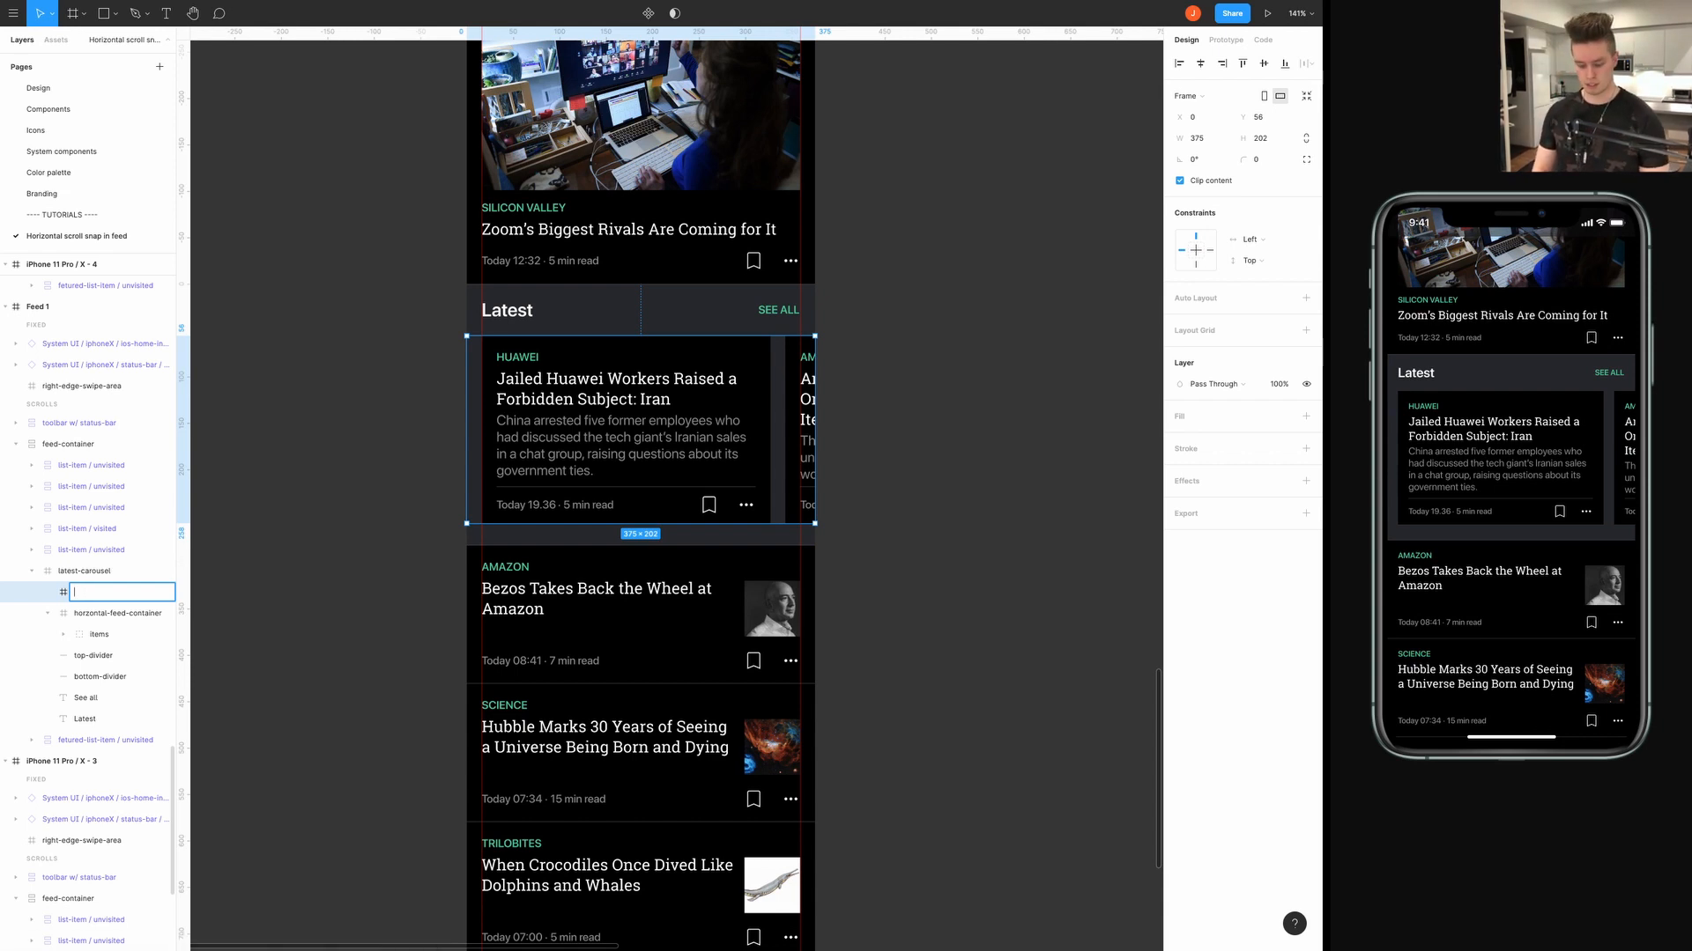
{"action": "type", "text": "swipe-"}
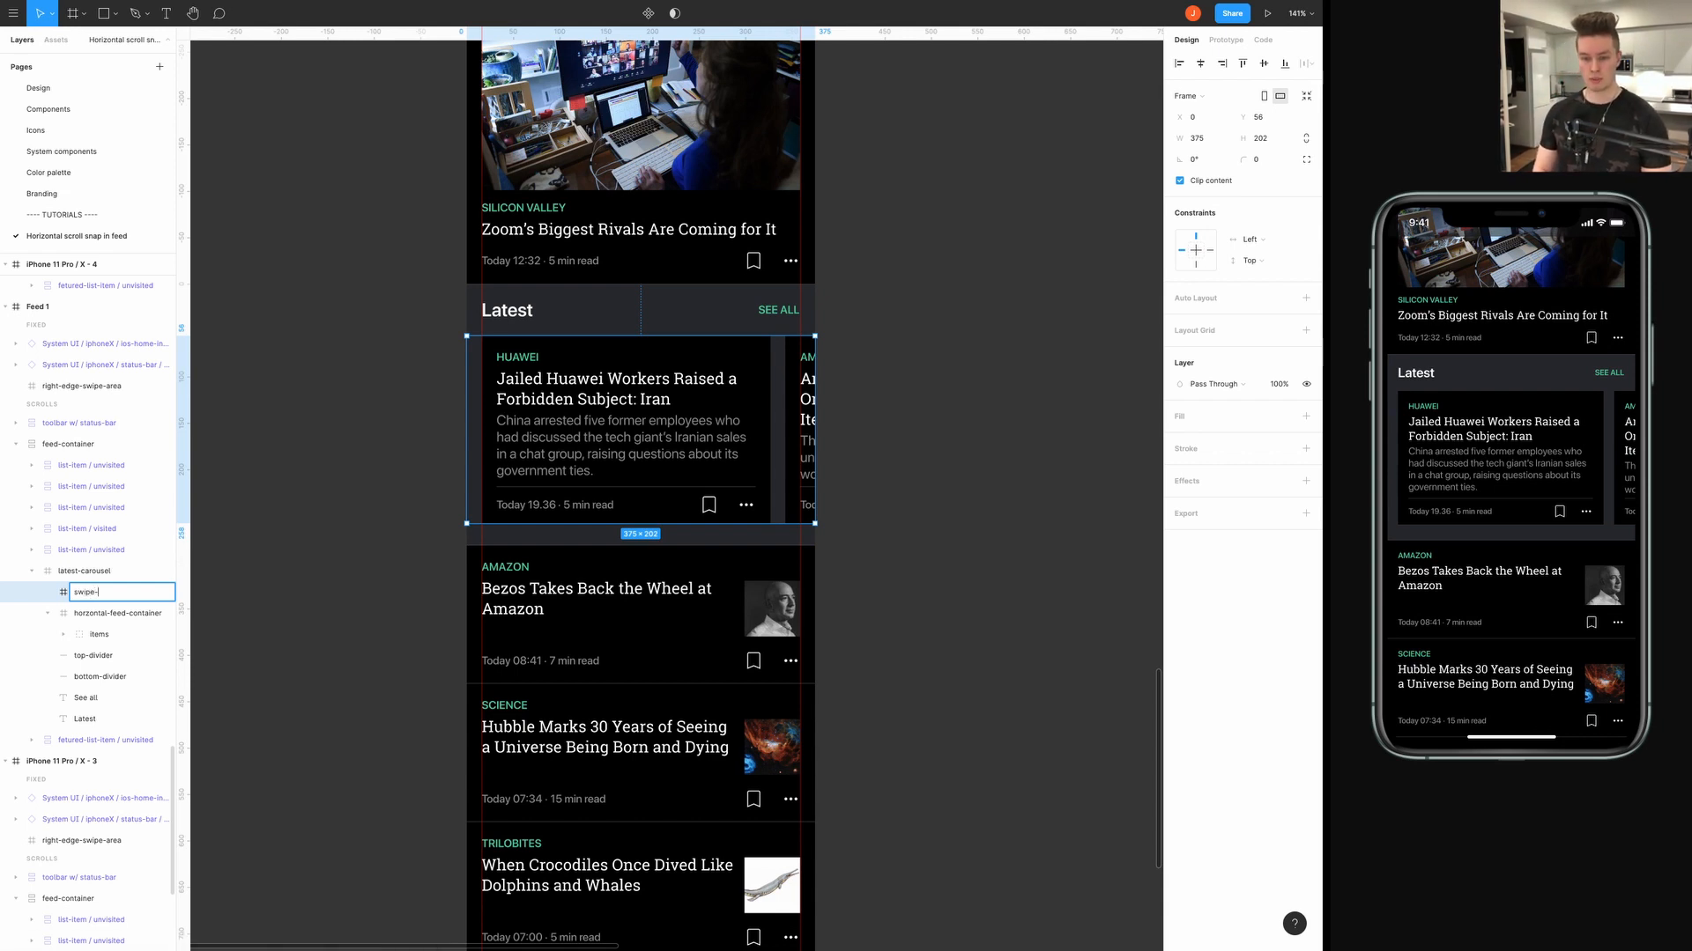
{"action": "type", "text": "next-area"}
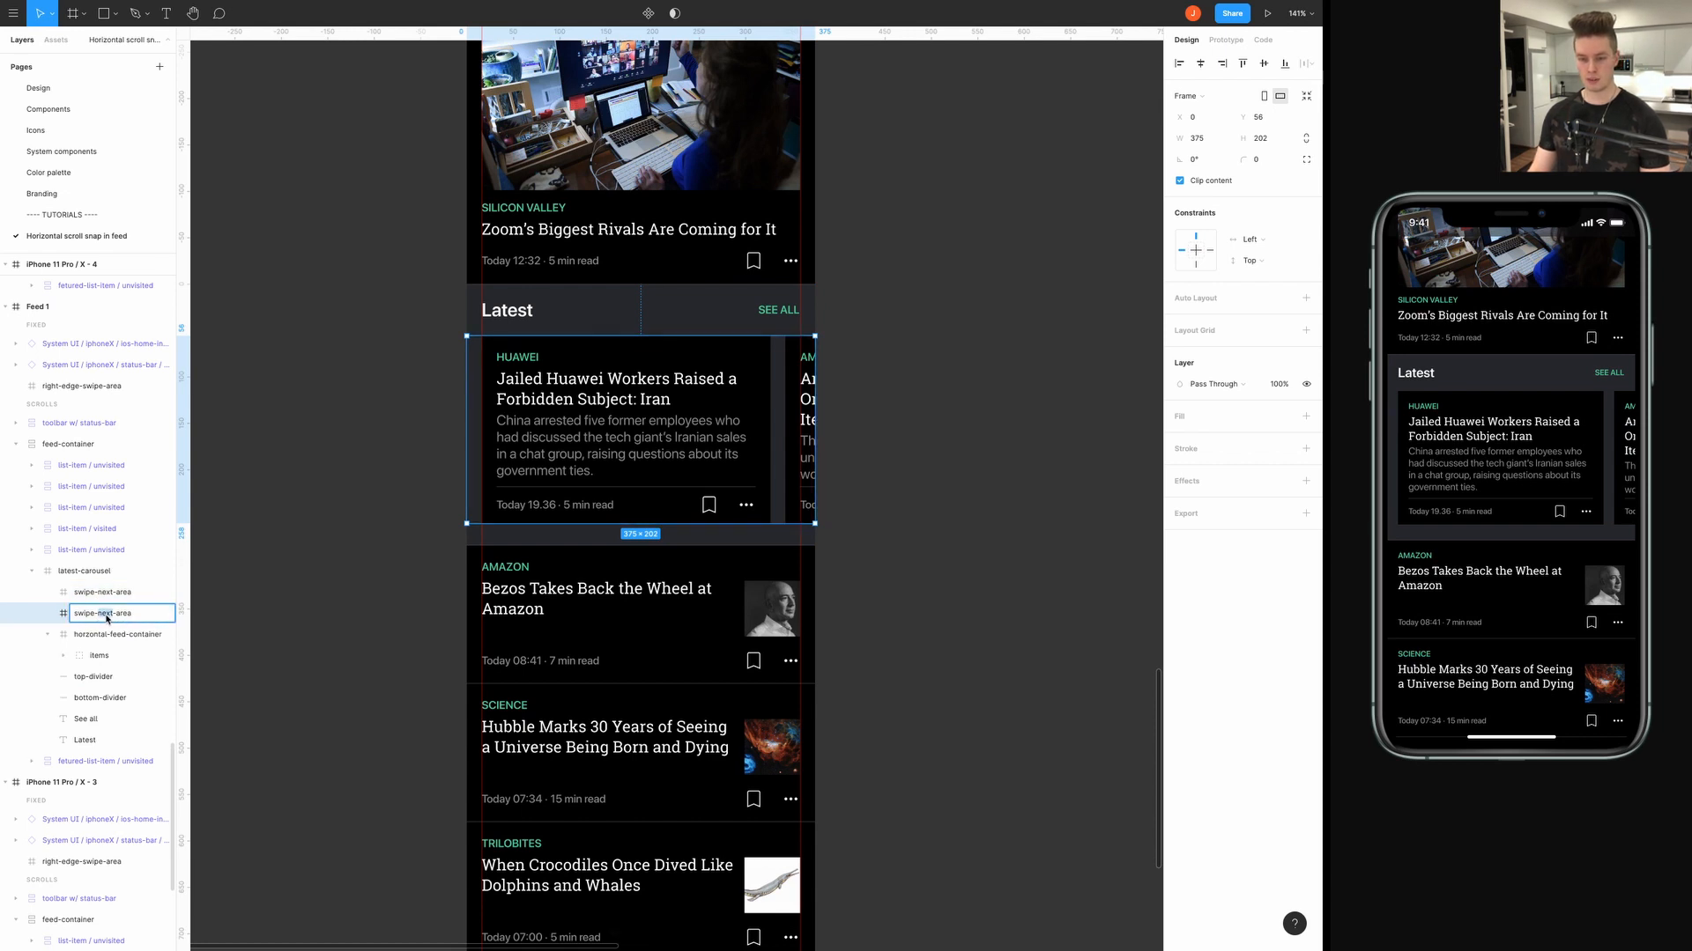
{"action": "type", "text": "swipe-p-area"}
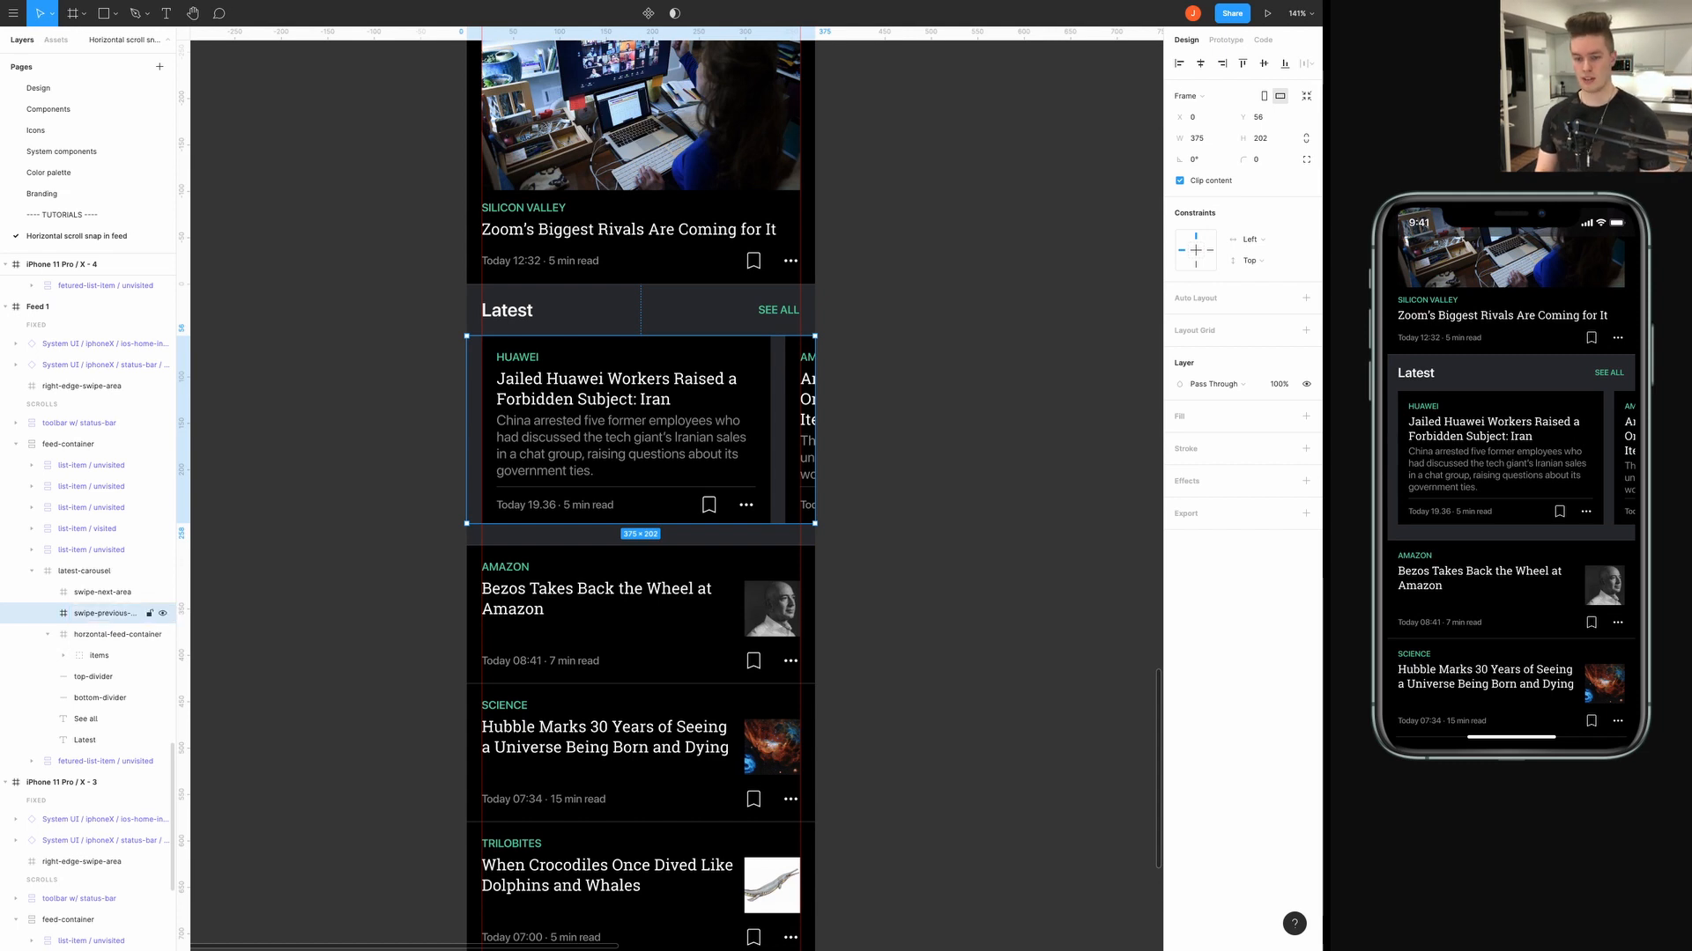
{"action": "left_click", "coordinate": [104, 591]}
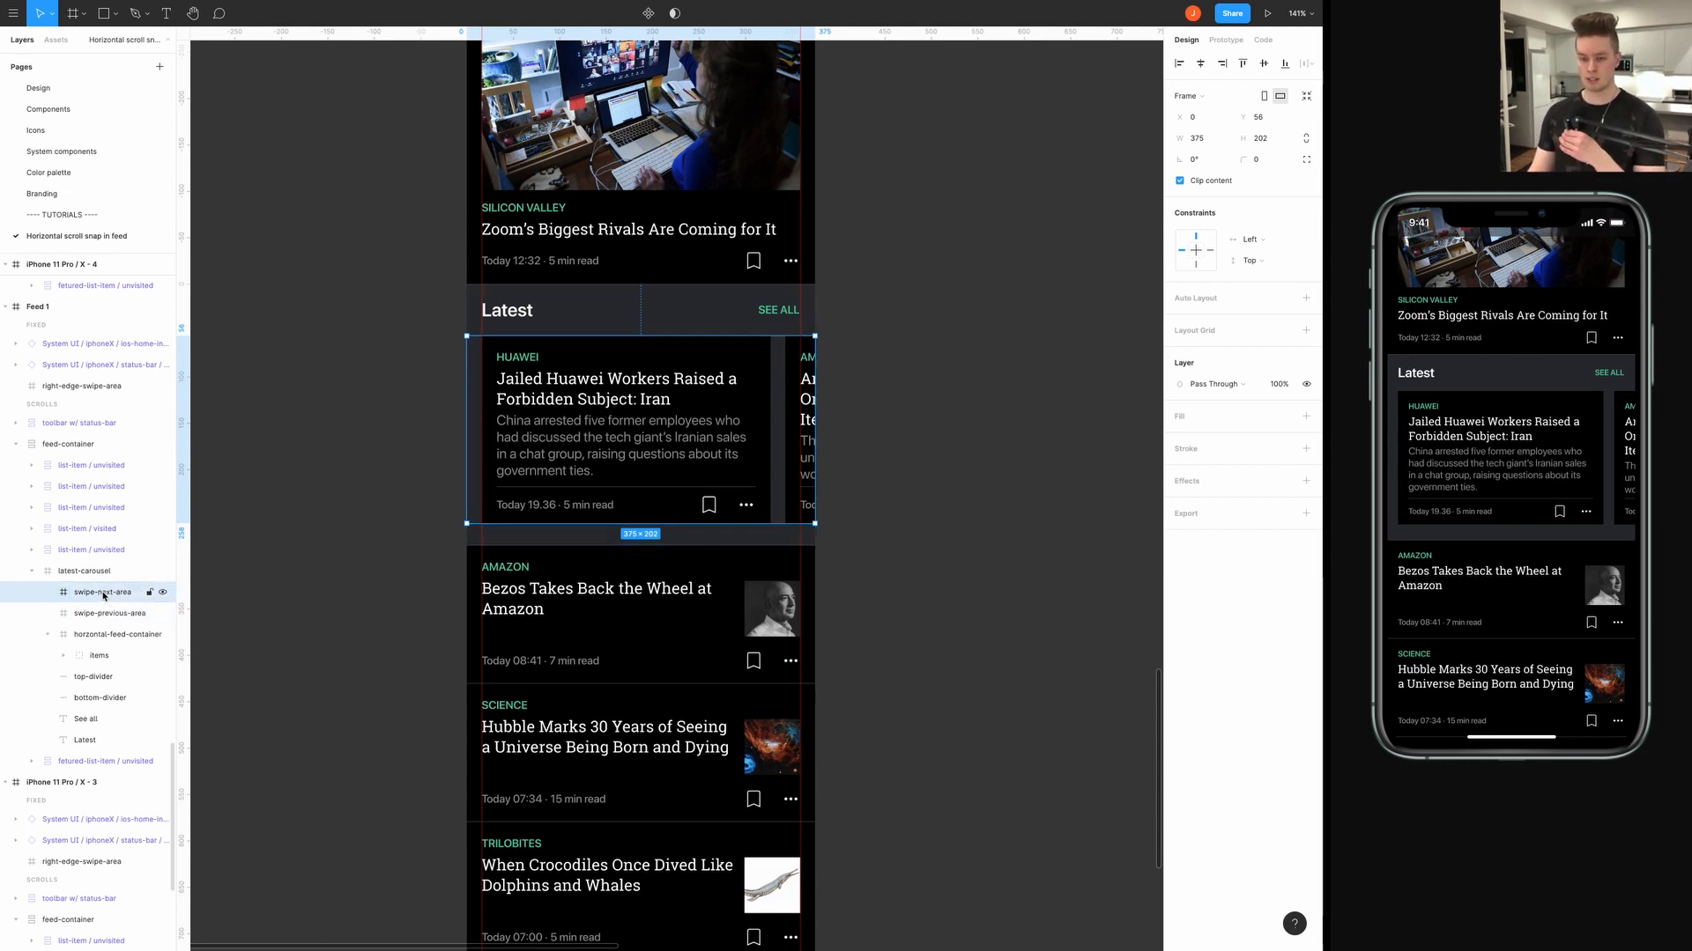
Select swipe-next-area, then select the stories in Feed 3's carousel.
{"action": "left_click", "coordinate": [109, 614]}
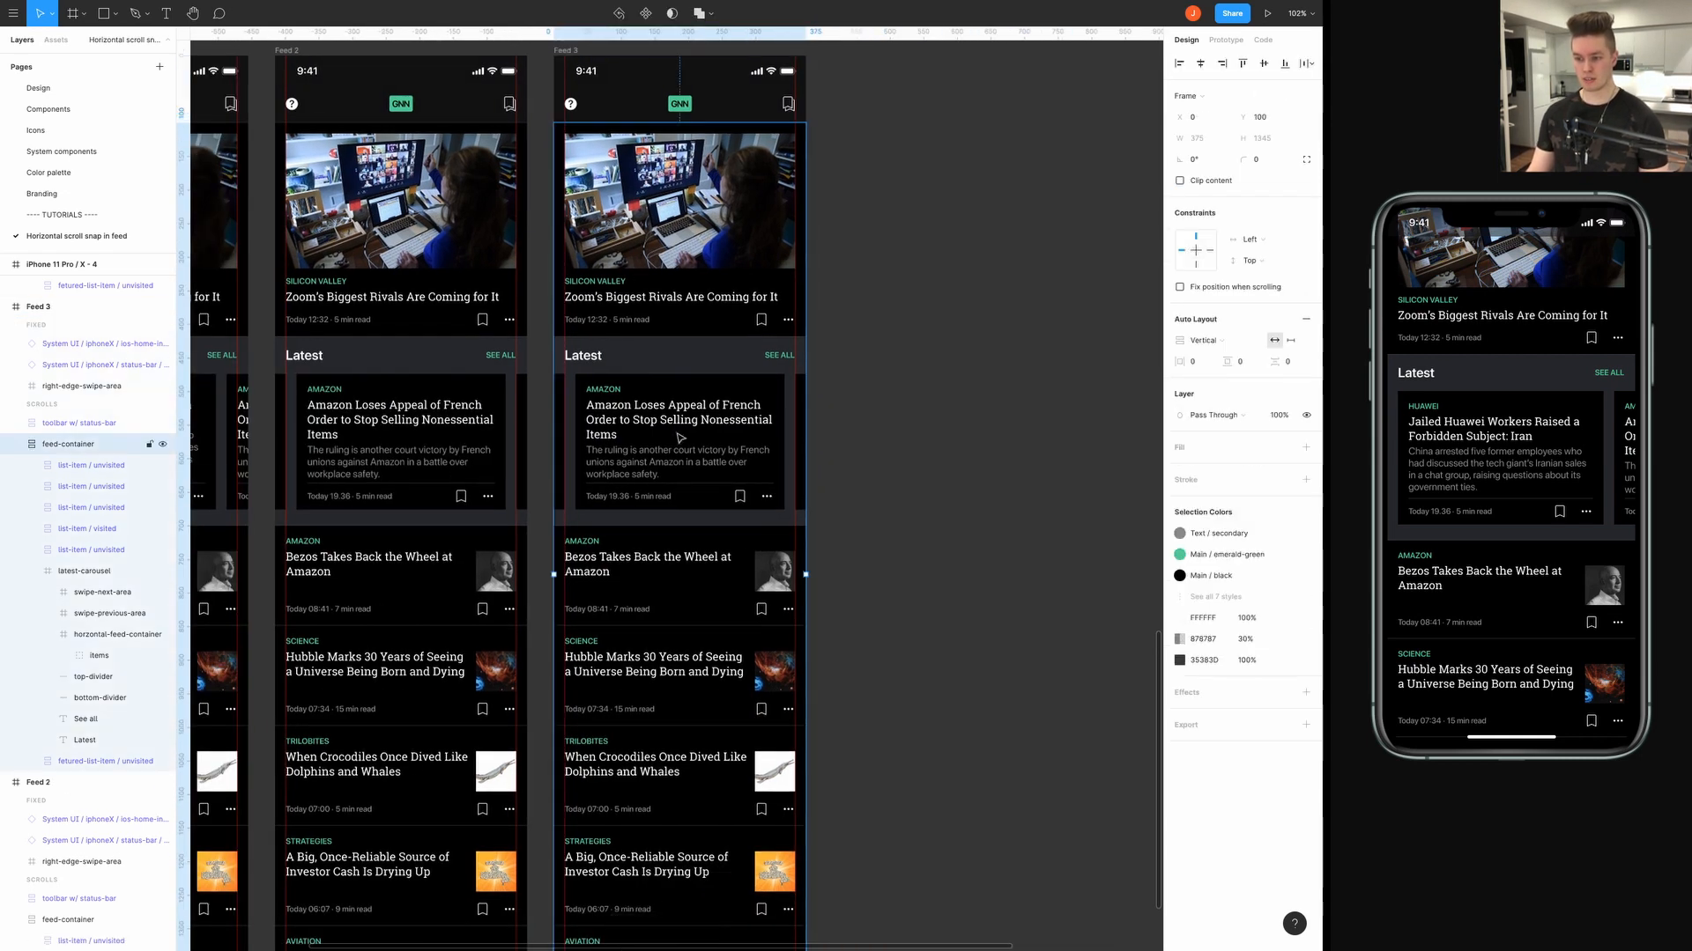
{"action": "left_click", "coordinate": [677, 445]}
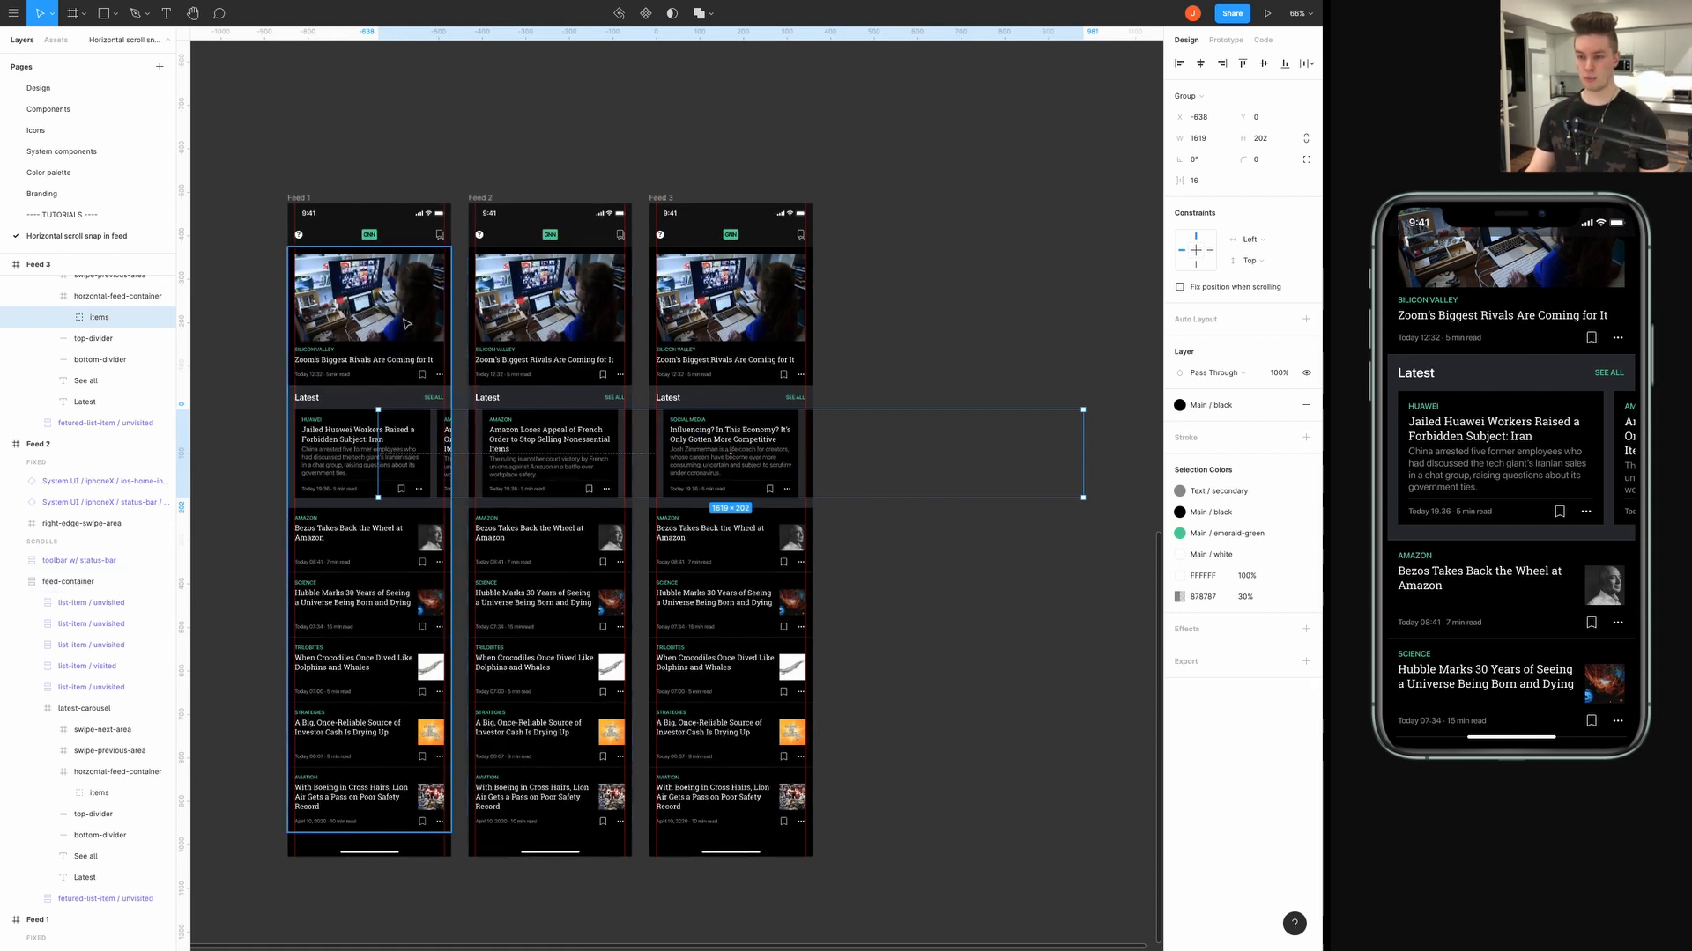
{"action": "mouse_move", "coordinate": [883, 346]}
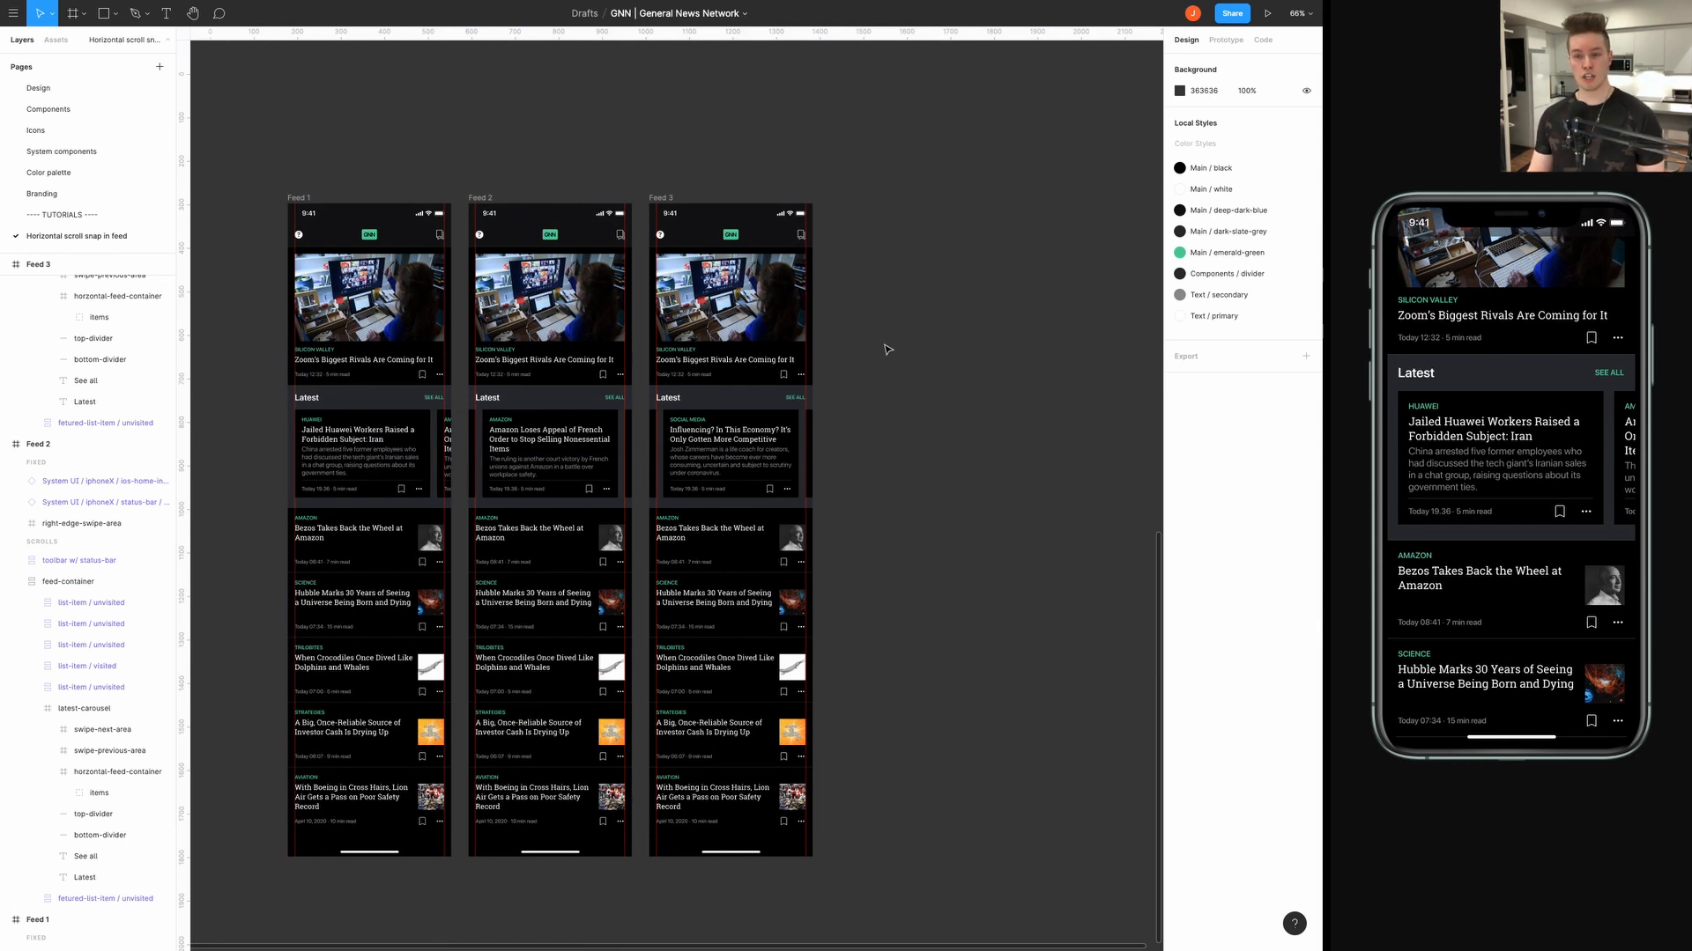
{"action": "left_click", "coordinate": [350, 719]}
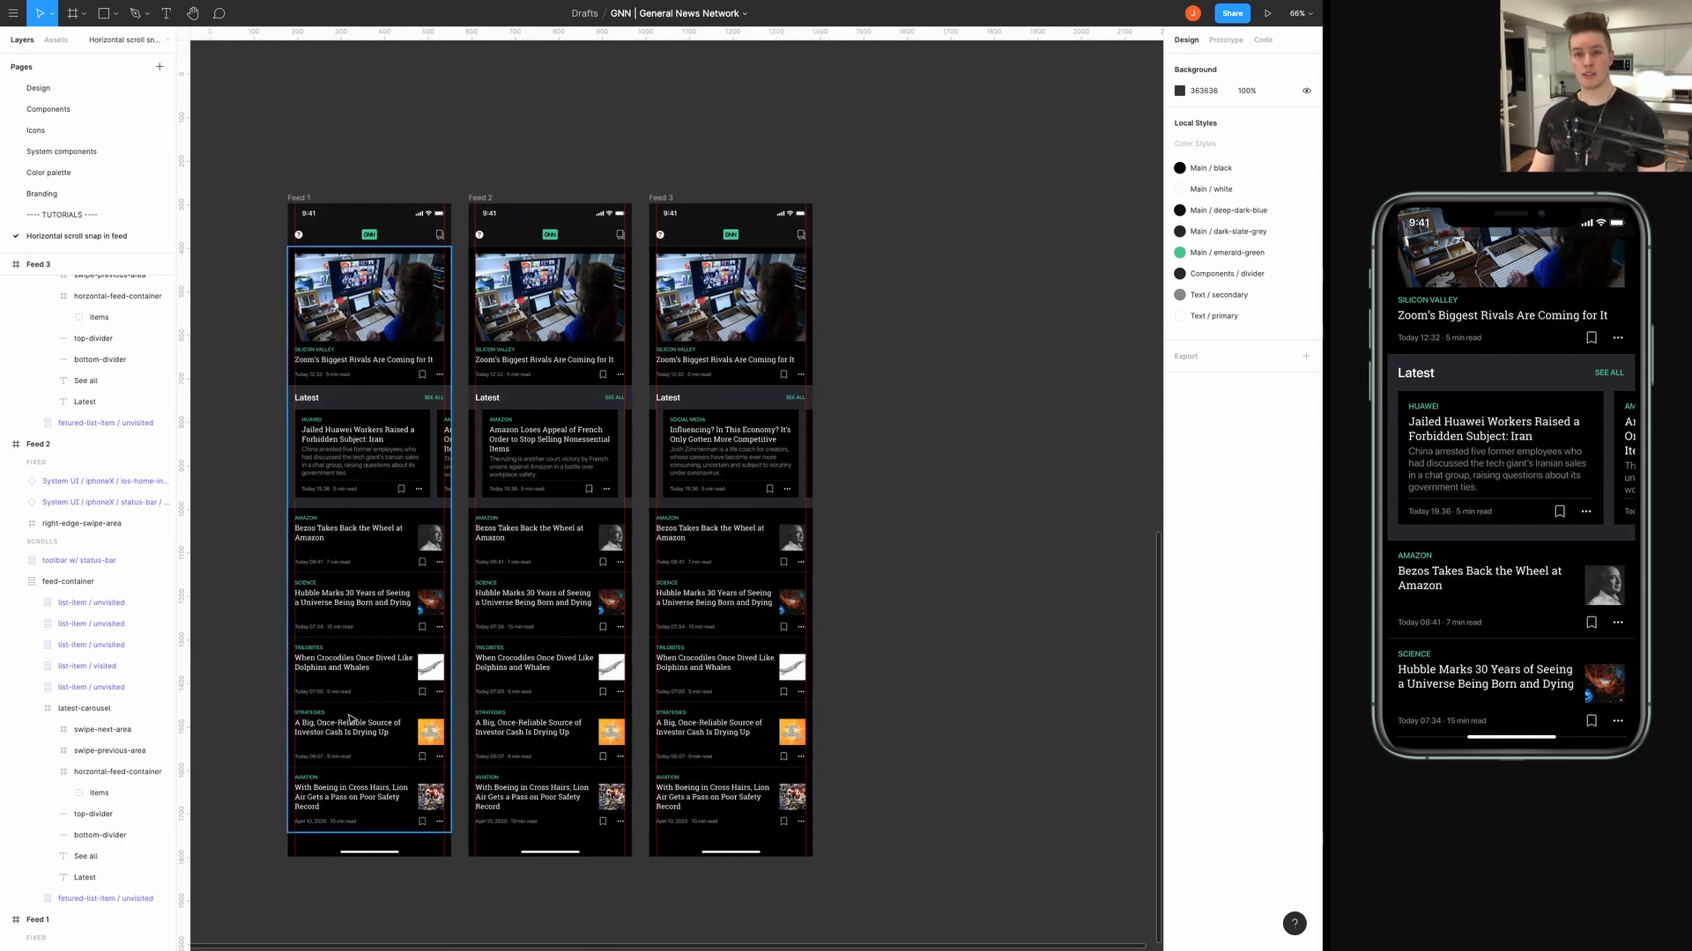
{"action": "mouse_move", "coordinate": [352, 691]}
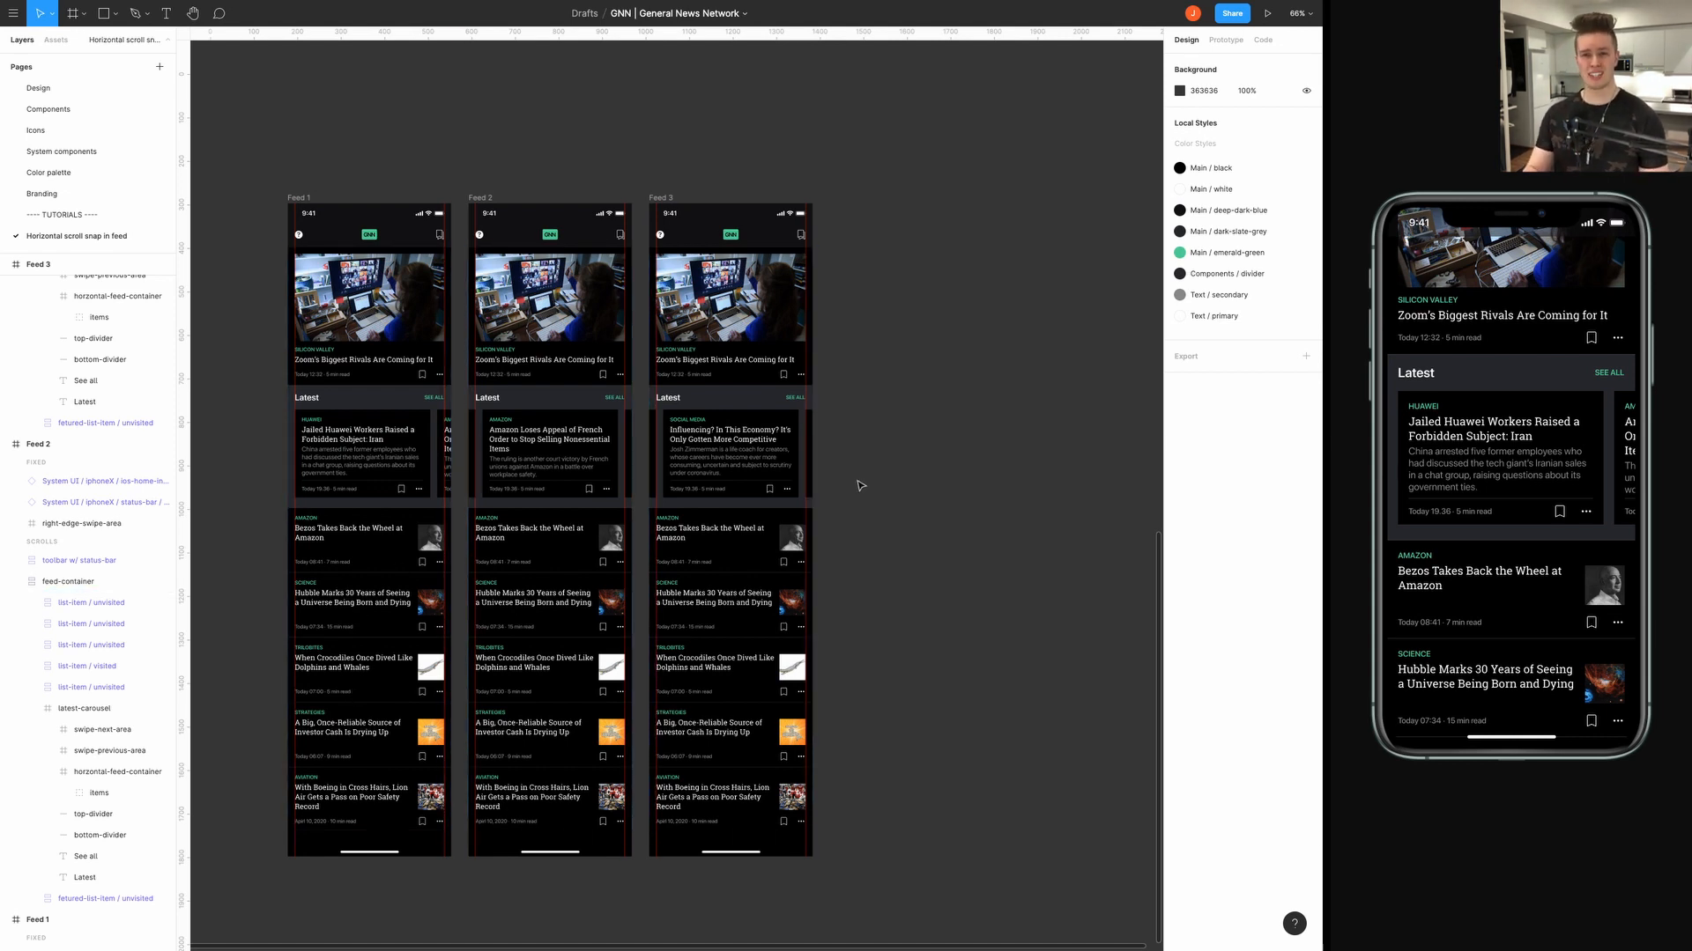
{"action": "left_click", "coordinate": [662, 199]}
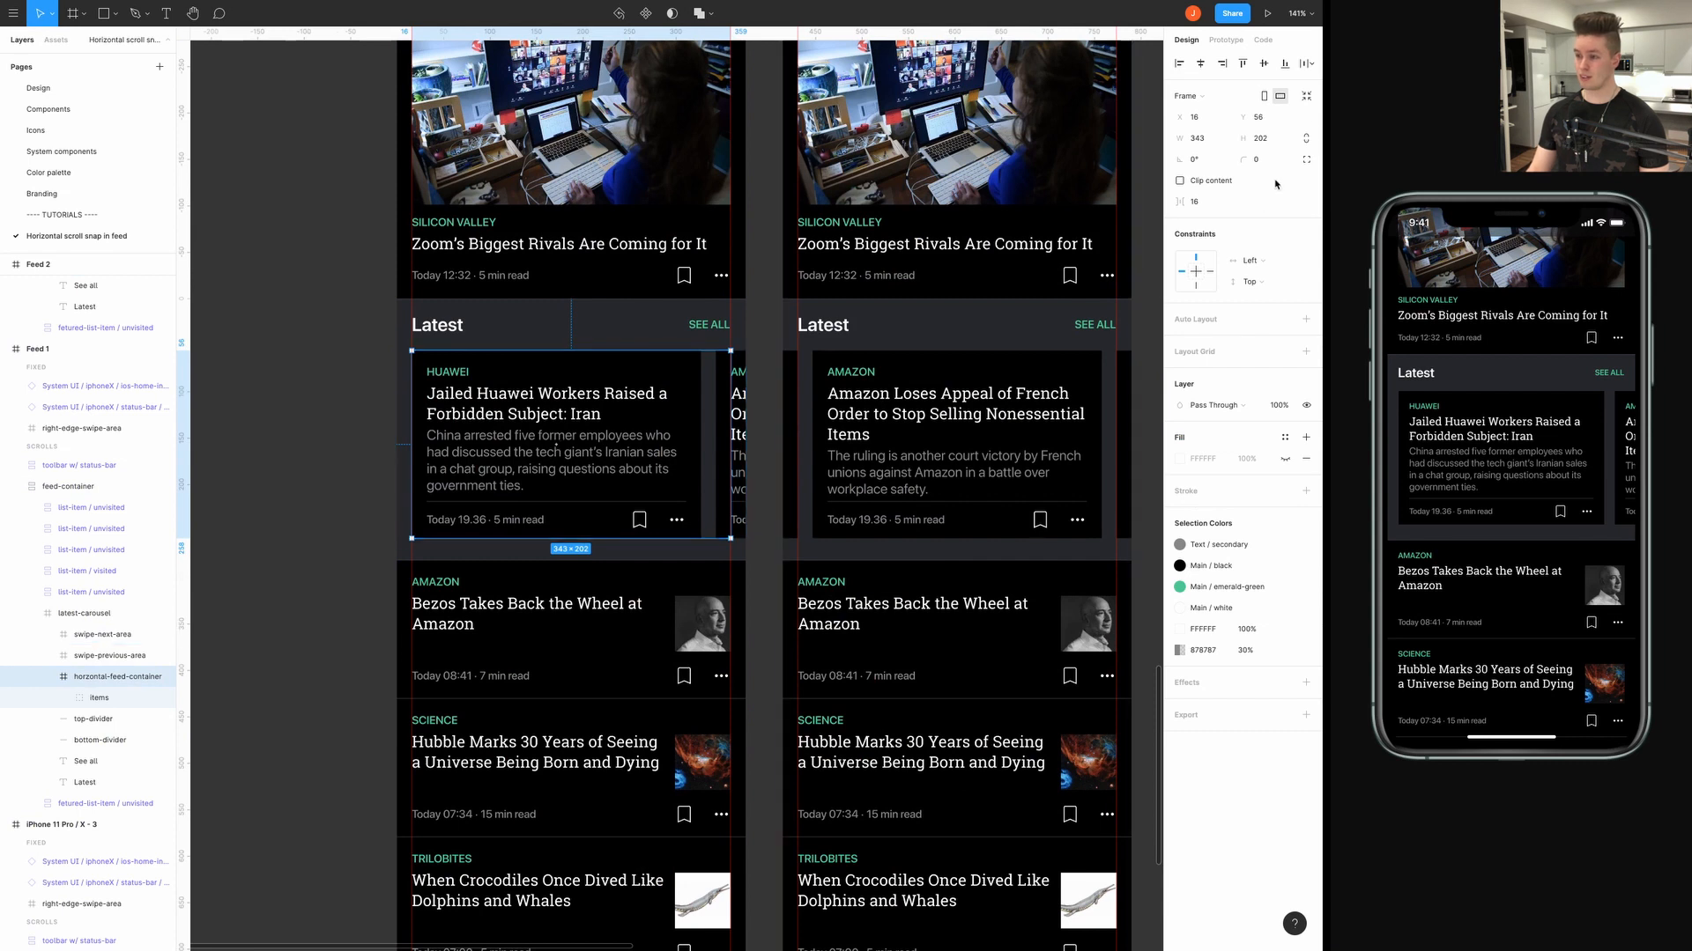
In prototyping settings, select Feed 3's next-swipe and previous-swipe zones.
{"action": "left_click", "coordinate": [1225, 39]}
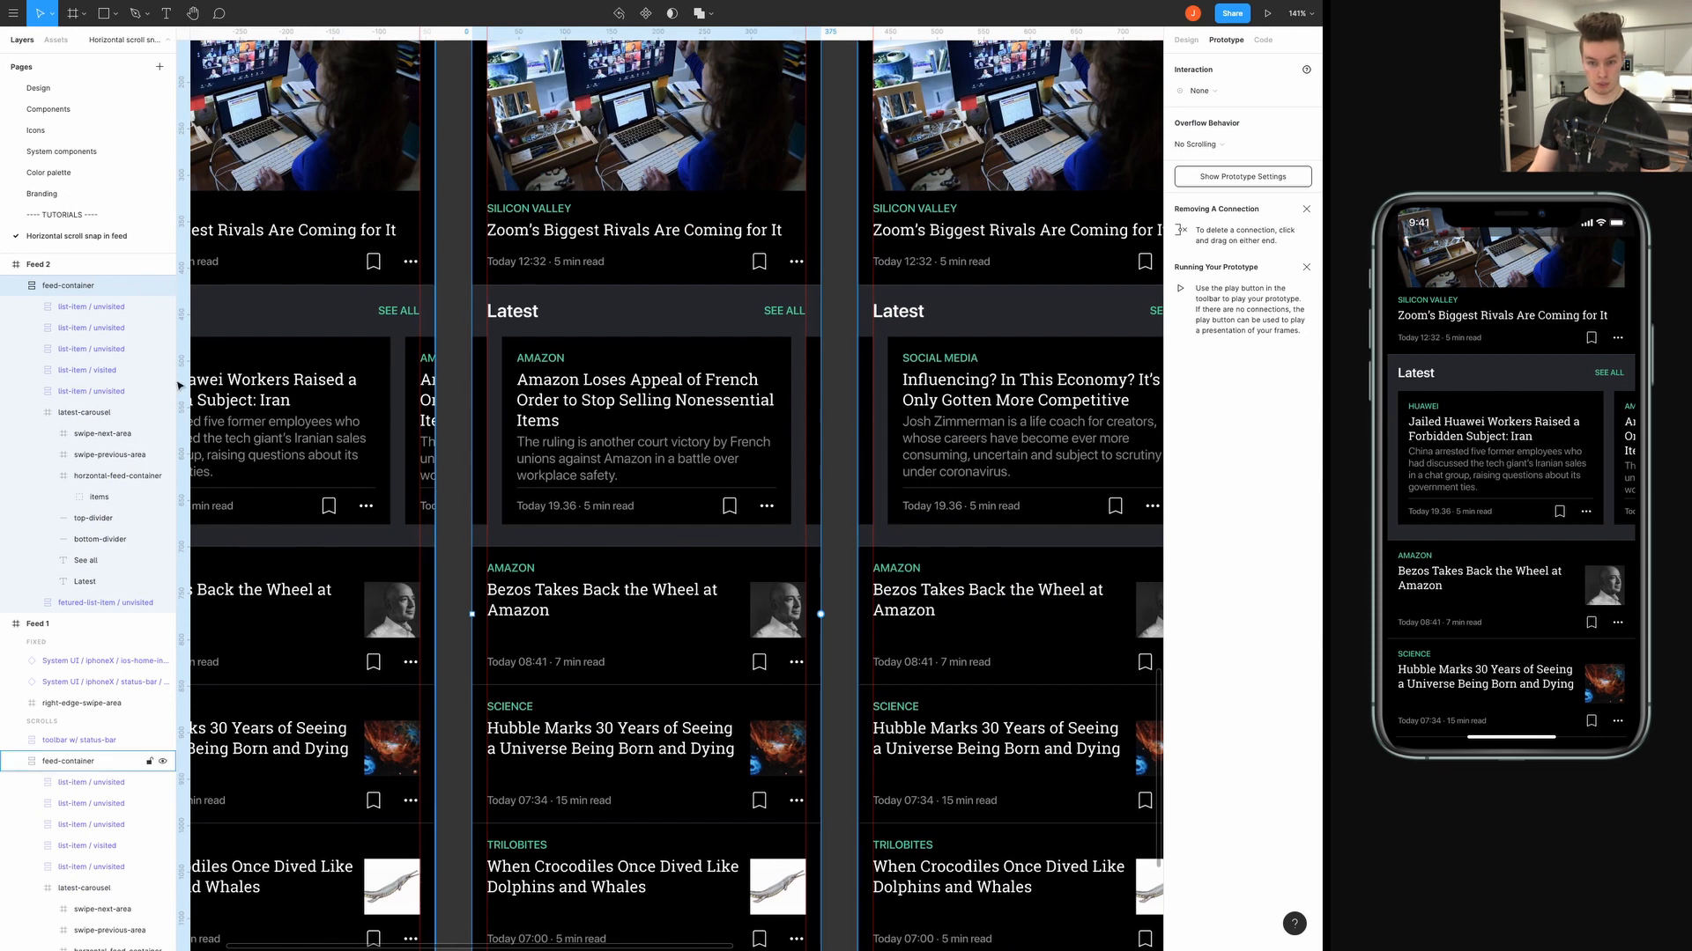
{"action": "left_click", "coordinate": [644, 431]}
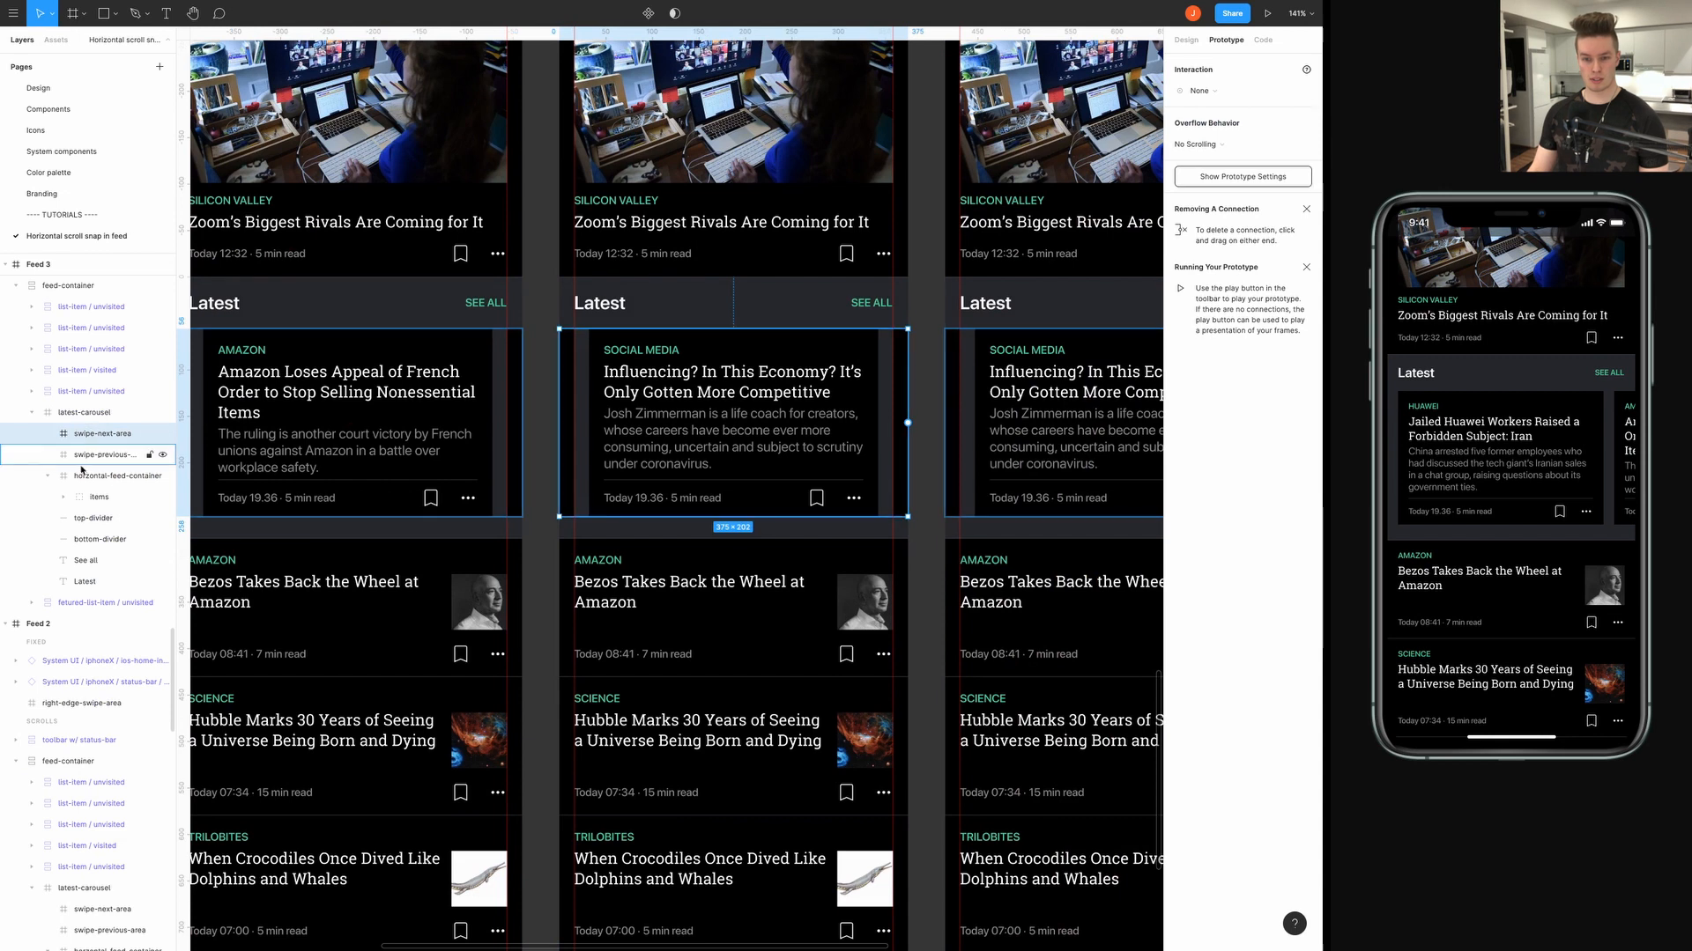
{"action": "left_click", "coordinate": [1200, 143]}
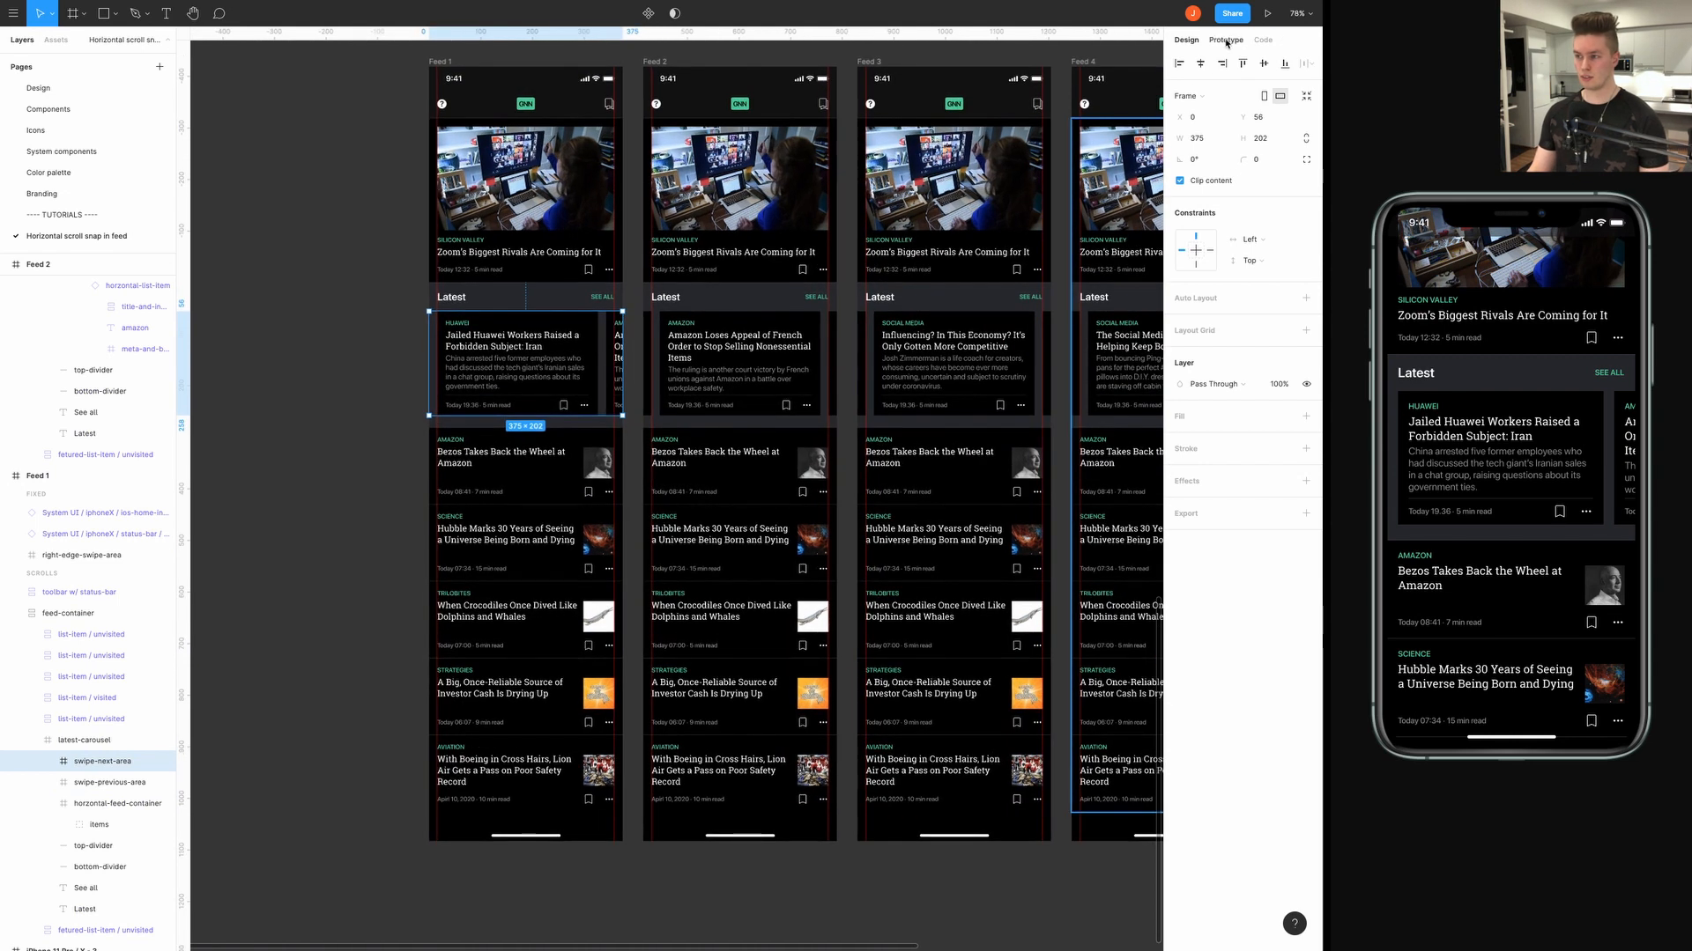
Set swipe-next-area's interaction trigger to On Drag and keep the Push transition.
{"action": "left_click", "coordinate": [1225, 40]}
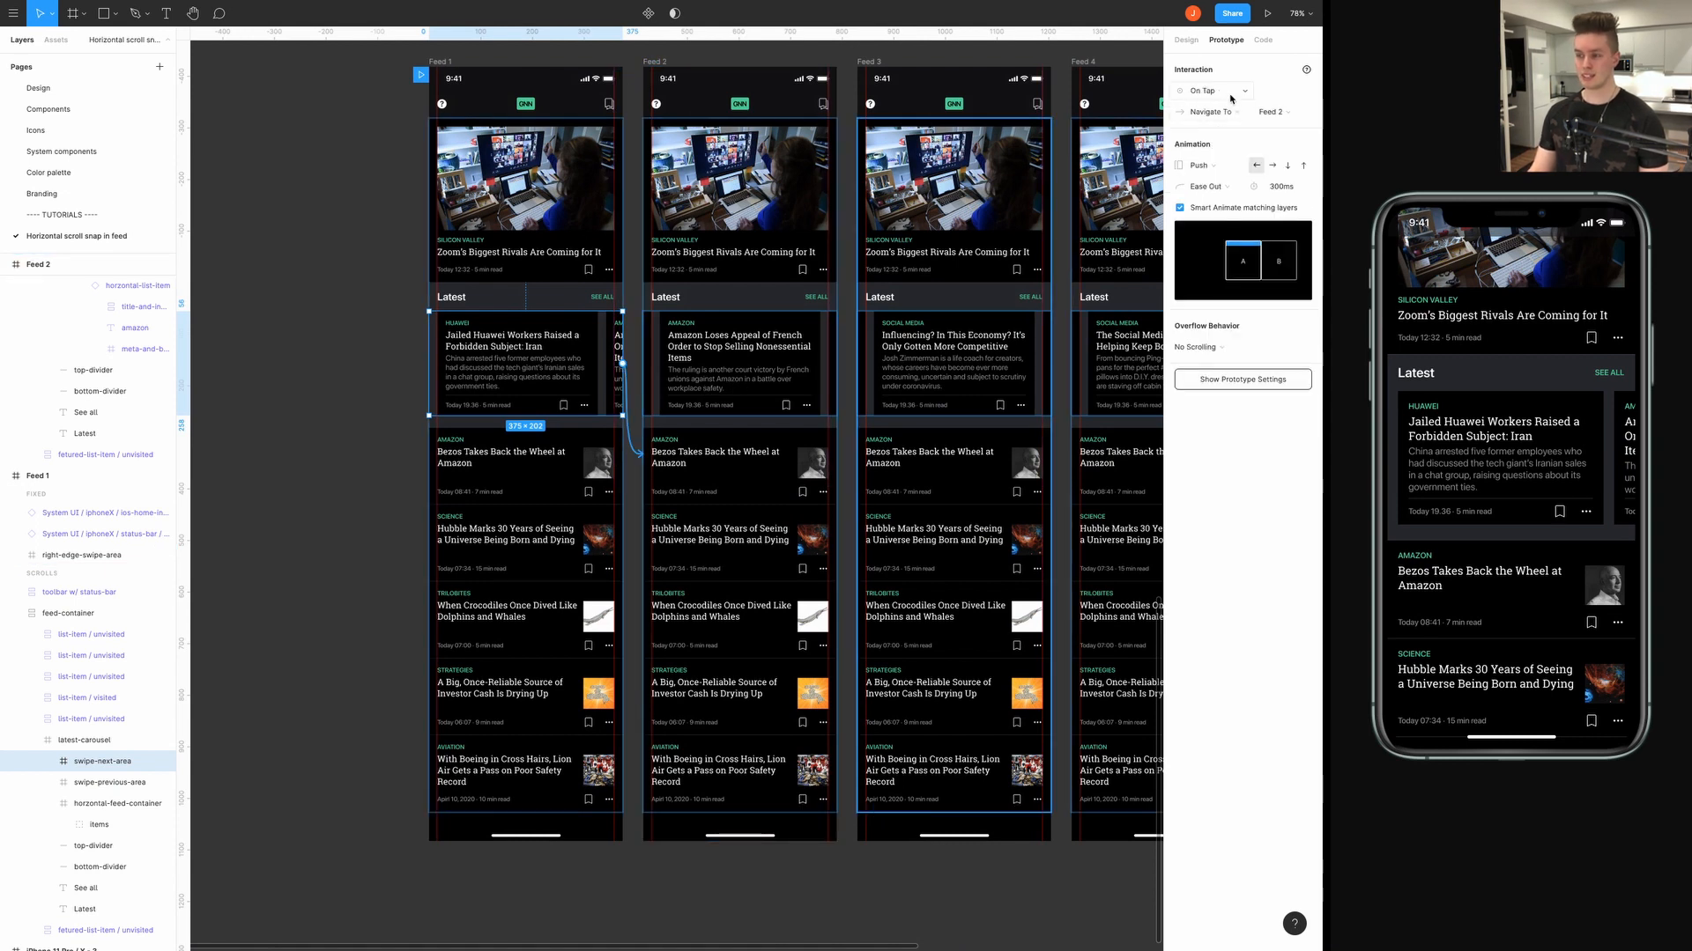
{"action": "mouse_move", "coordinate": [1174, 90]}
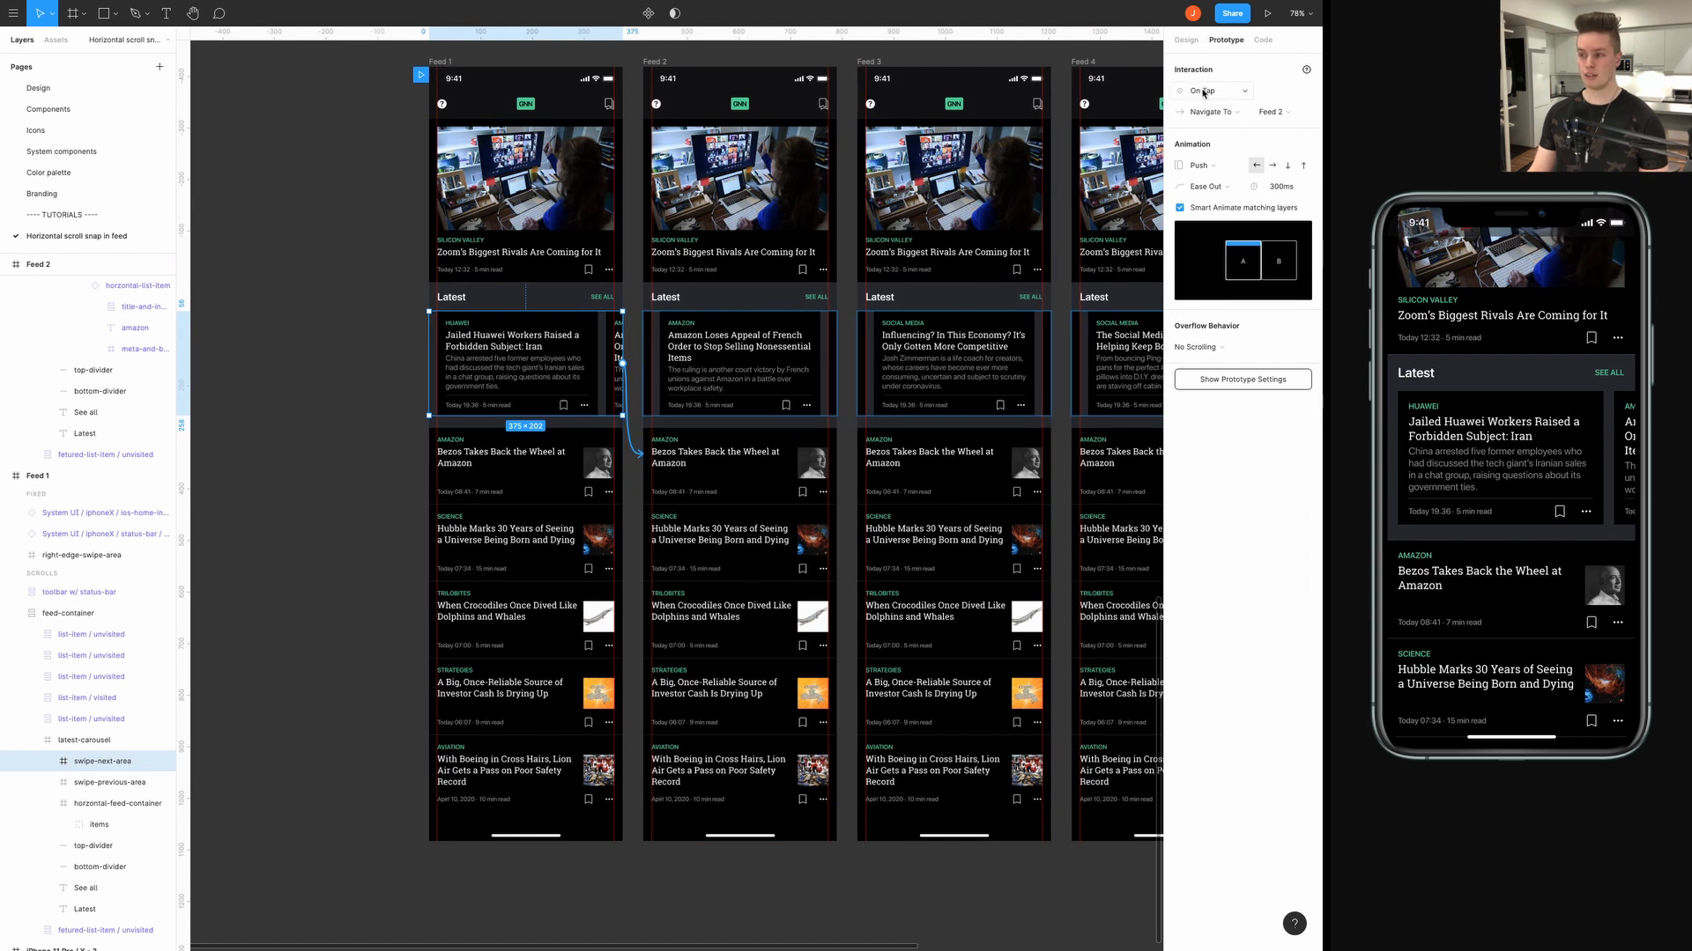
{"action": "left_click", "coordinate": [1212, 90]}
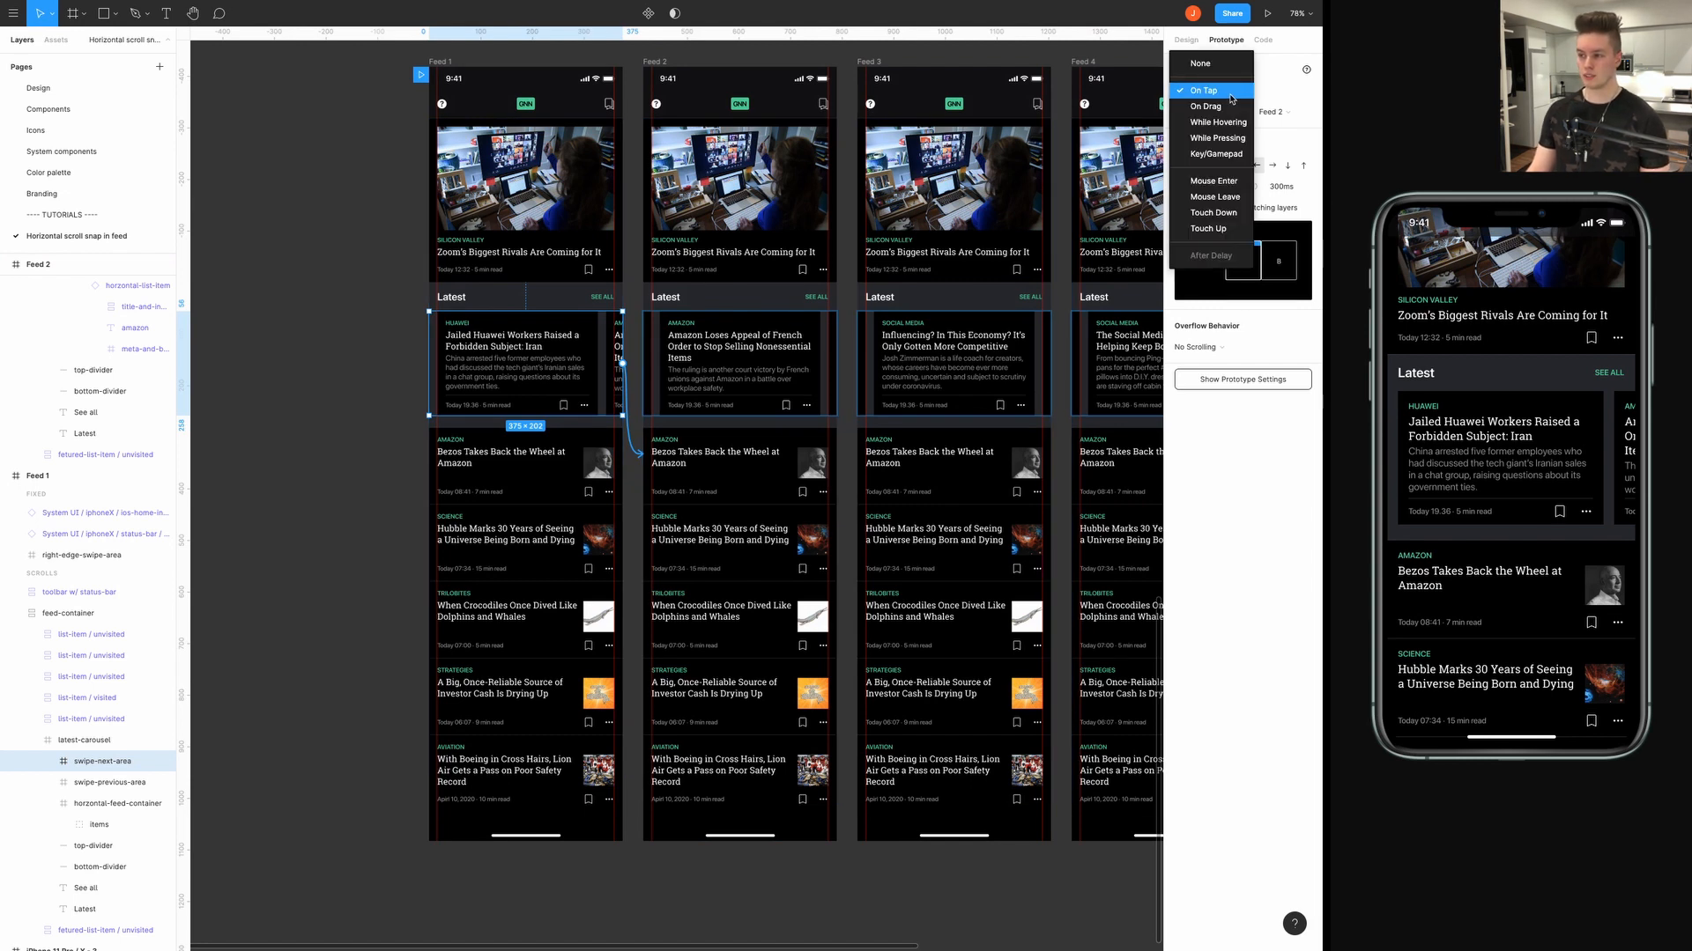
{"action": "left_click", "coordinate": [1204, 105]}
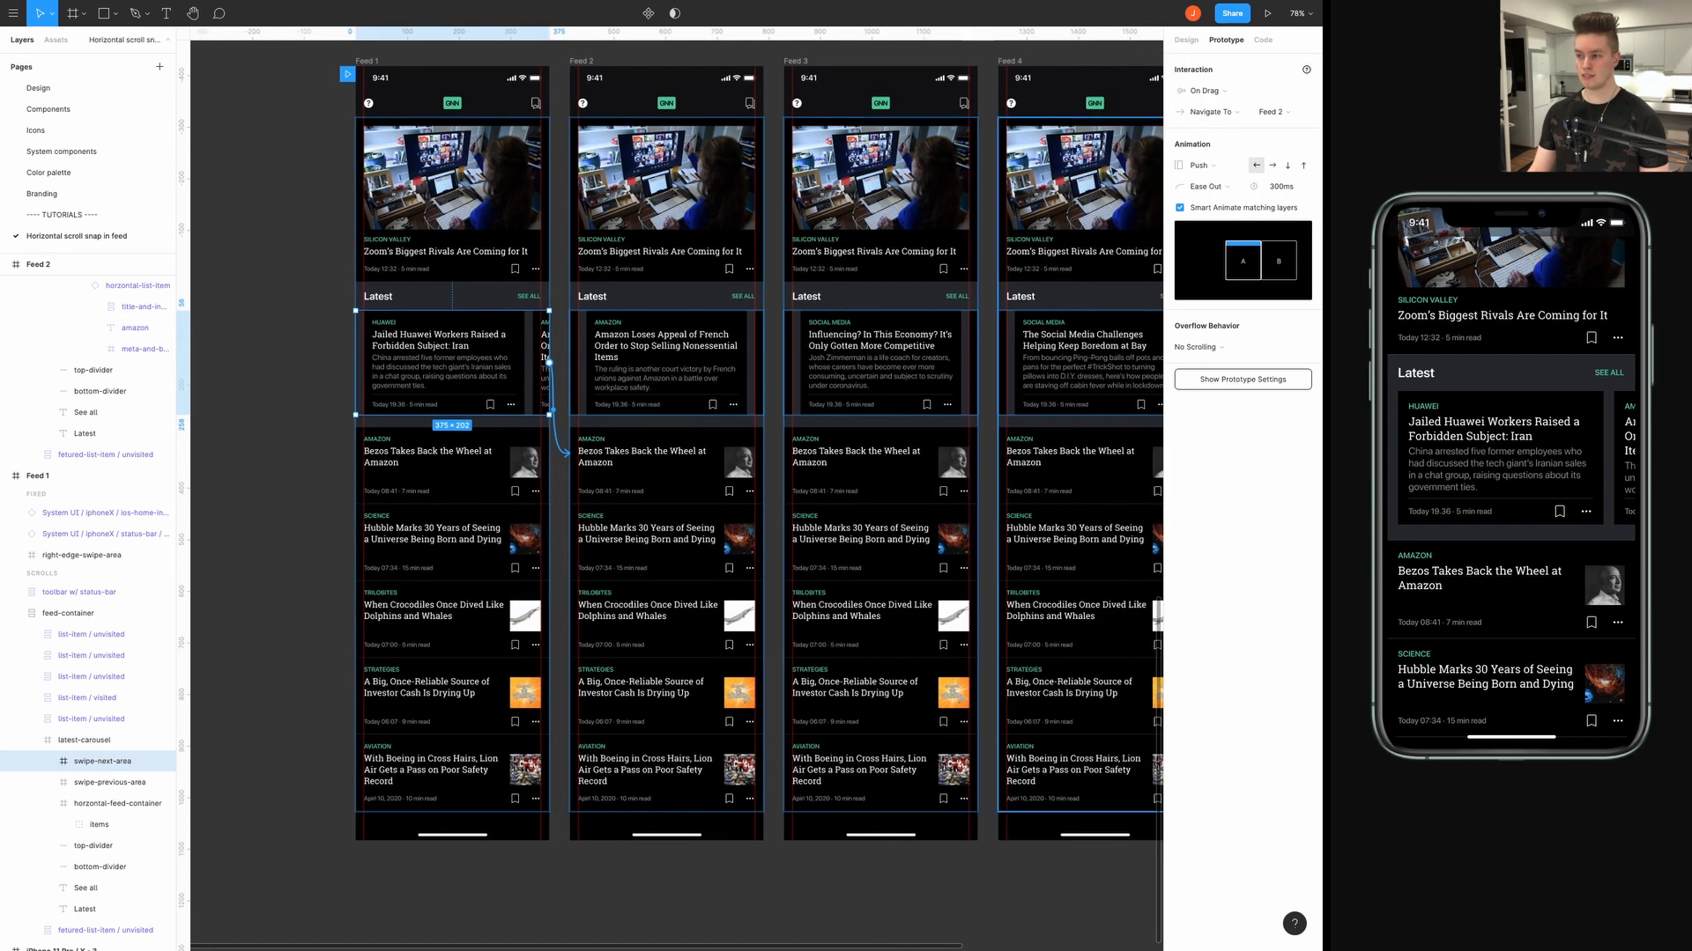
{"action": "left_click", "coordinate": [1197, 165]}
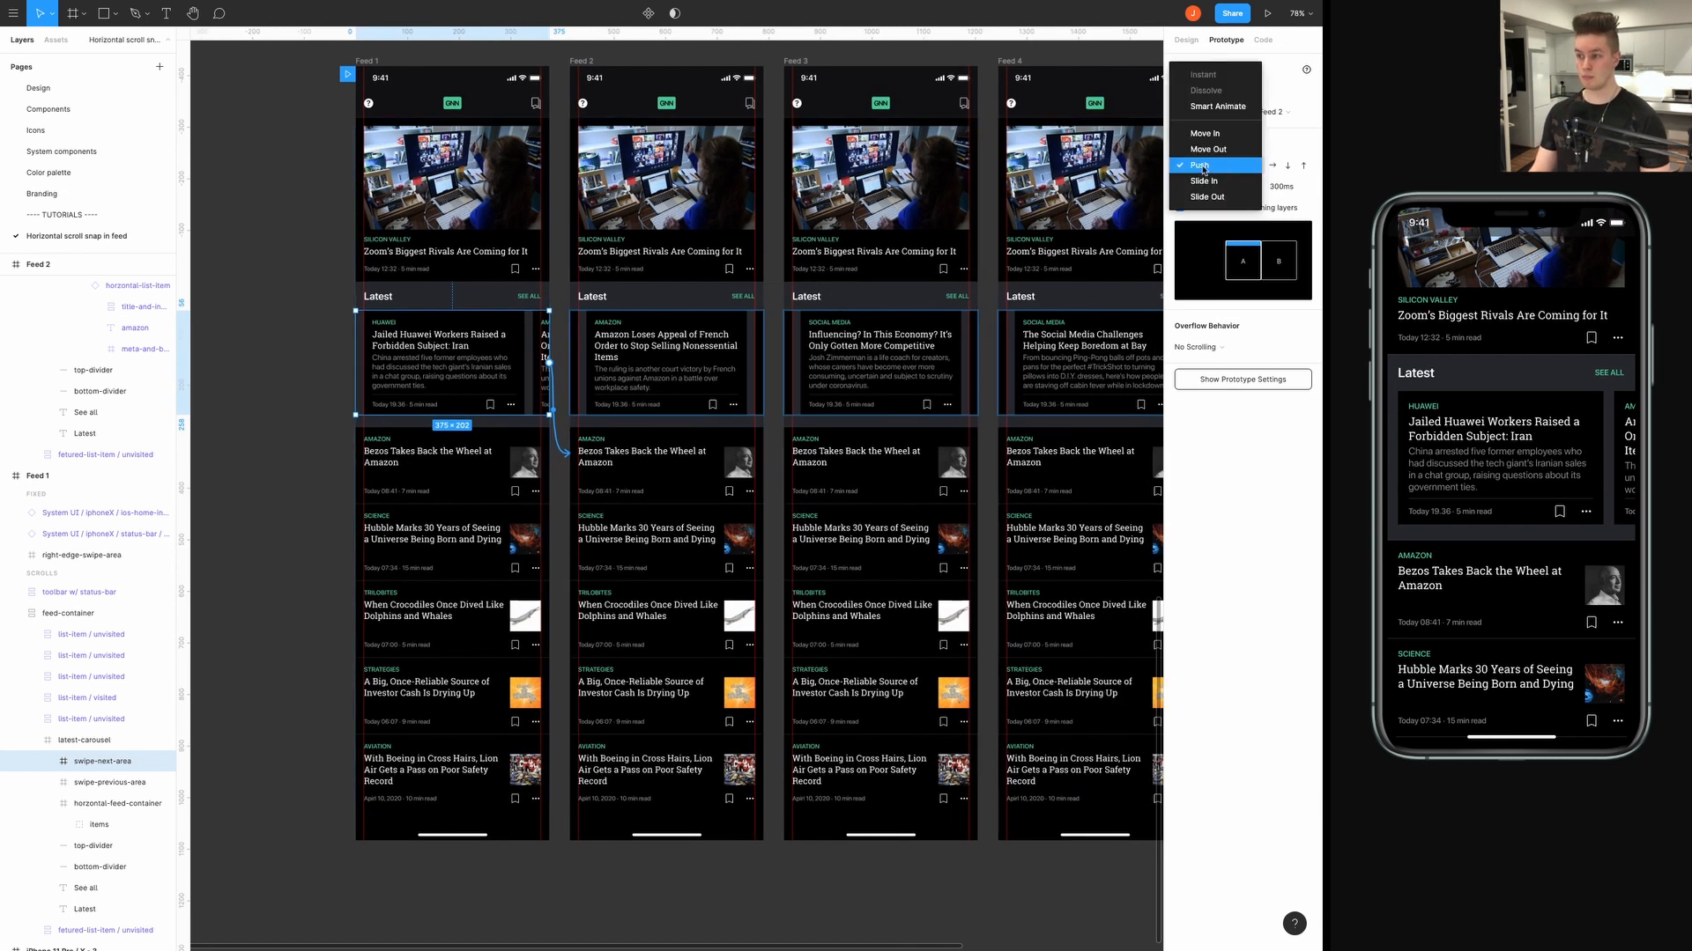
{"action": "left_click", "coordinate": [1198, 165]}
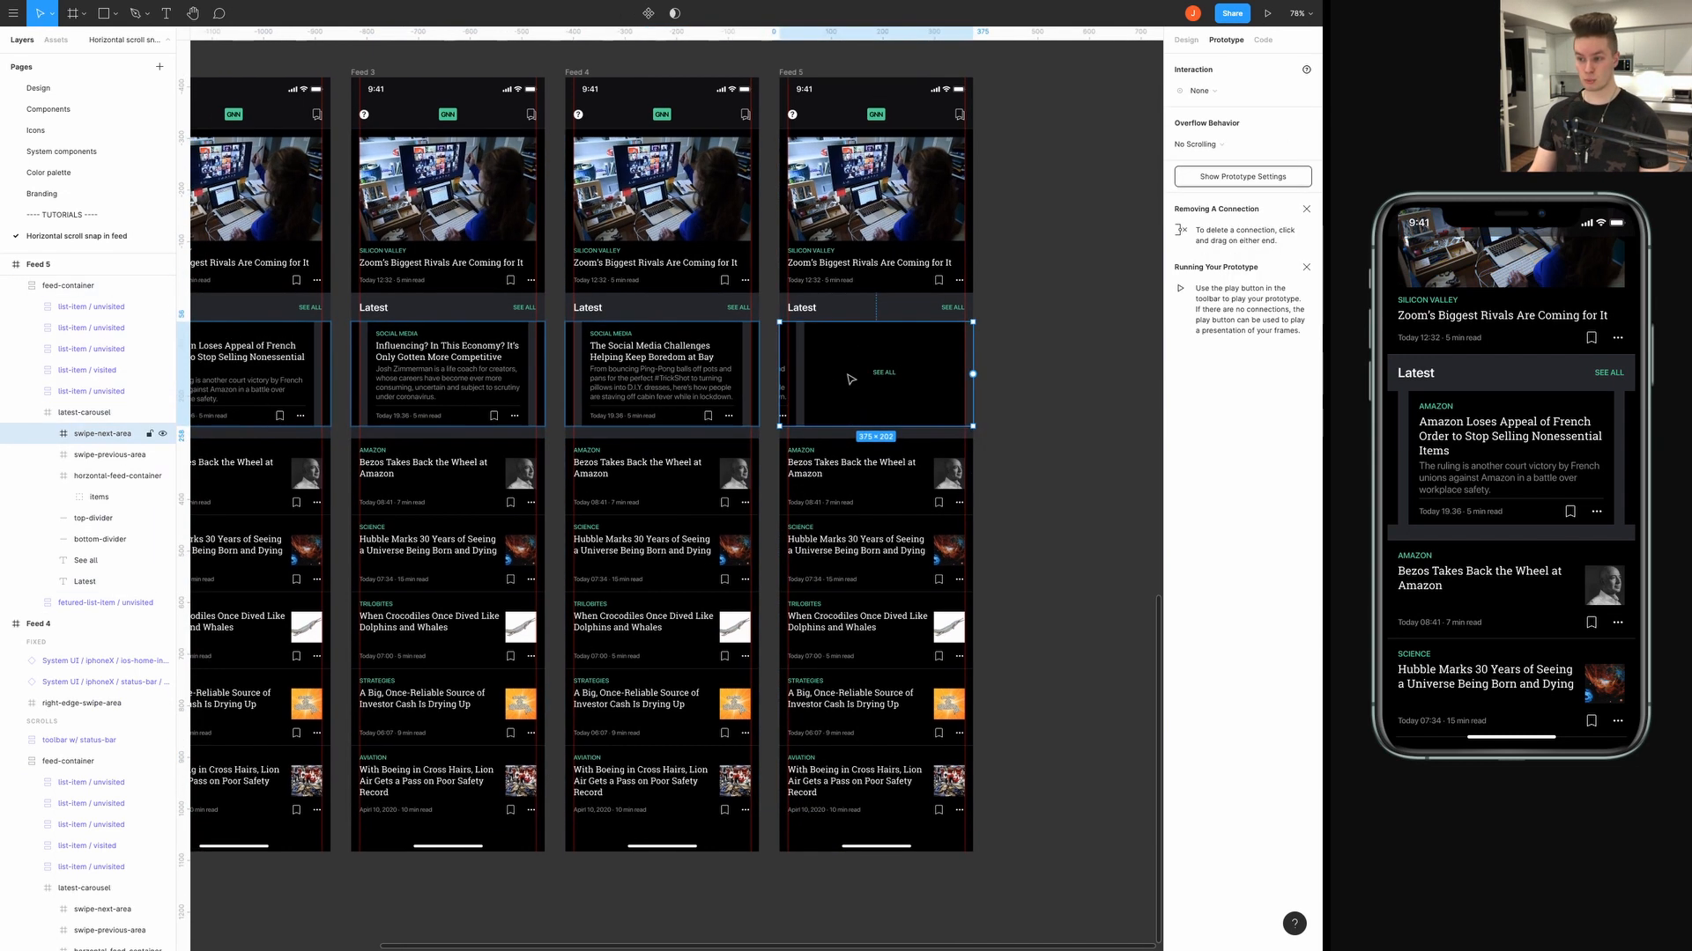
Set Feed 5's swipe-previous-area to trigger On Drag with a rightward push.
{"action": "left_click", "coordinate": [107, 455]}
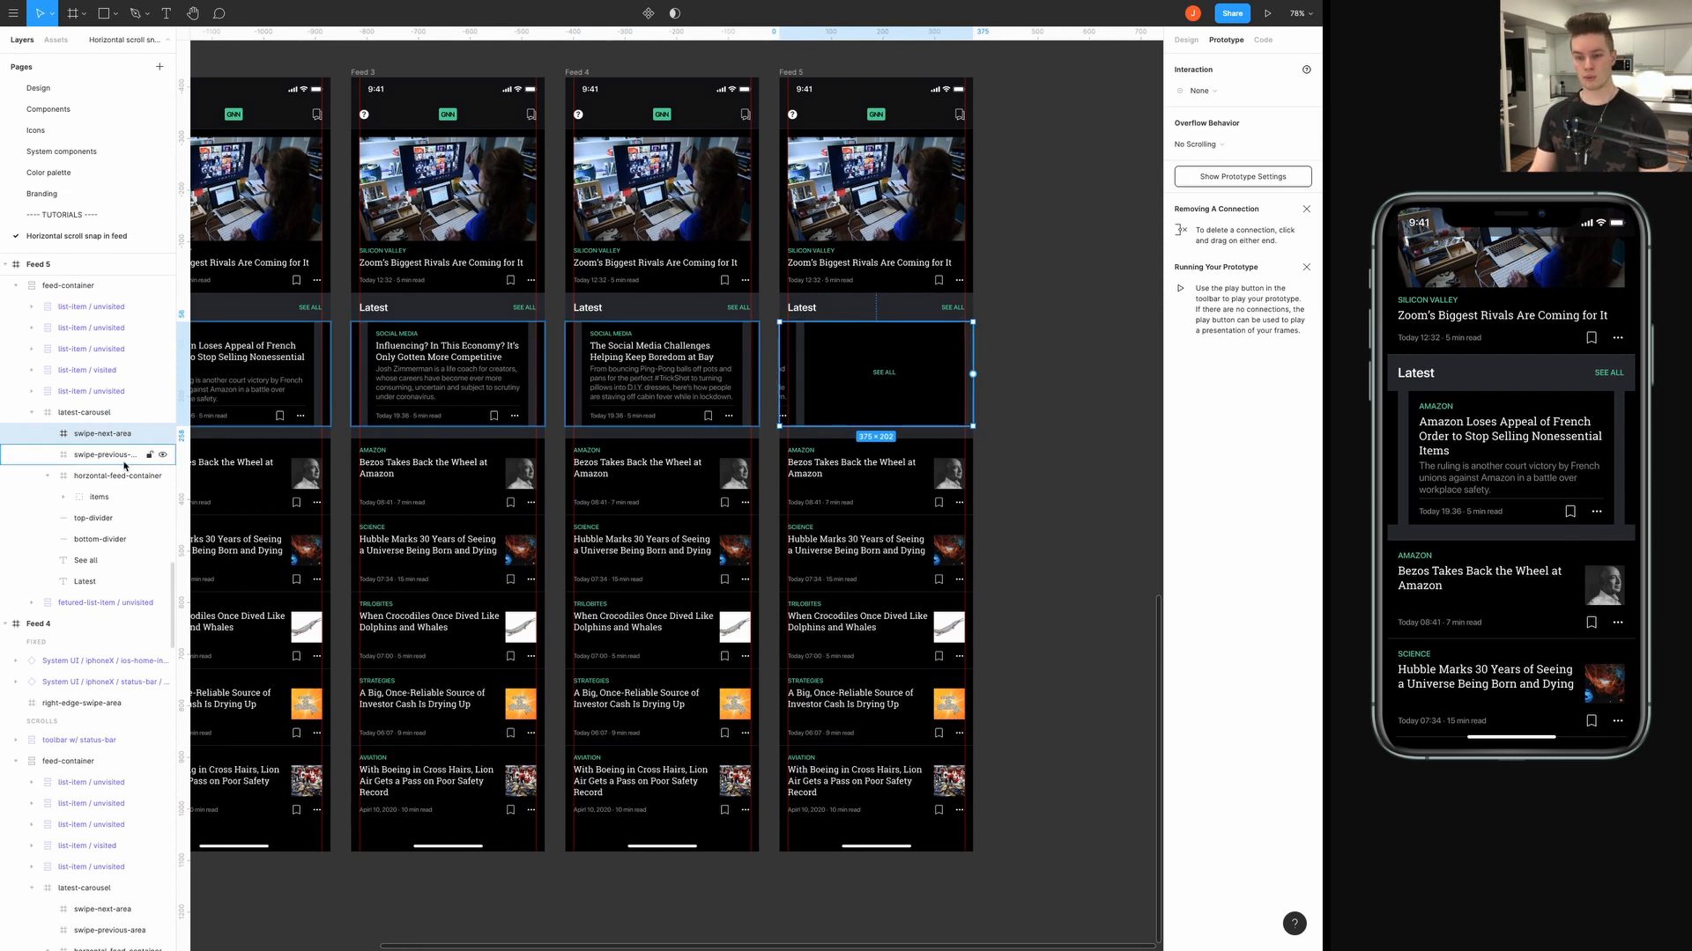
{"action": "left_click", "coordinate": [102, 432]}
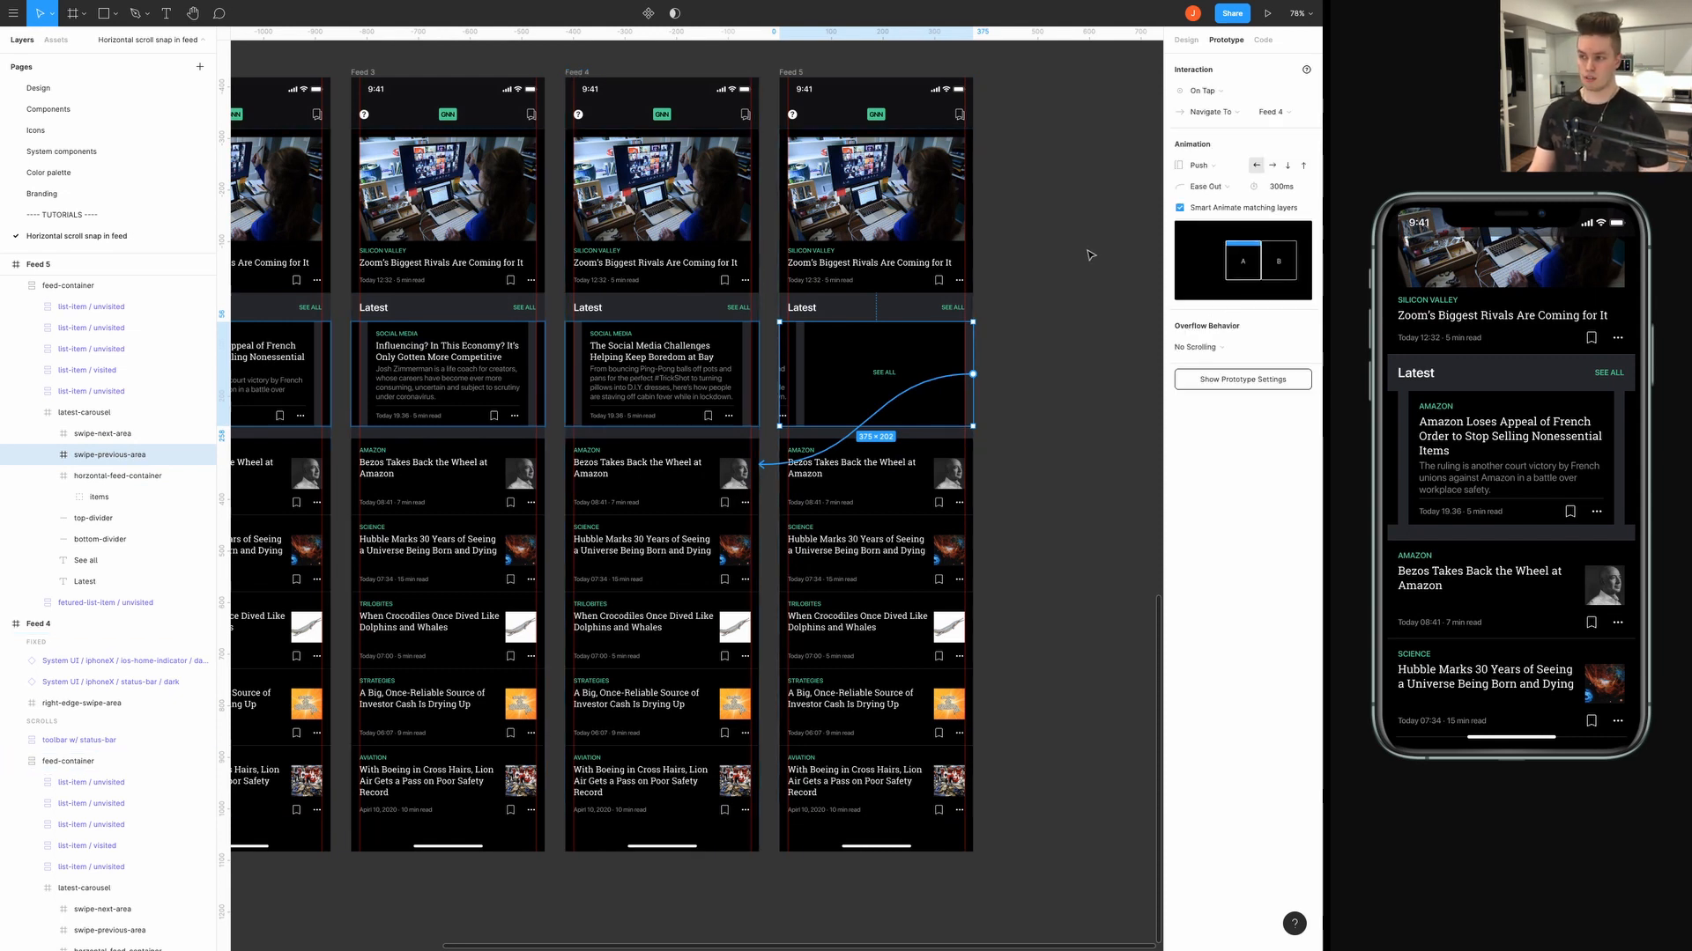
{"action": "left_click", "coordinate": [1200, 90]}
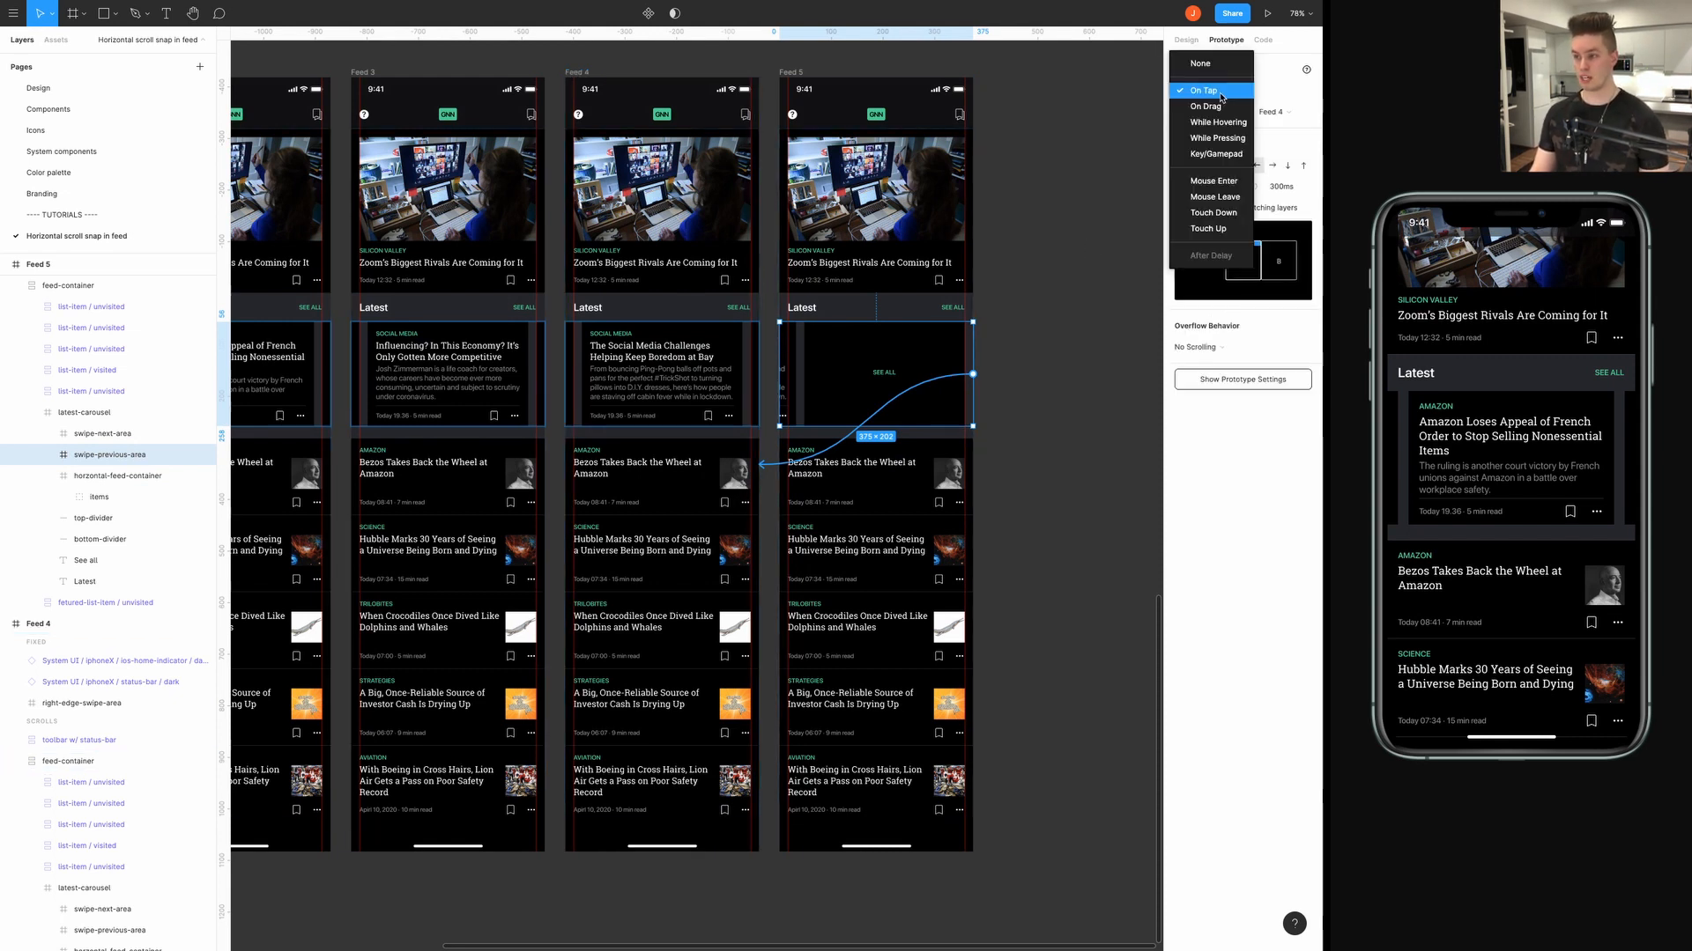
{"action": "left_click", "coordinate": [1205, 106]}
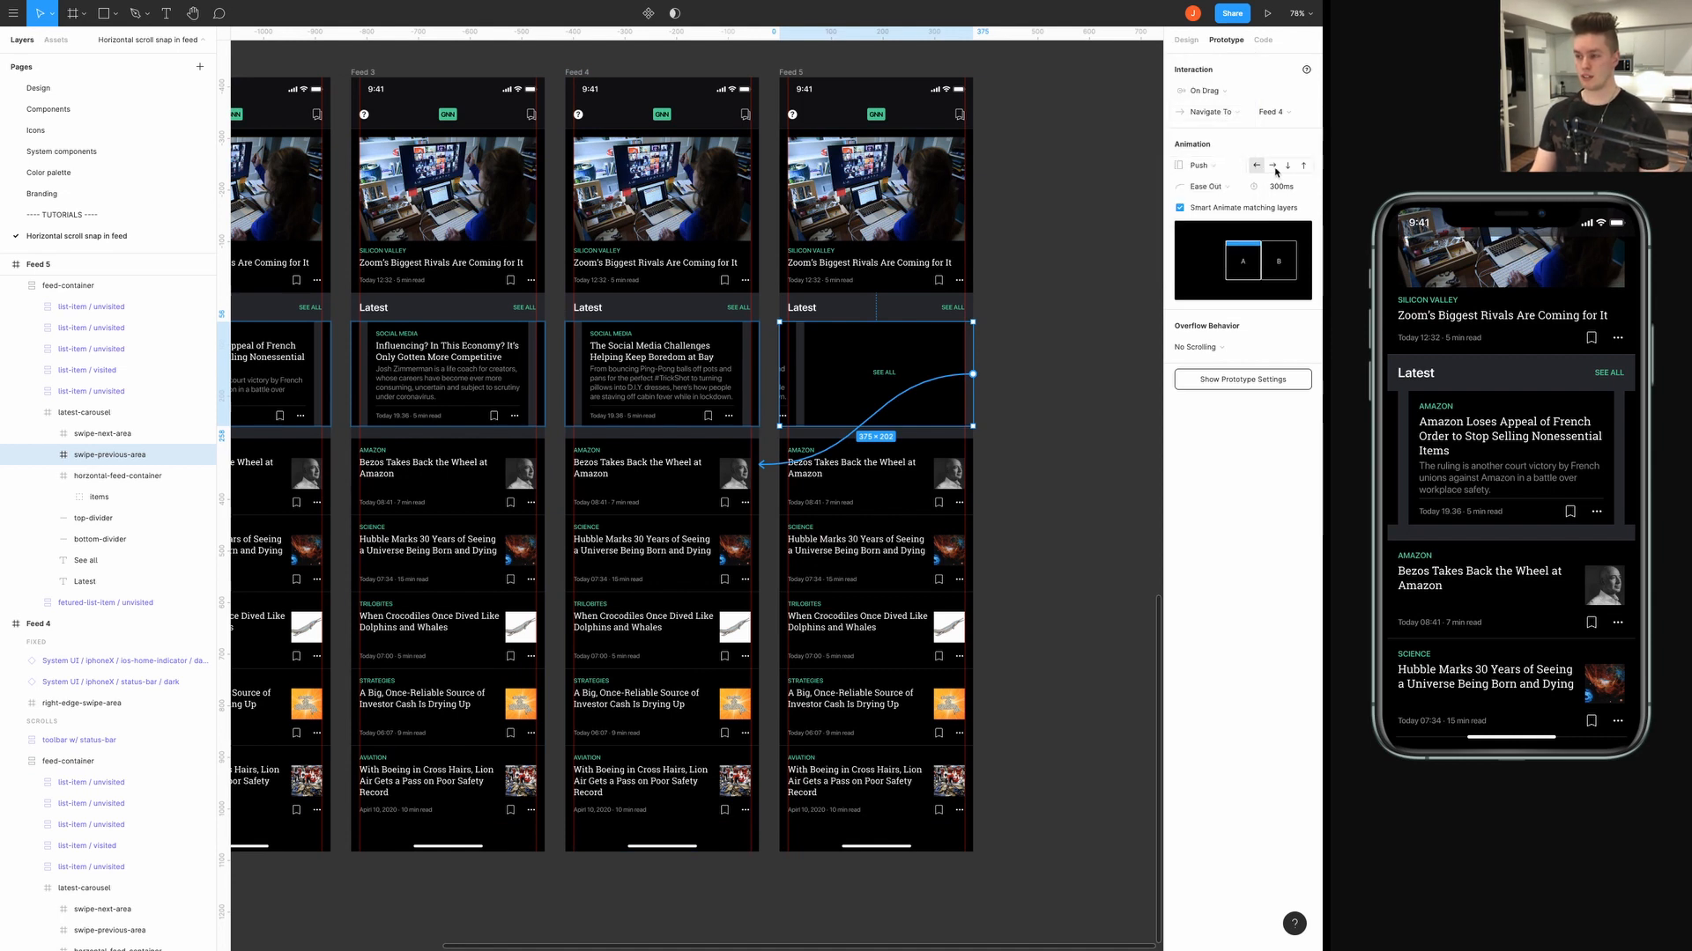
{"action": "left_click", "coordinate": [1270, 165]}
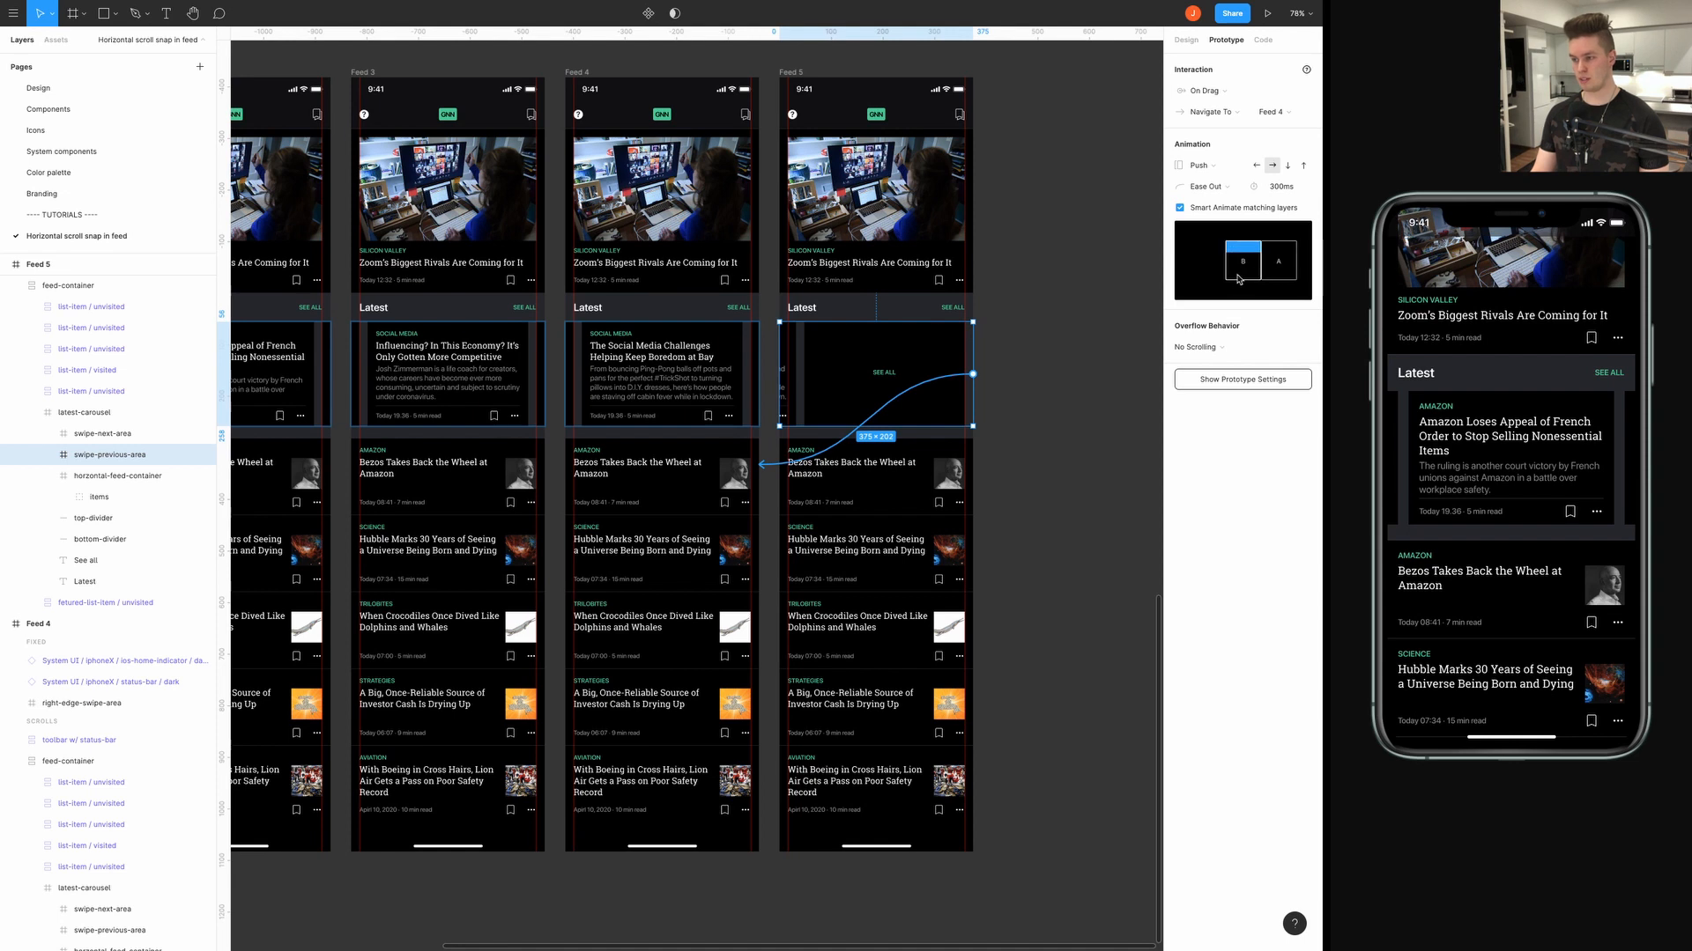